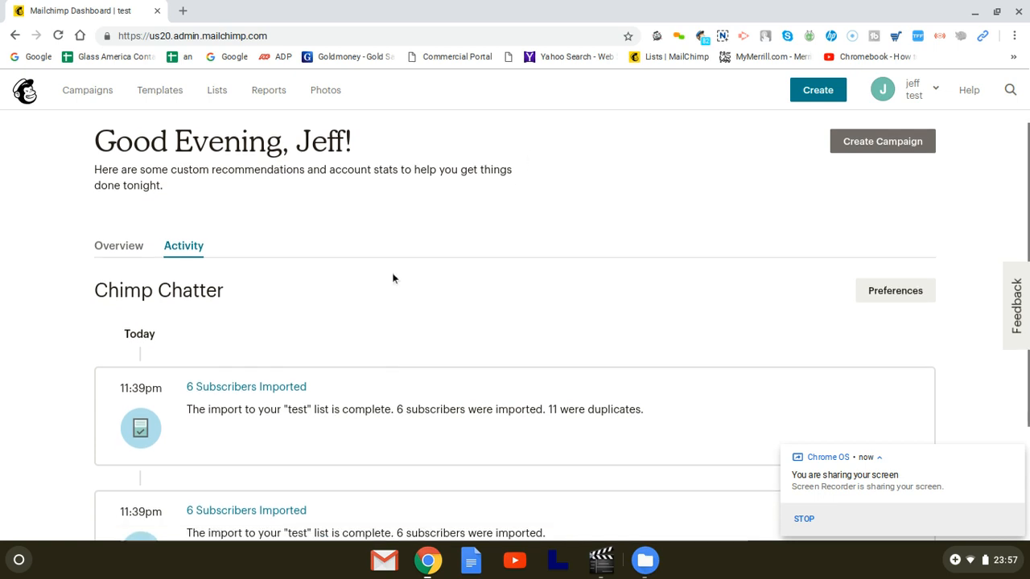
- Open the Lists page showing the 'test' list with 11 subscribers
scroll(down, 3)
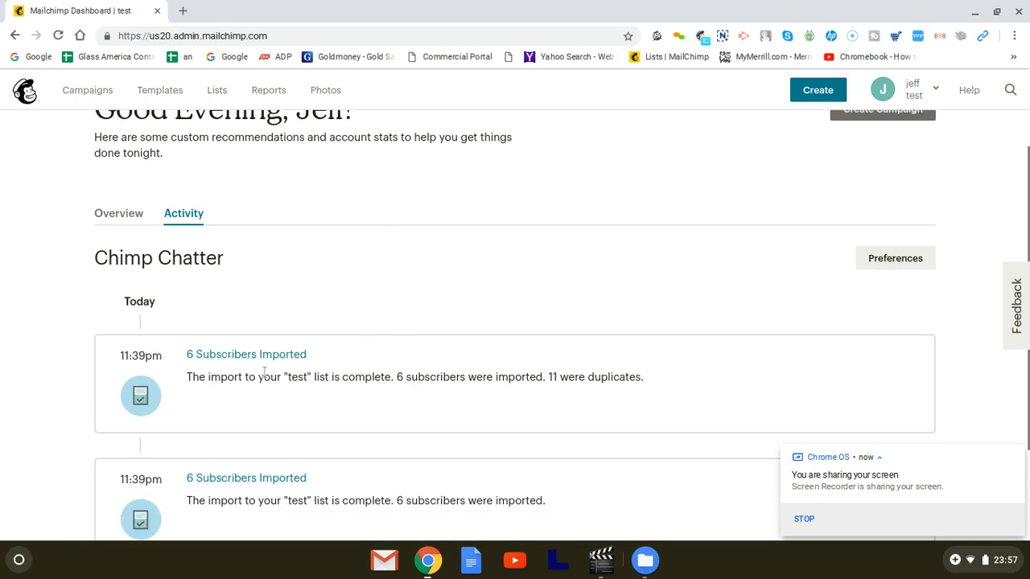
mouse_move(396, 376)
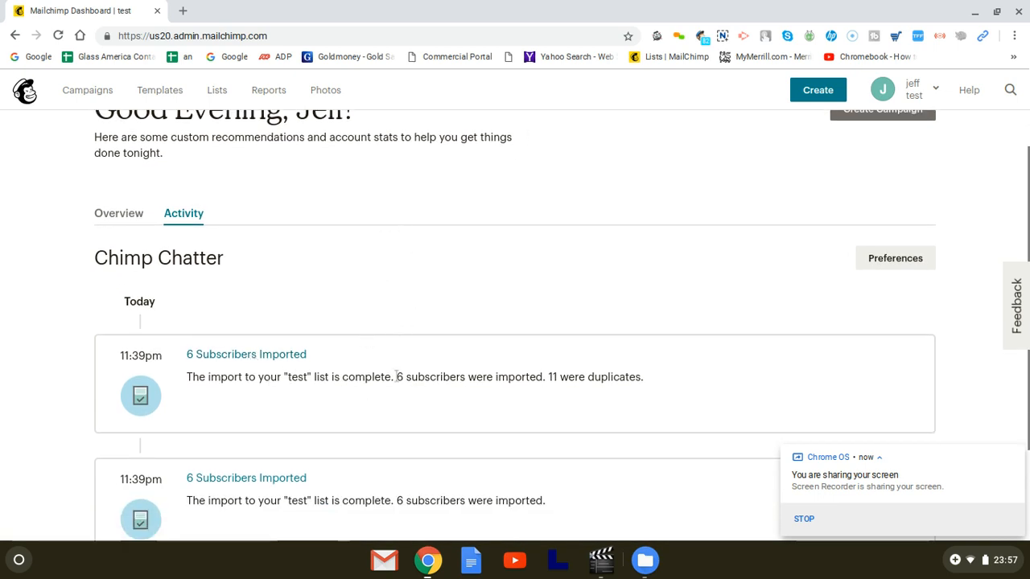
scroll(up, 3)
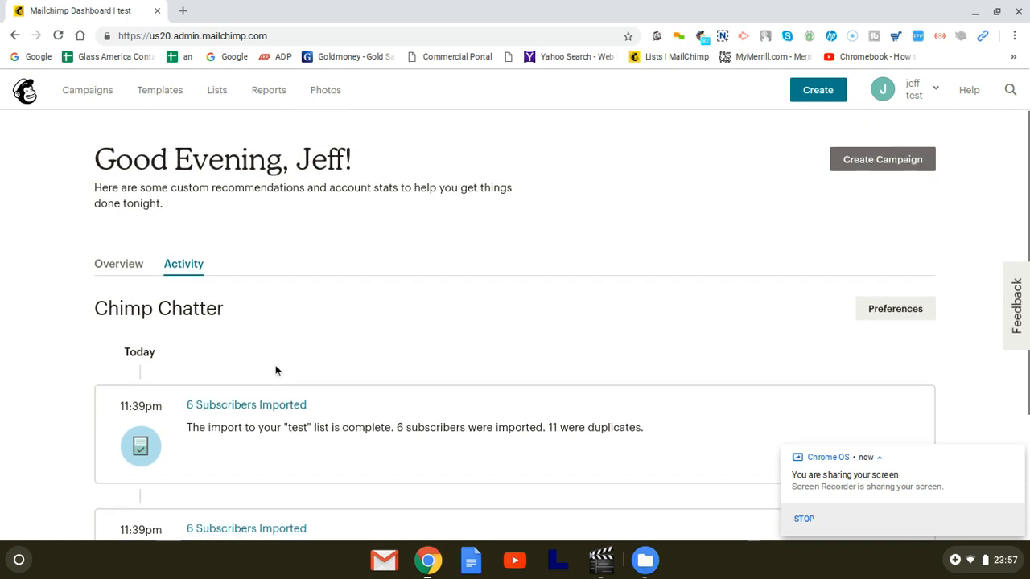
mouse_move(314, 221)
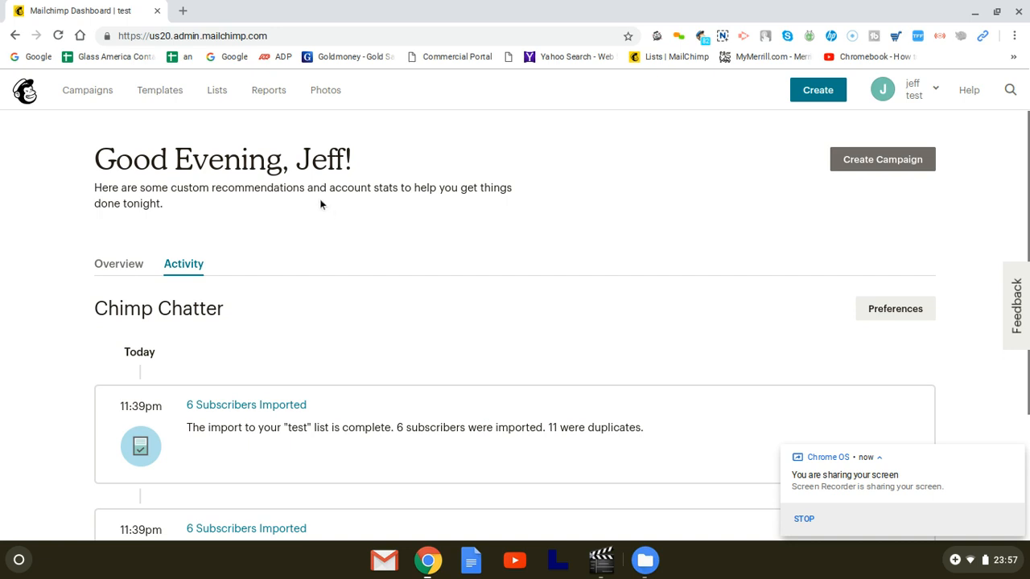
mouse_move(216, 89)
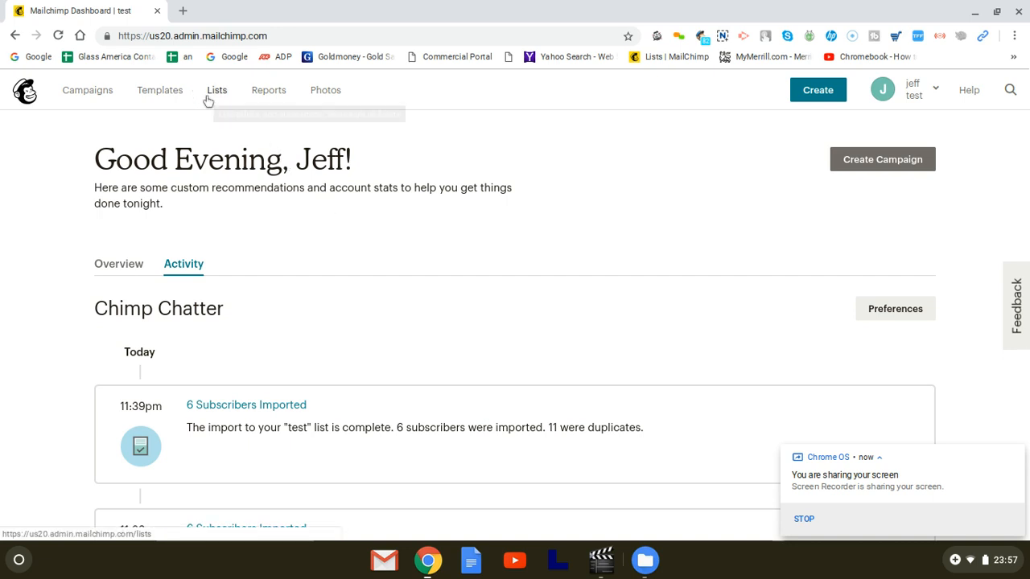
click(216, 89)
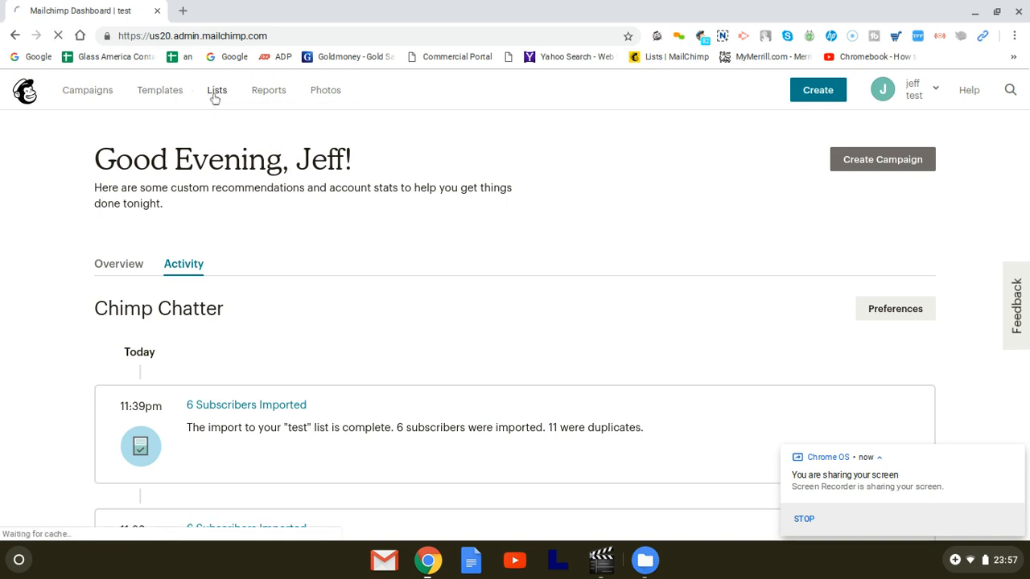
click(217, 89)
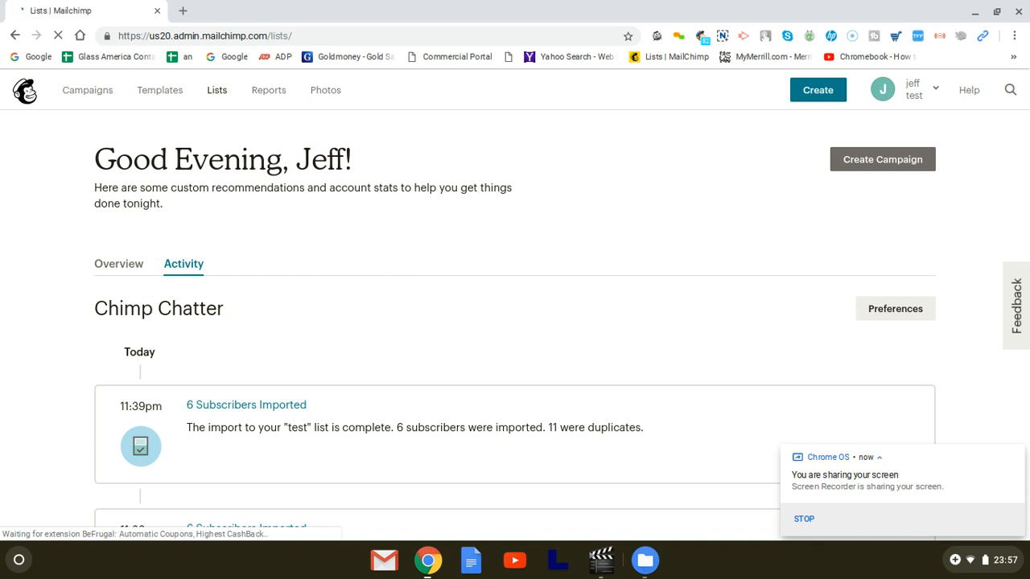
click(217, 90)
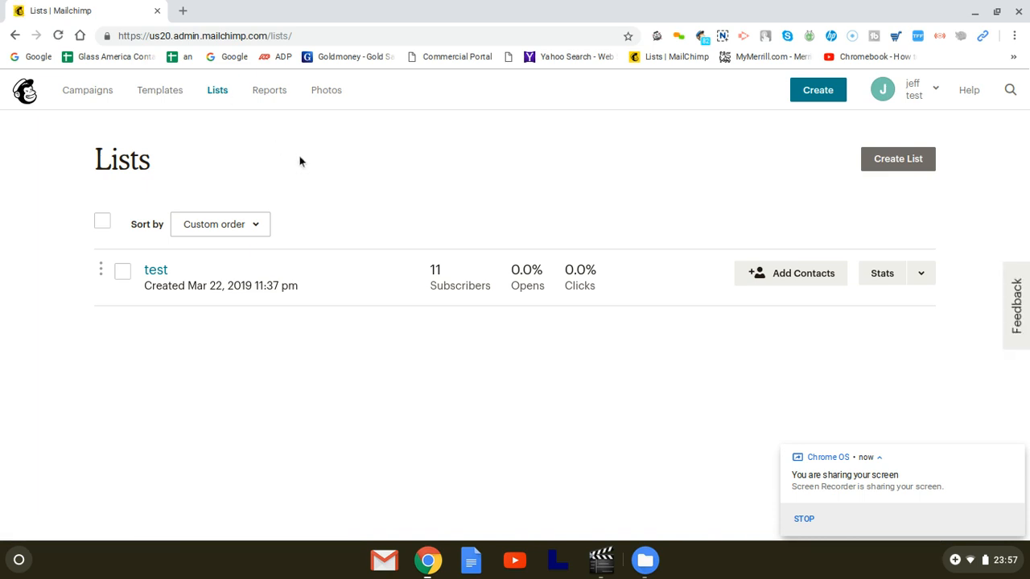
mouse_move(367, 129)
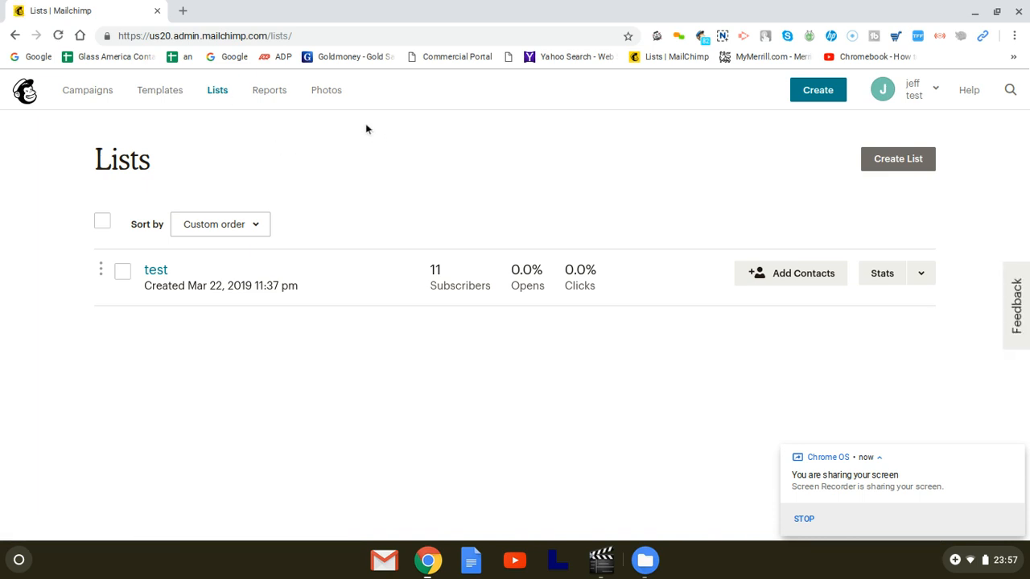
mouse_move(447, 198)
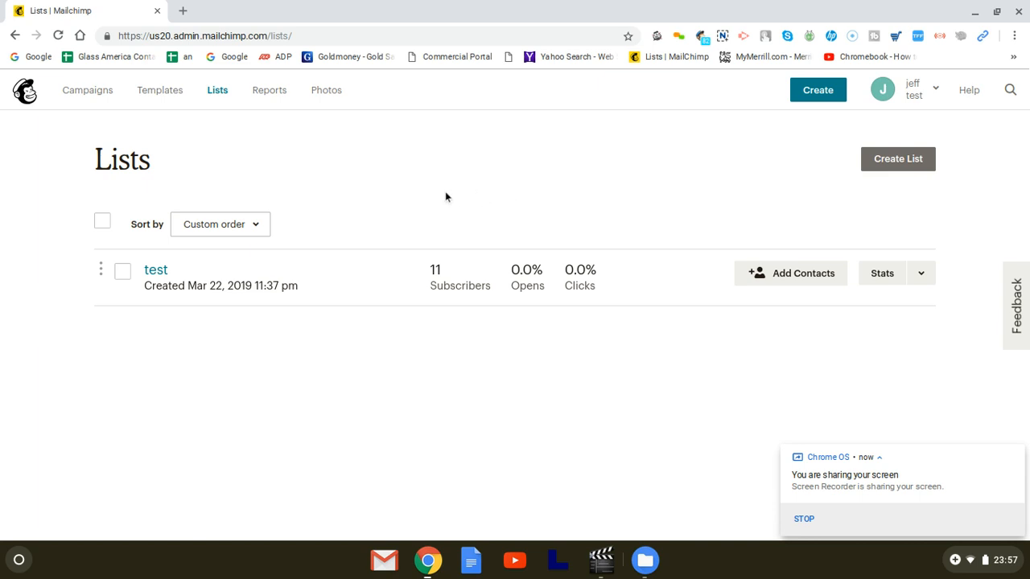
mouse_move(440, 208)
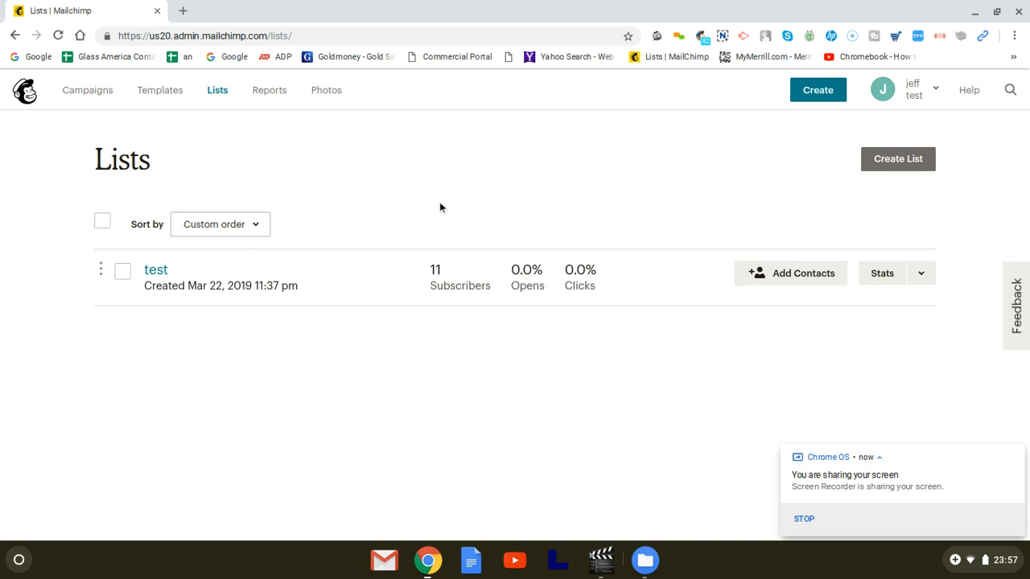
mouse_move(395, 190)
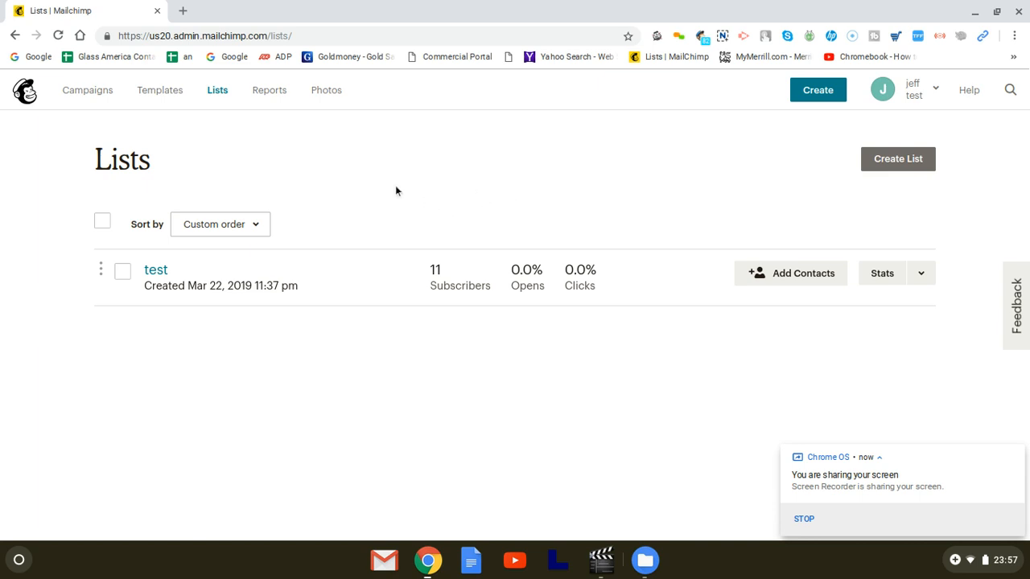
mouse_move(383, 188)
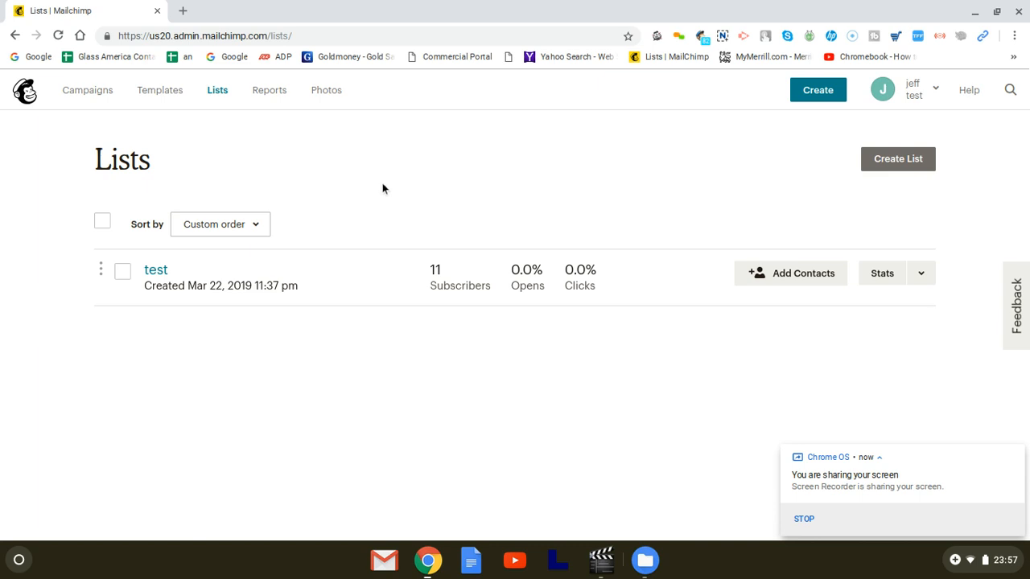
mouse_move(529, 248)
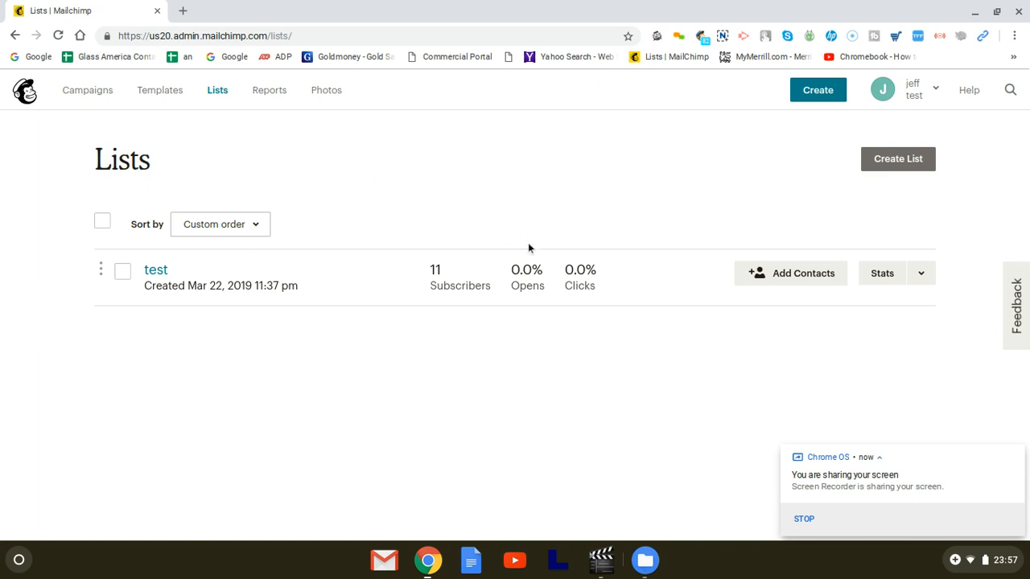
mouse_move(518, 246)
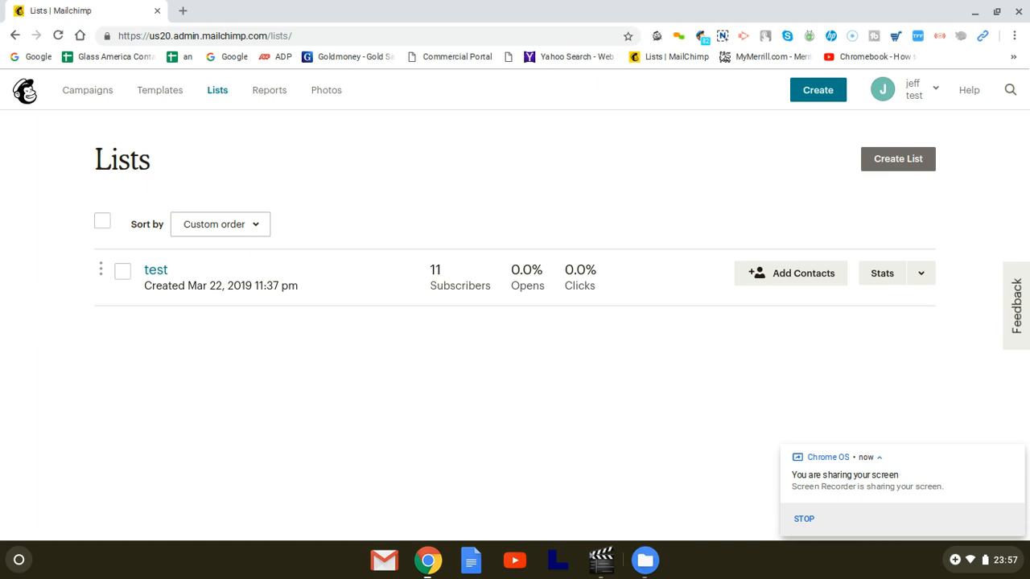
mouse_move(156, 270)
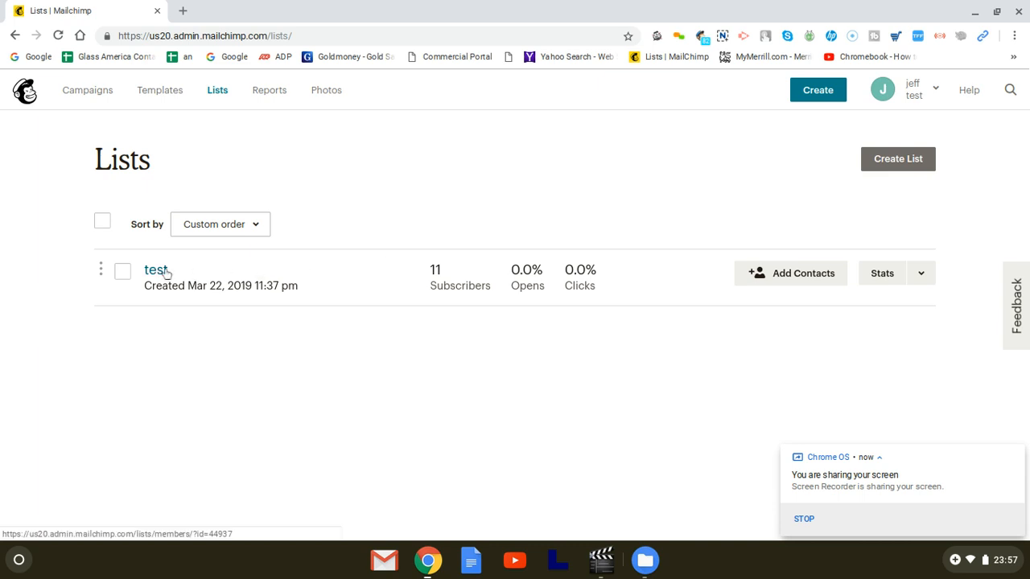
mouse_move(173, 264)
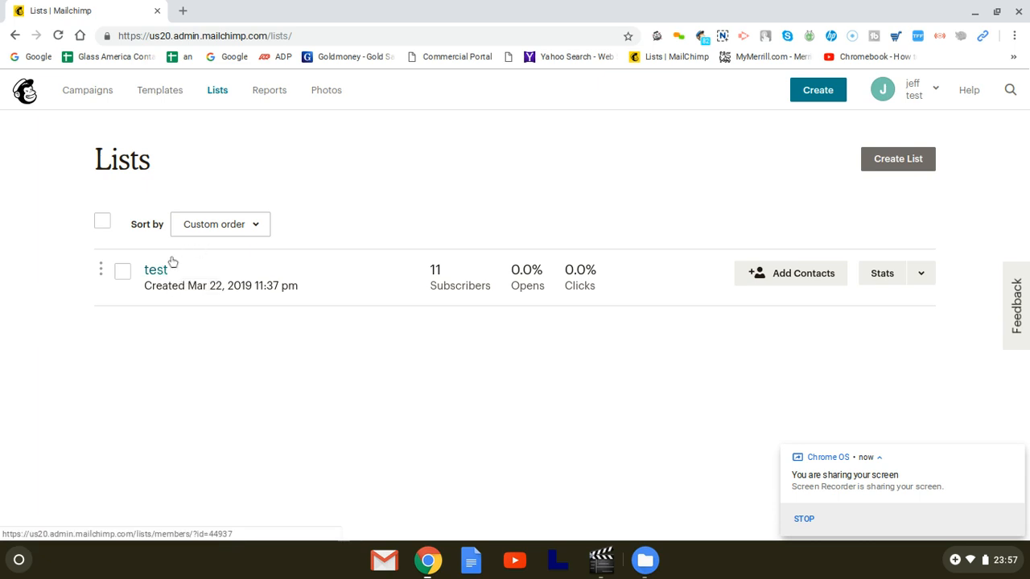
mouse_move(720, 277)
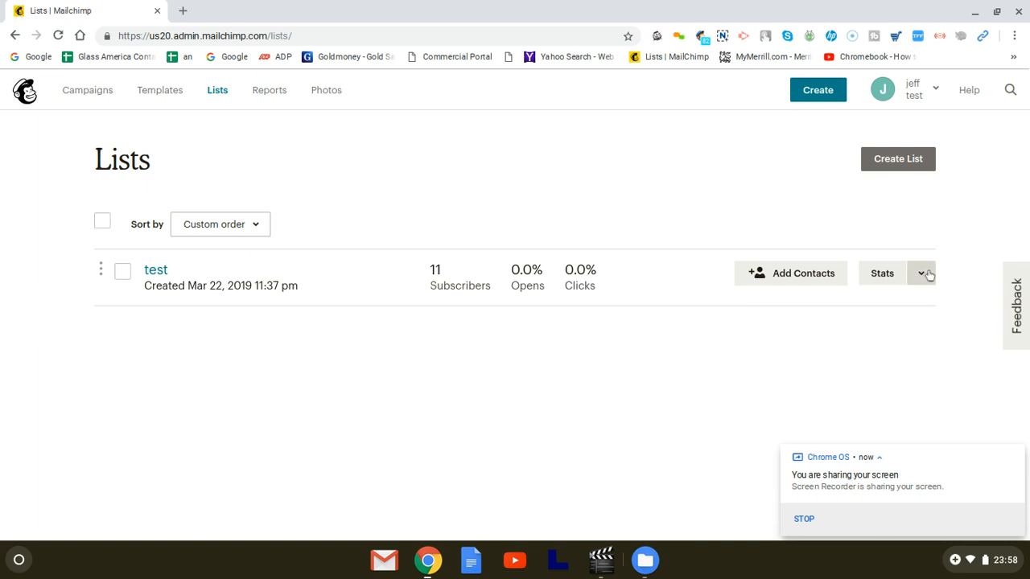
- Choose Signup forms from the test list's Stats dropdown
click(922, 273)
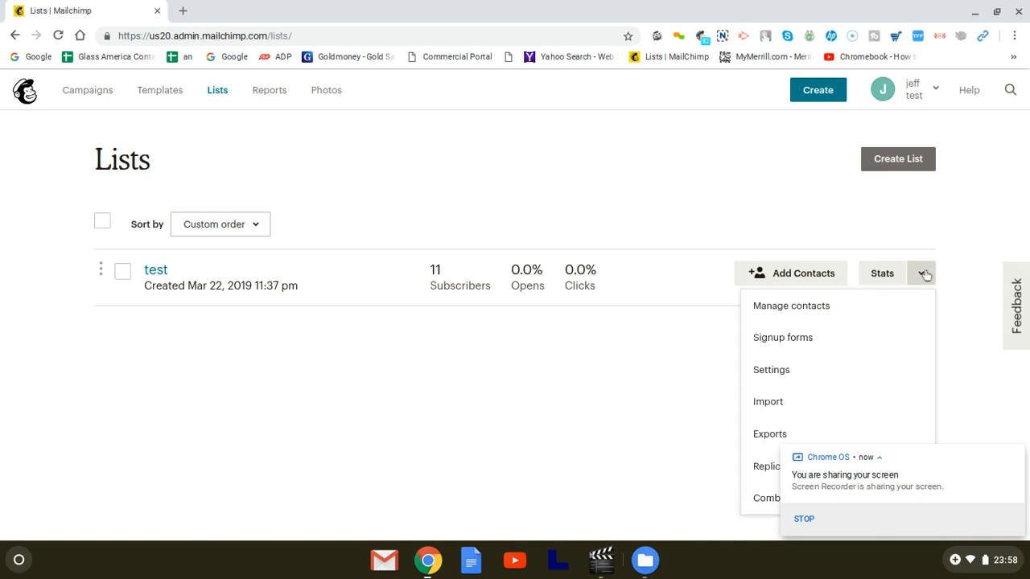
mouse_move(798, 337)
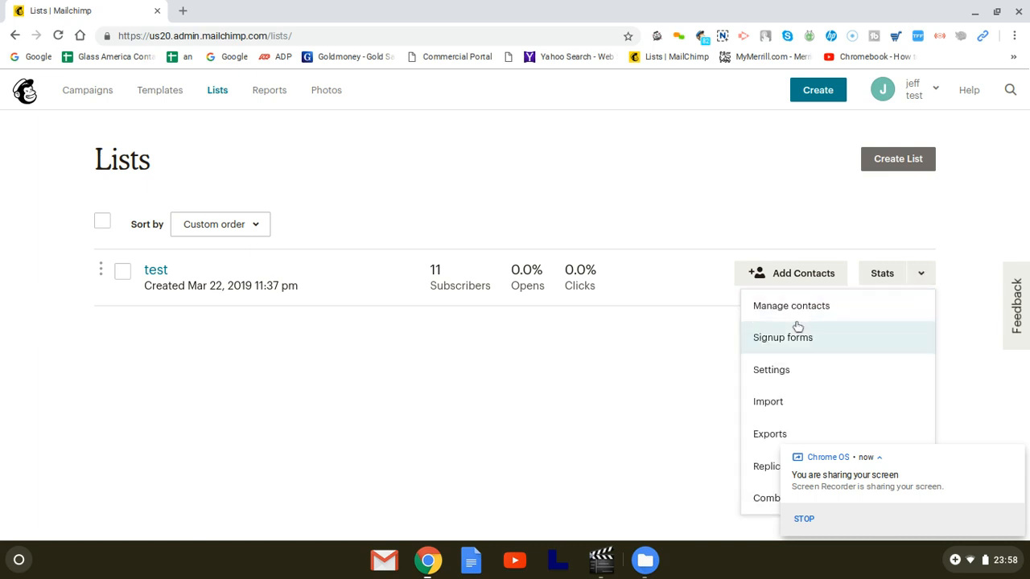
mouse_move(791, 306)
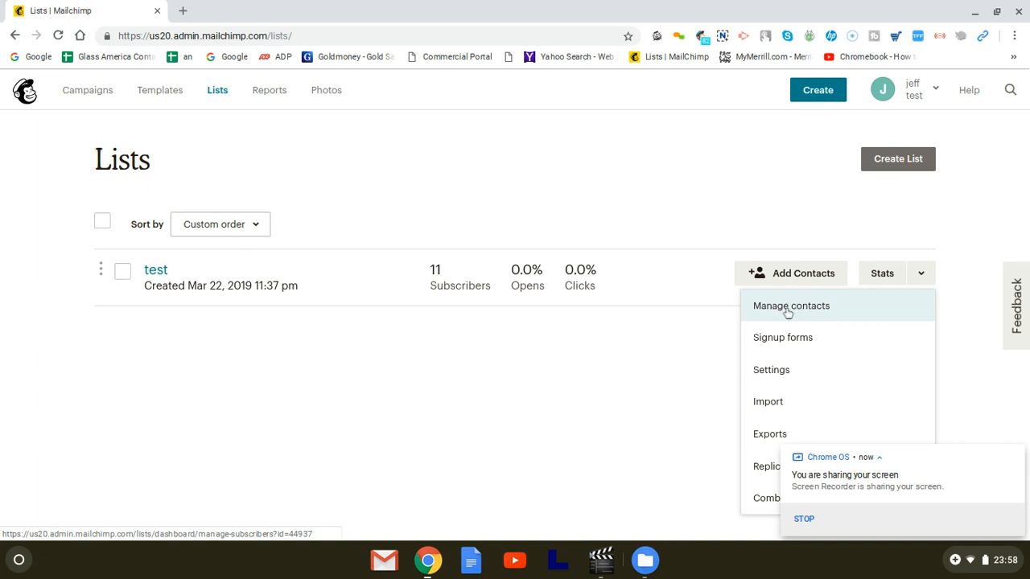
mouse_move(781, 337)
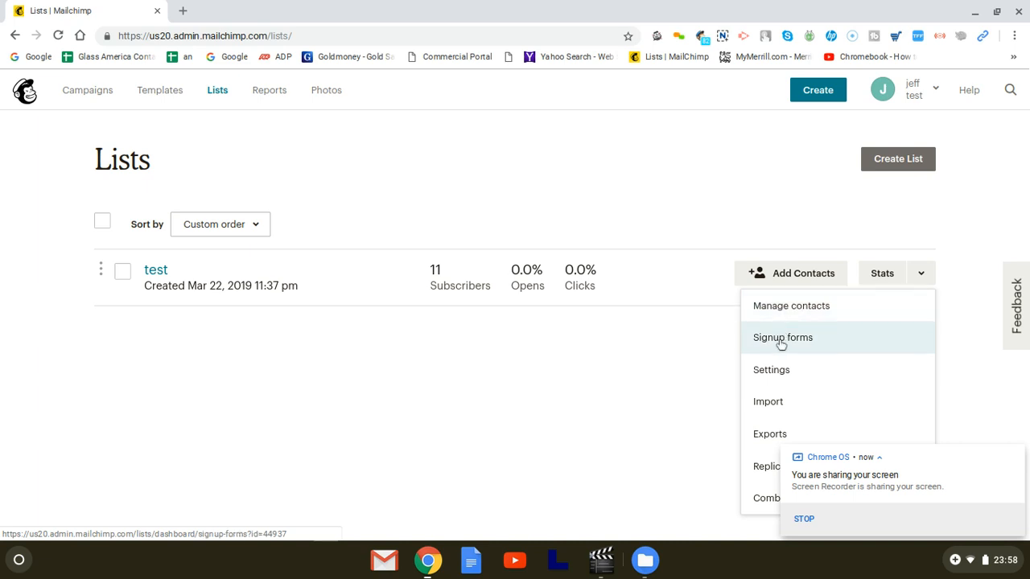
mouse_move(801, 345)
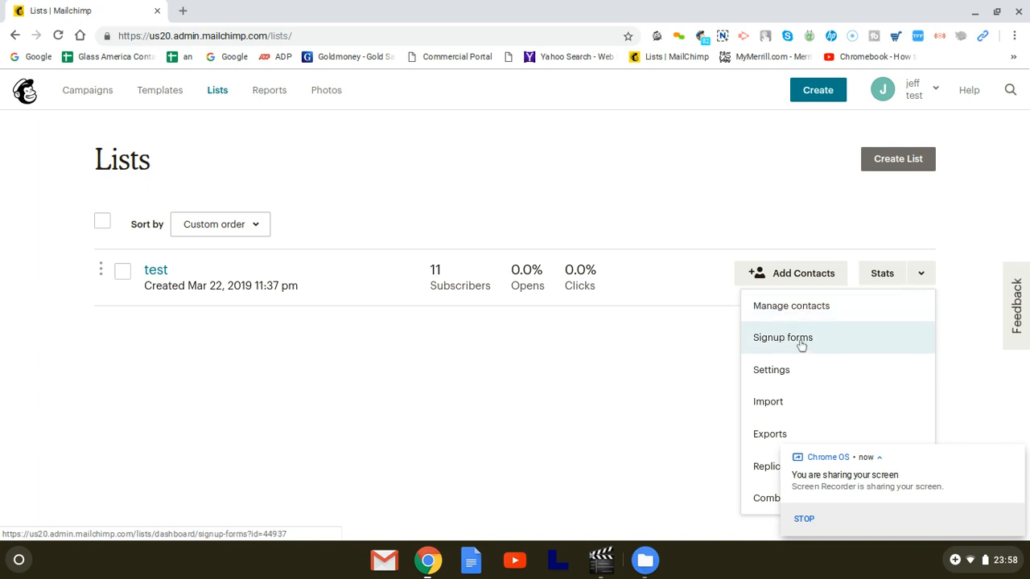
click(782, 337)
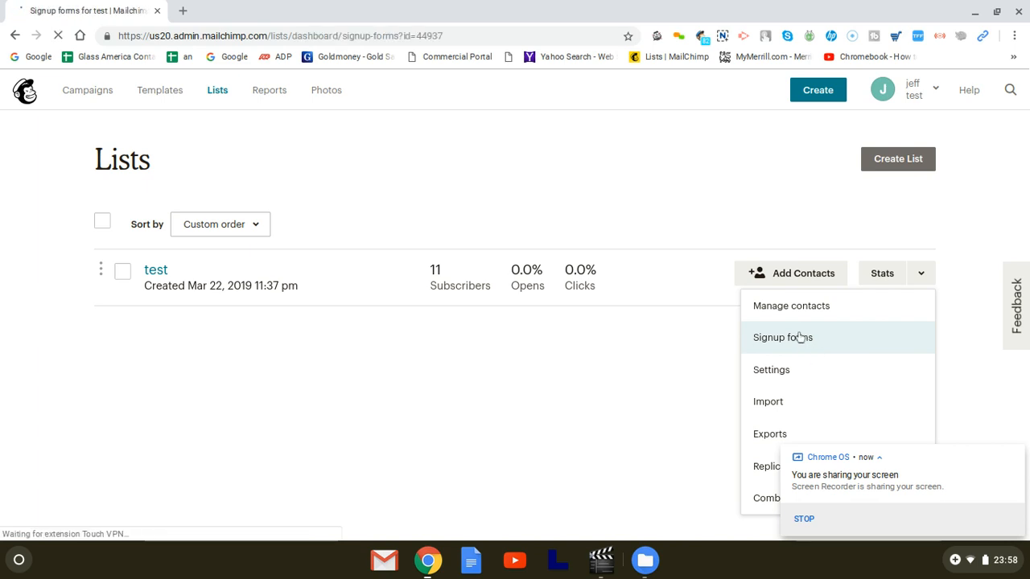
click(783, 337)
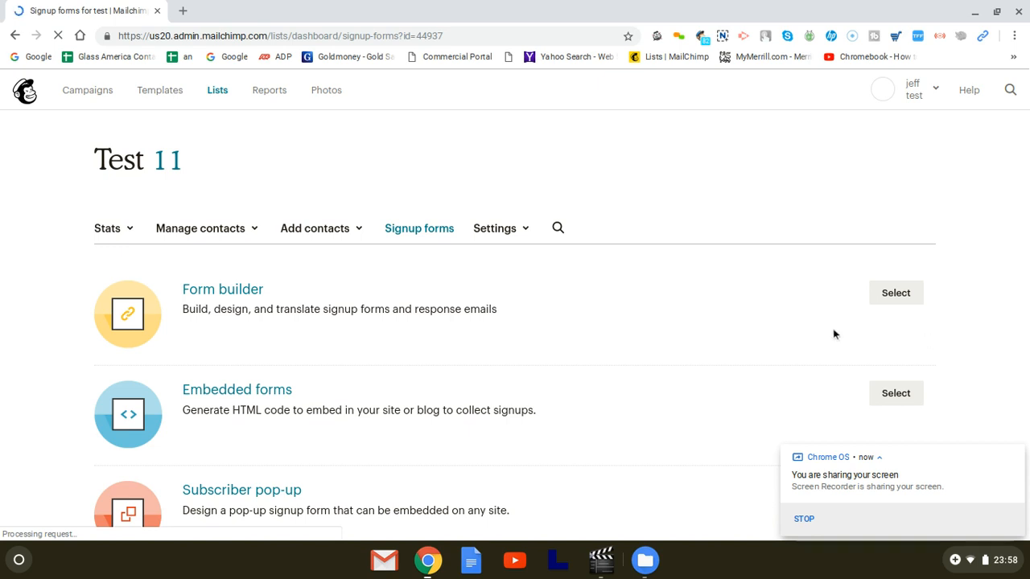
scroll(down, 3)
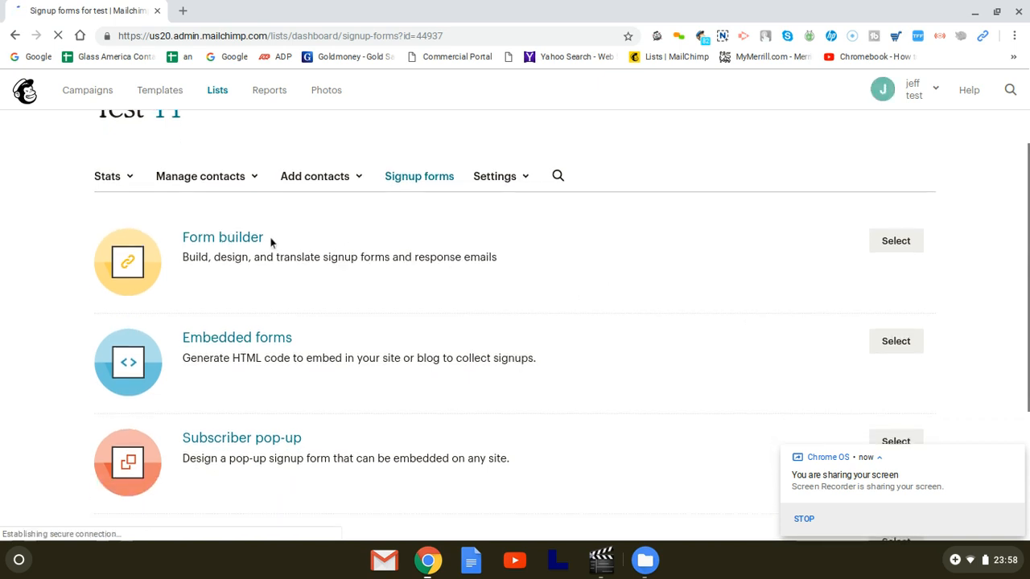
scroll(down, 3)
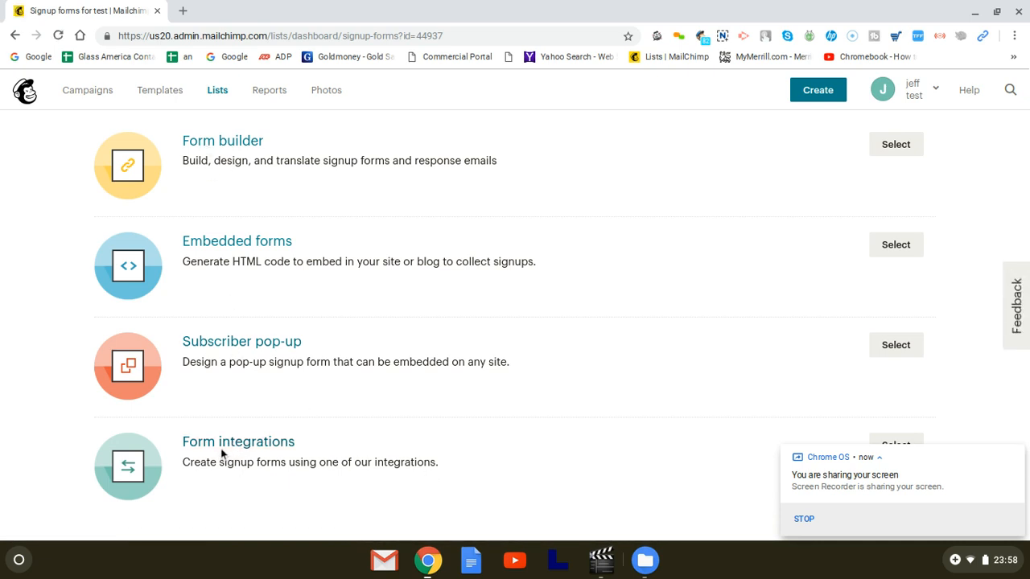
mouse_move(239, 441)
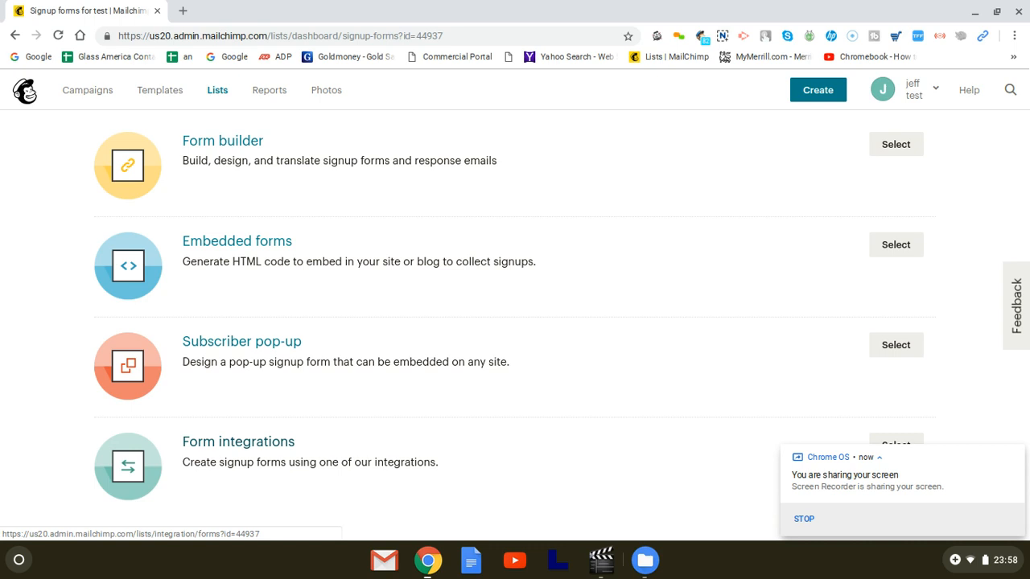
mouse_move(217, 345)
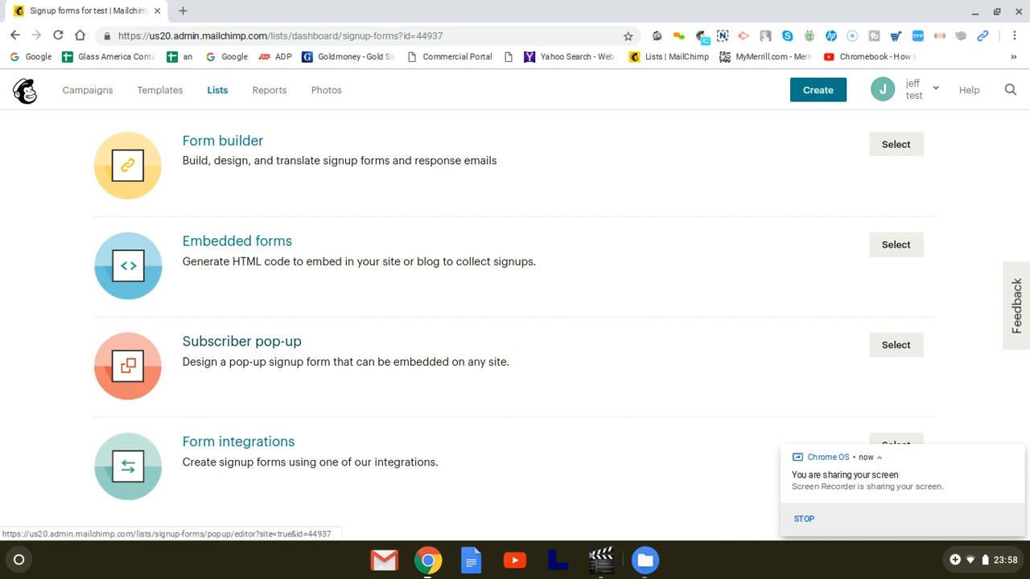
mouse_move(257, 253)
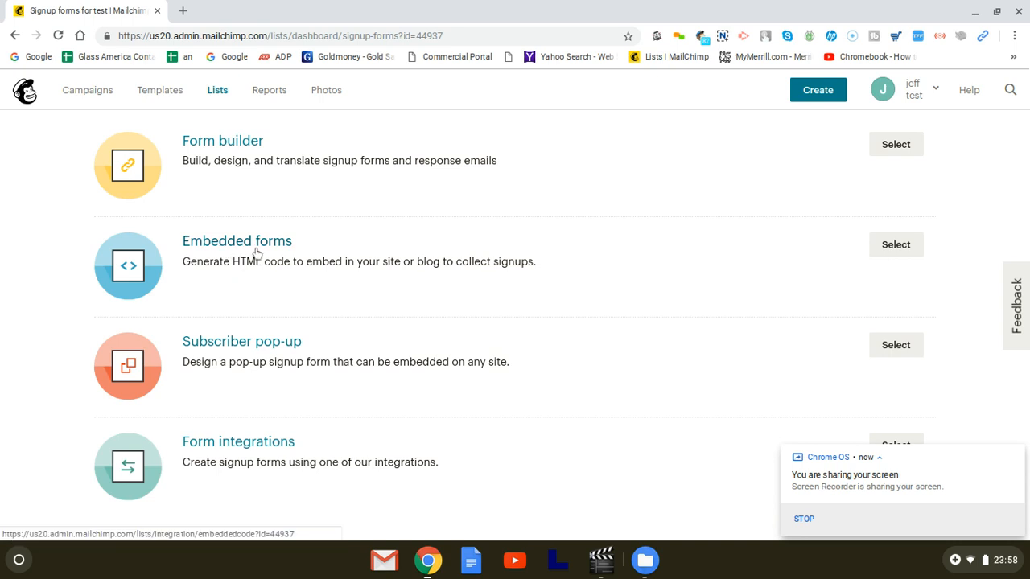
mouse_move(267, 287)
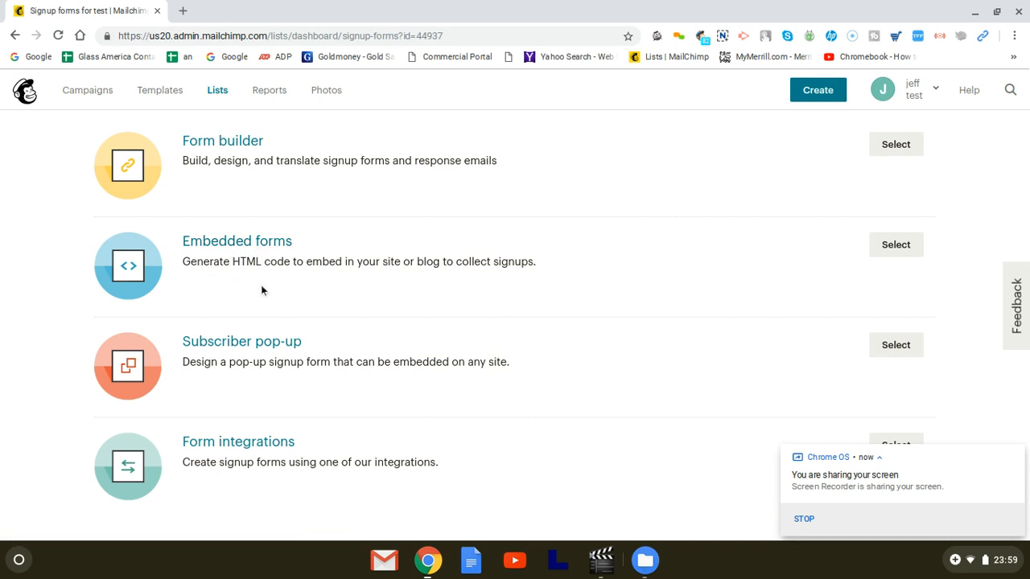
mouse_move(228, 159)
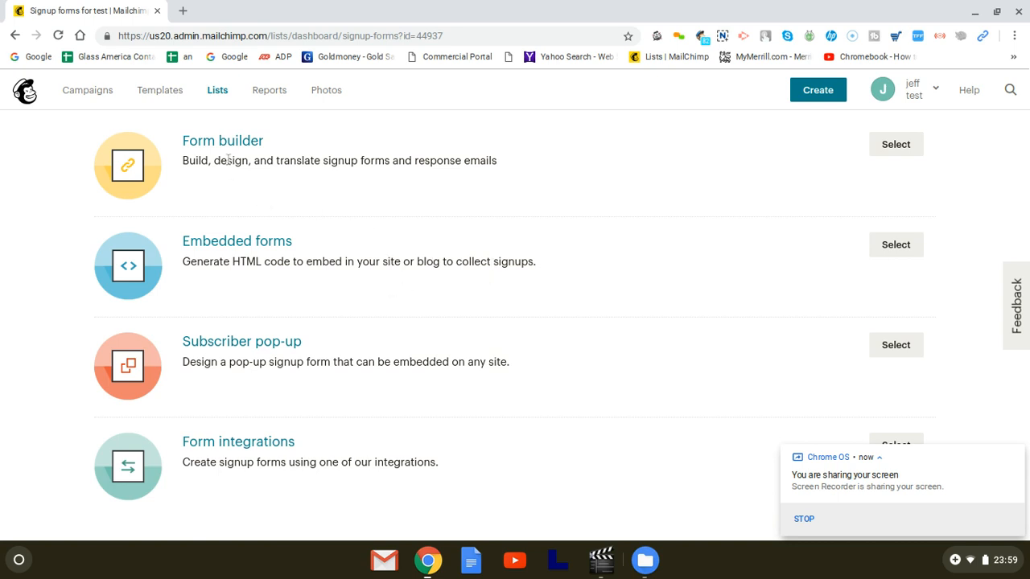
mouse_move(907, 144)
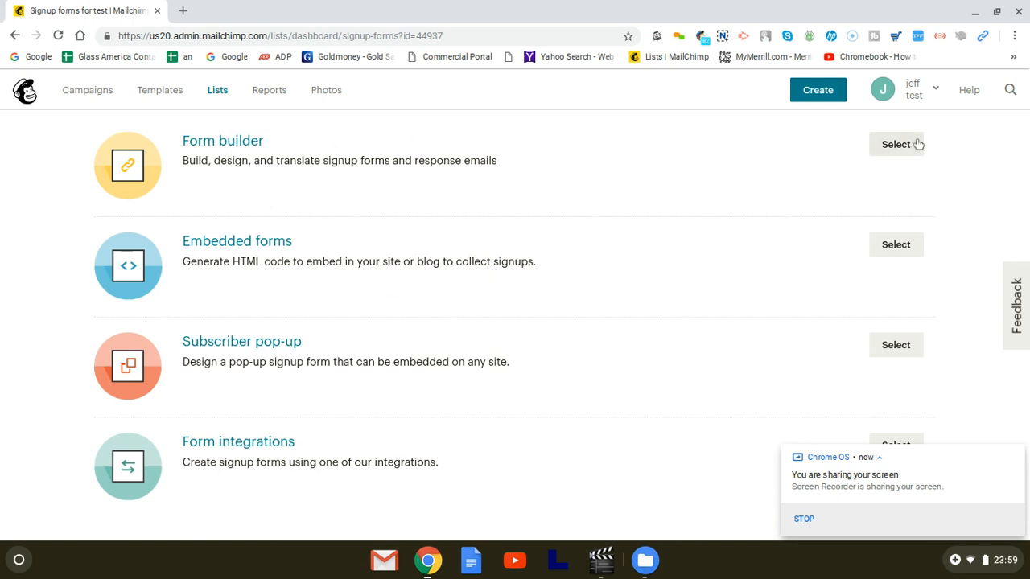
- Open the test list's signup form in the Form builder
click(896, 144)
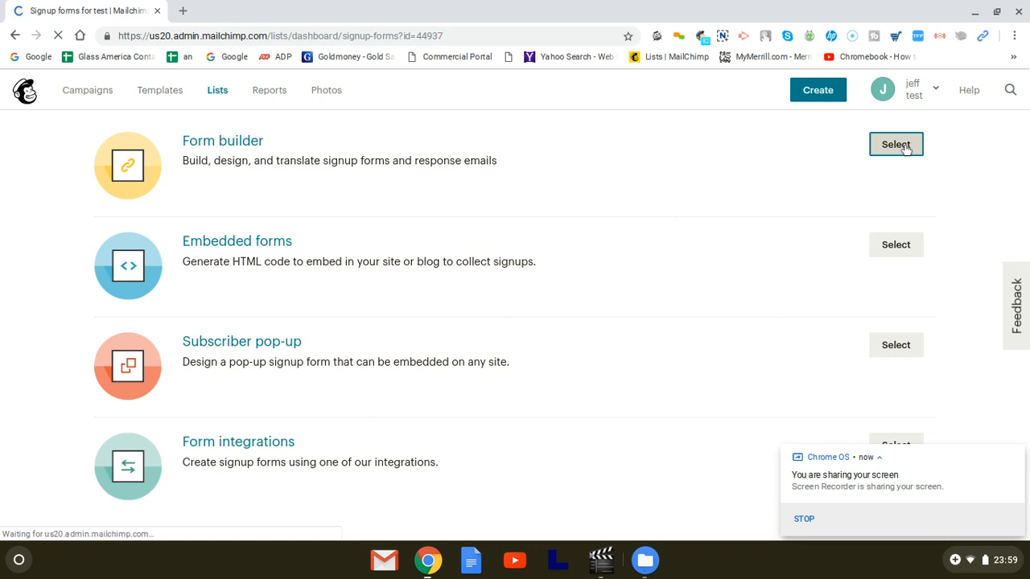
click(895, 144)
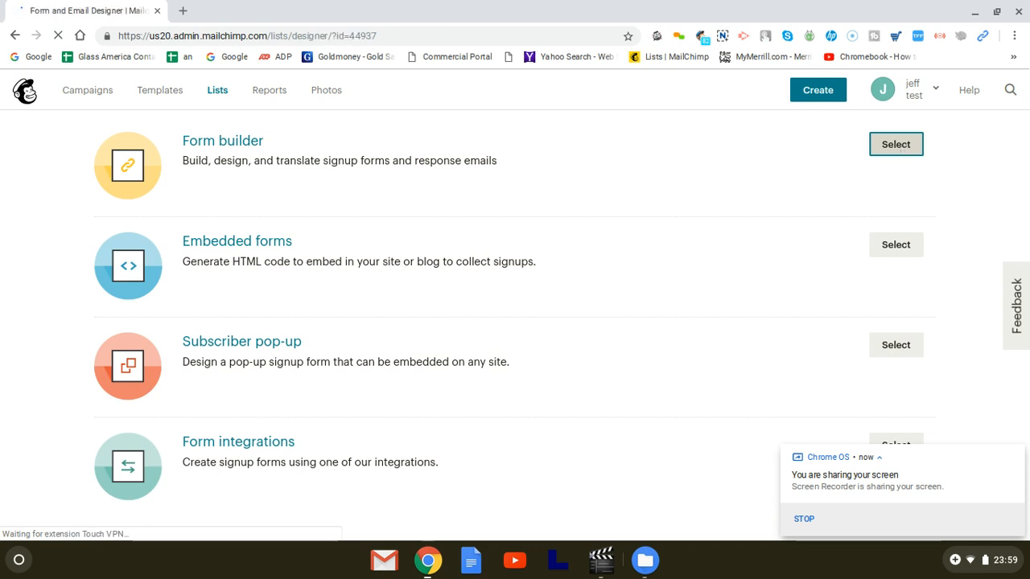
click(895, 144)
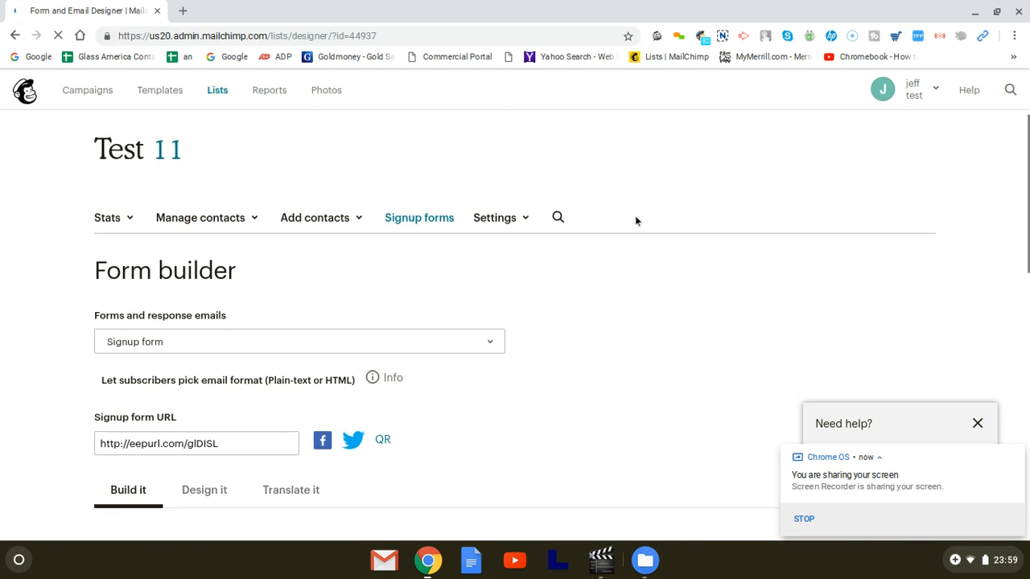
scroll(down, 3)
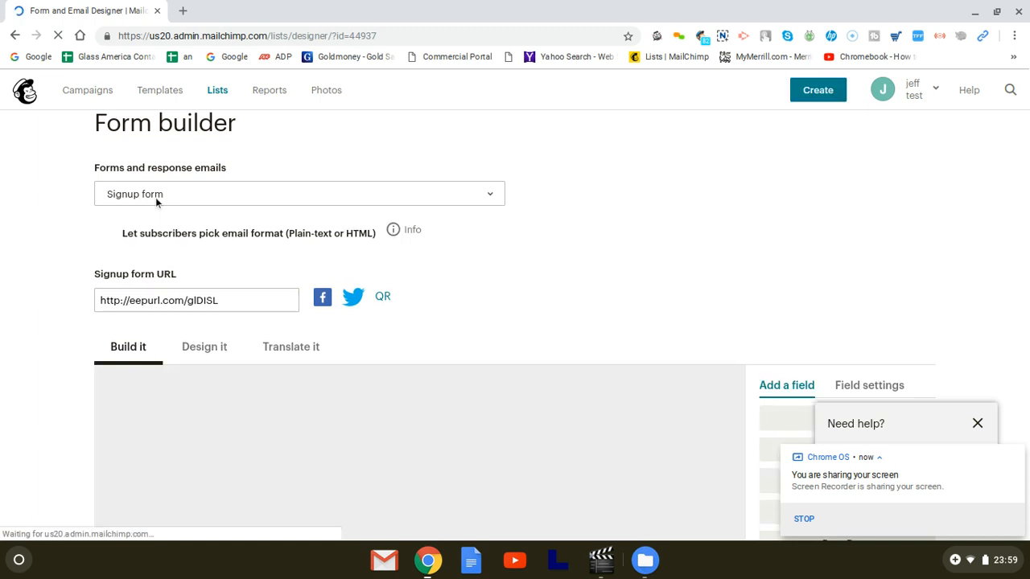
mouse_move(473, 209)
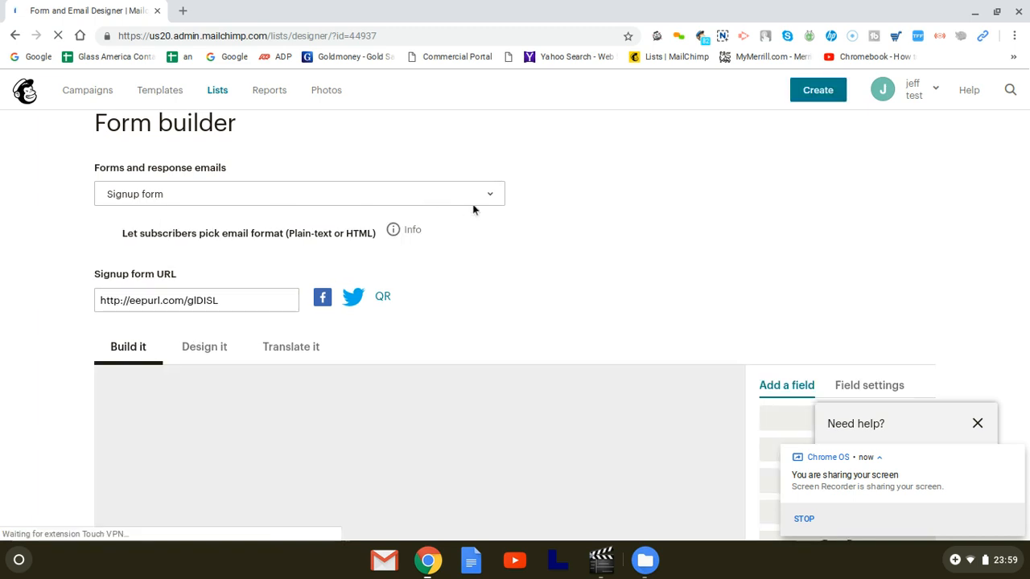
- Dismiss the Need help box and open the Content Manager for a header image
scroll(down, 3)
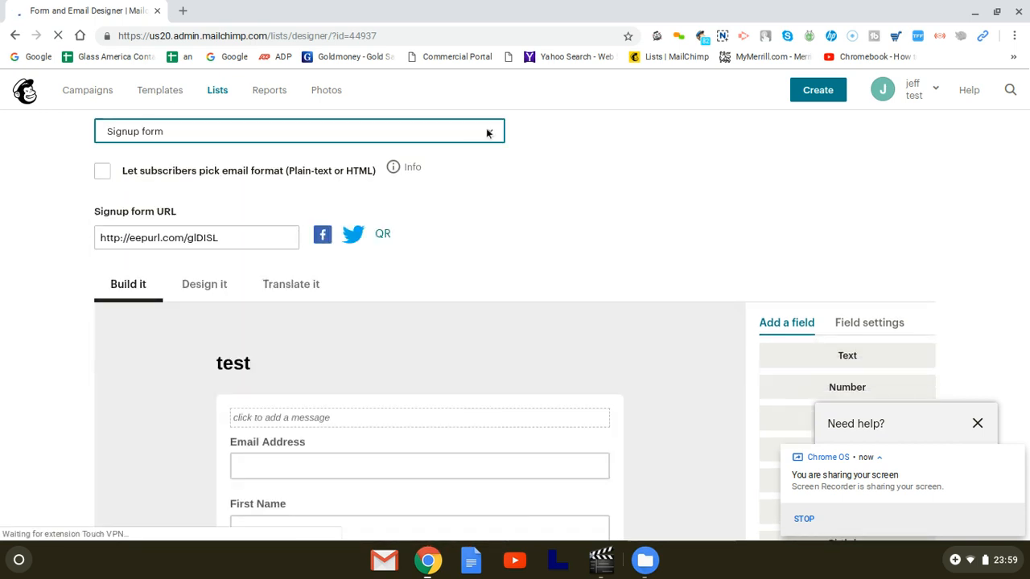
scroll(down, 3)
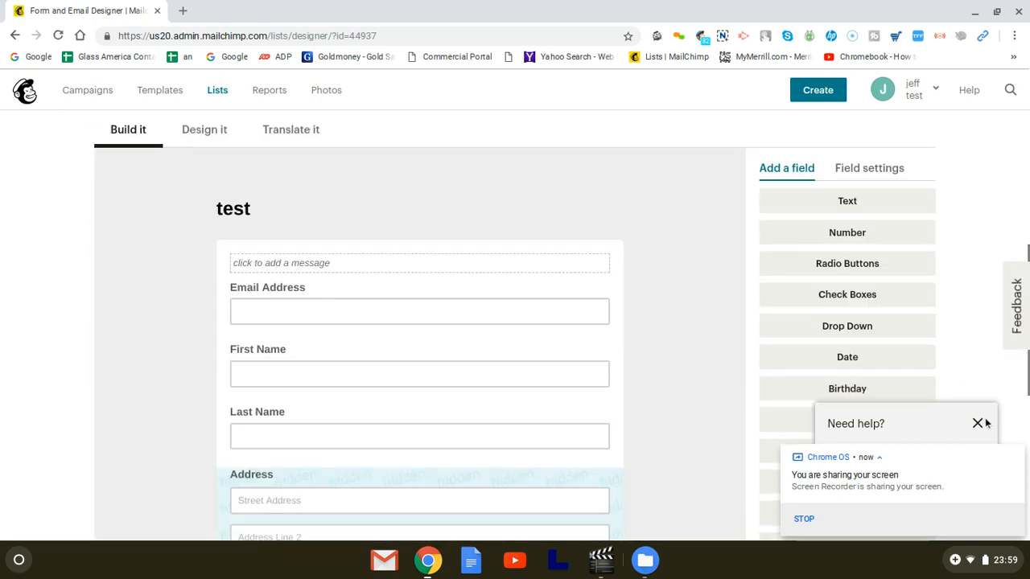
click(978, 423)
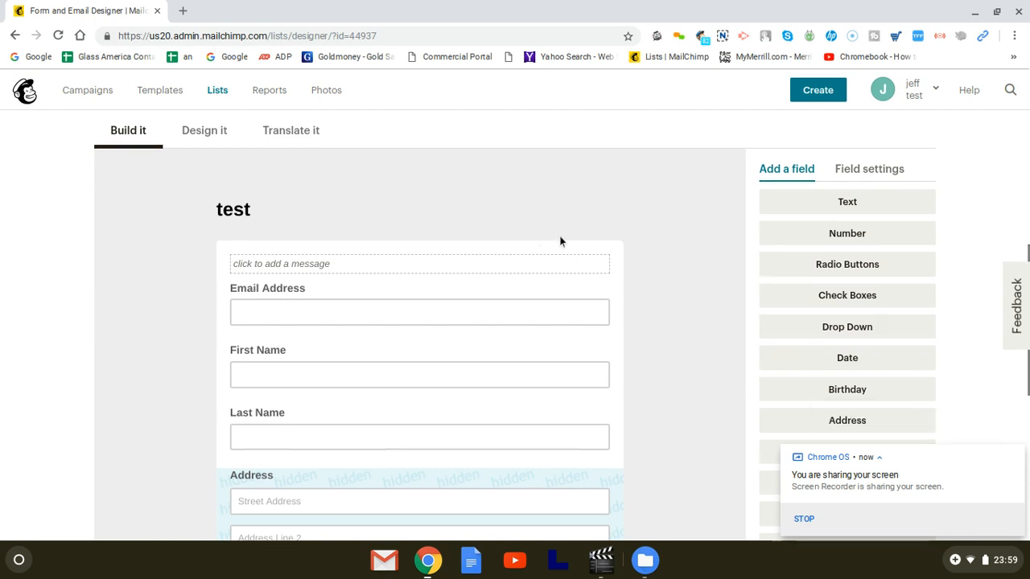
scroll(up, 3)
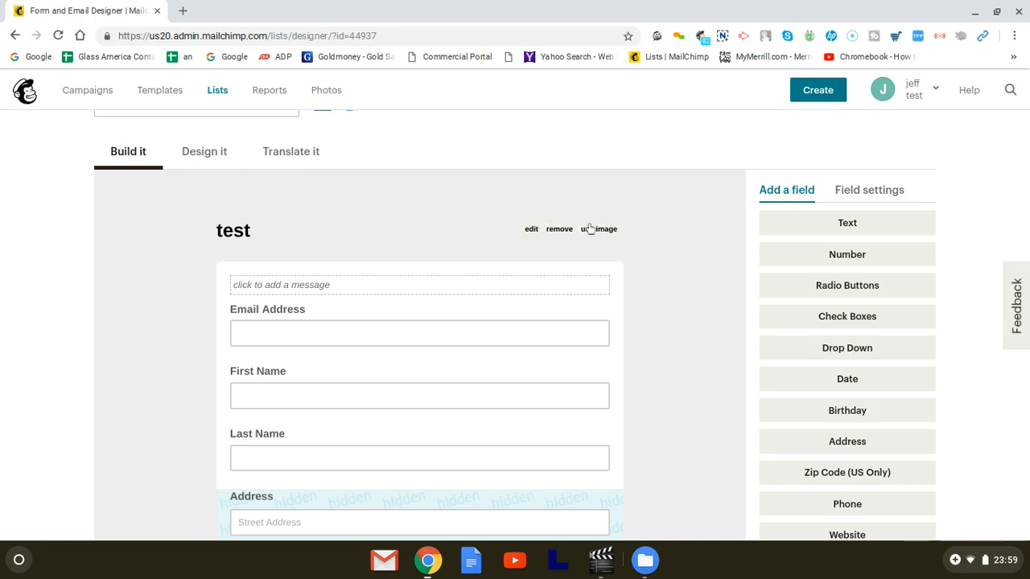
click(599, 229)
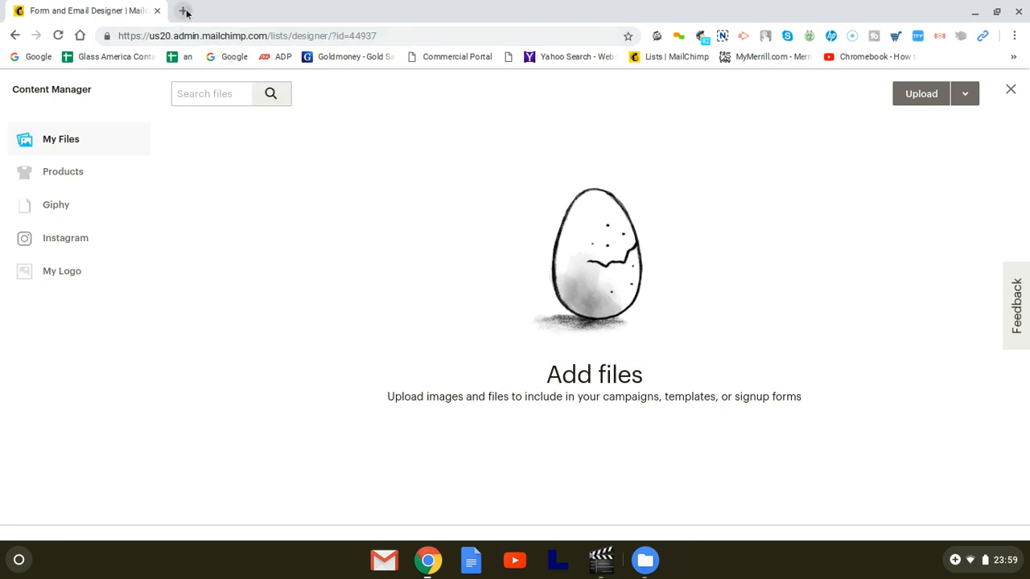
- Open a new Chrome tab on the Google homepage
click(185, 11)
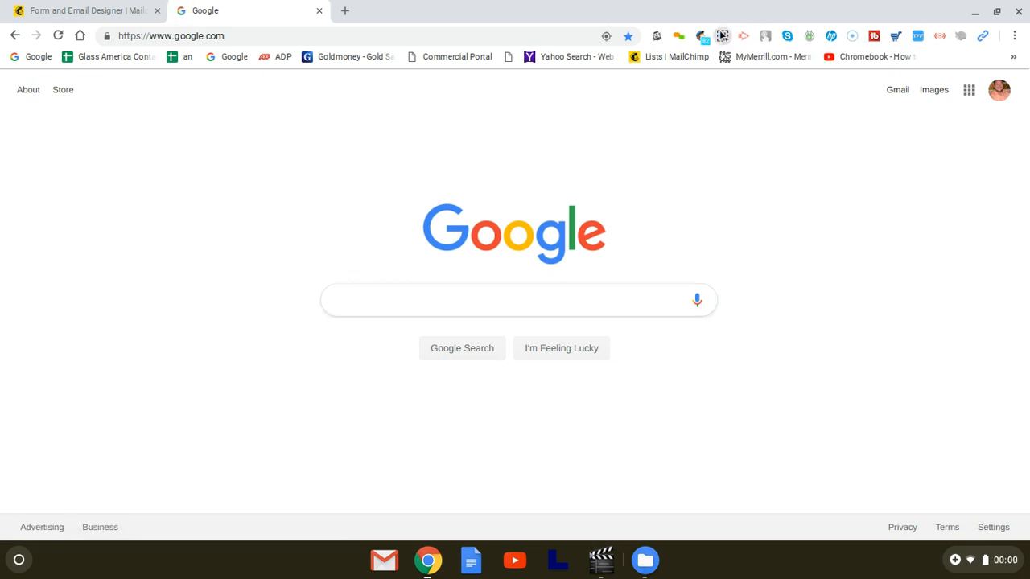
- Capture and save the Google logo with Nimbus Selected area, then return to Mailchimp
click(722, 35)
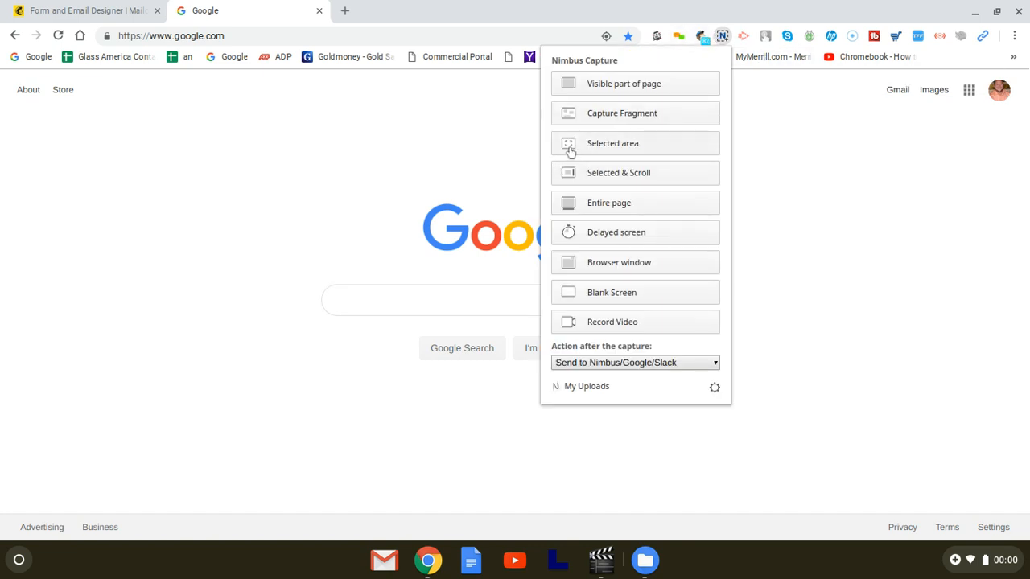
click(569, 146)
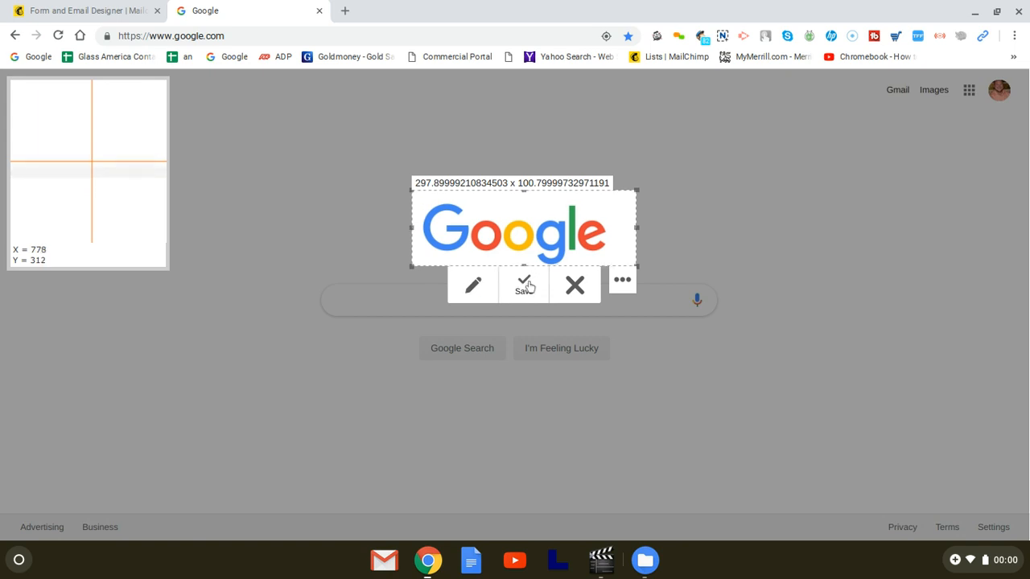
click(524, 286)
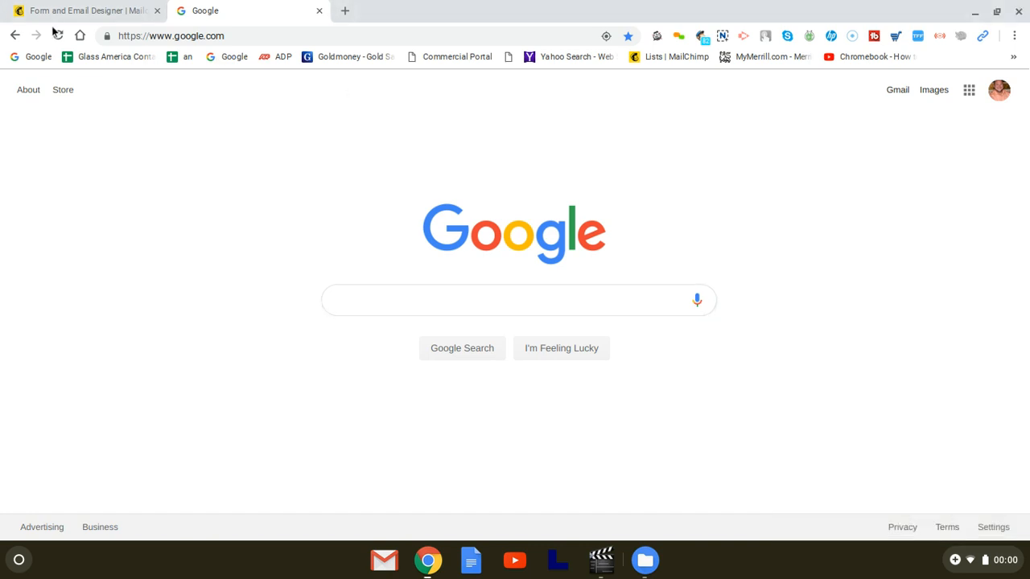
click(80, 10)
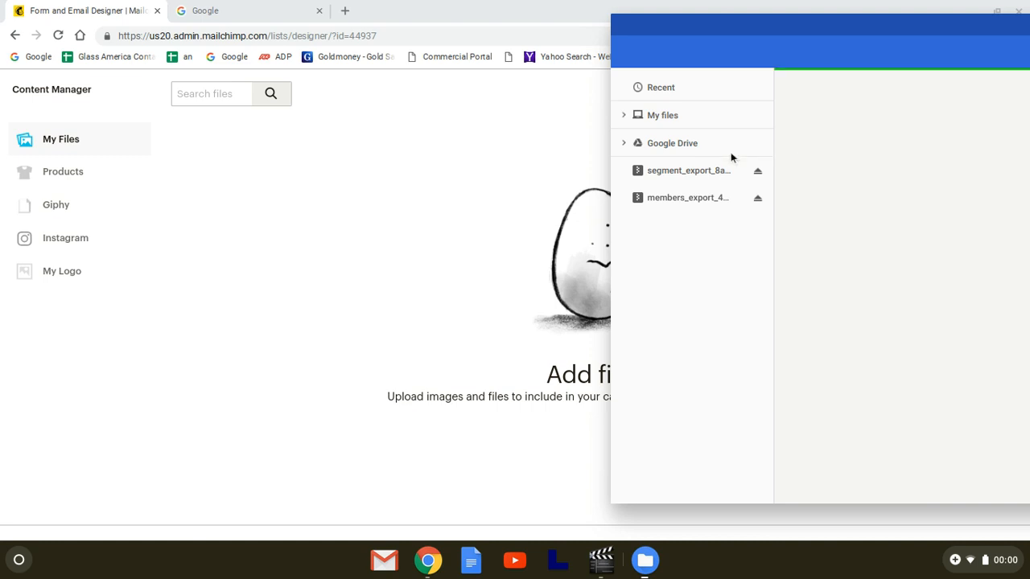
click(661, 115)
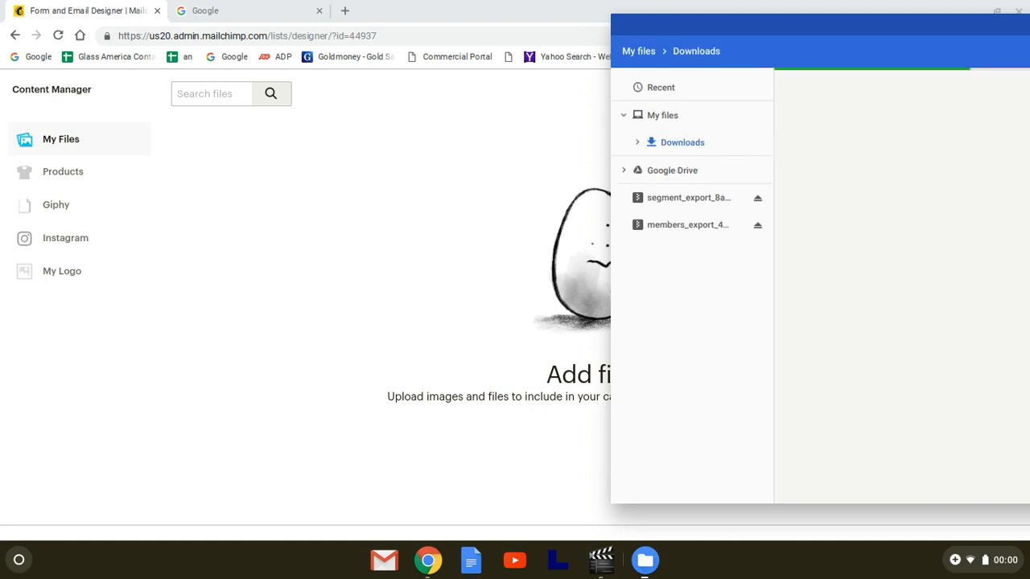
click(681, 143)
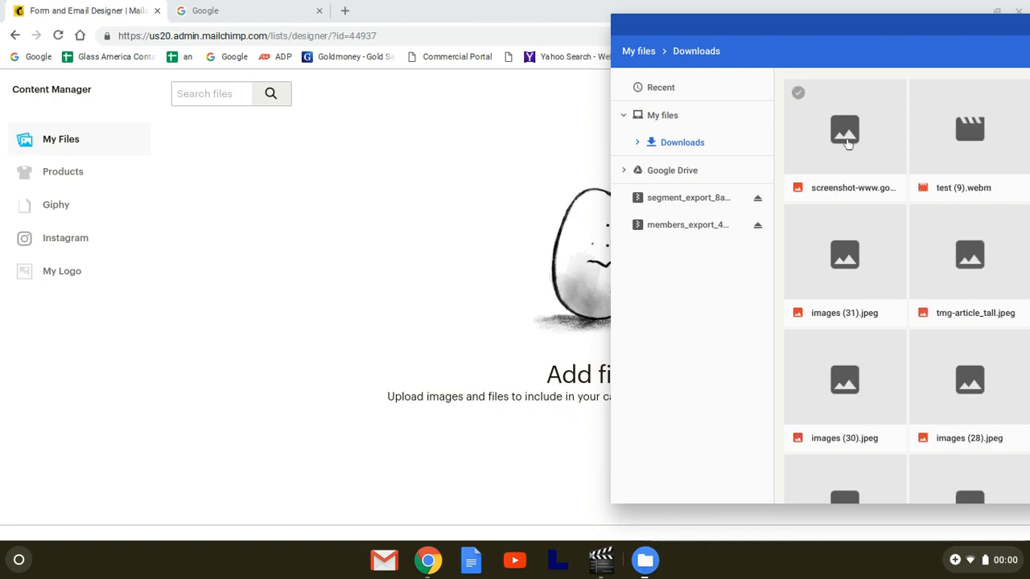
scroll(up, 3)
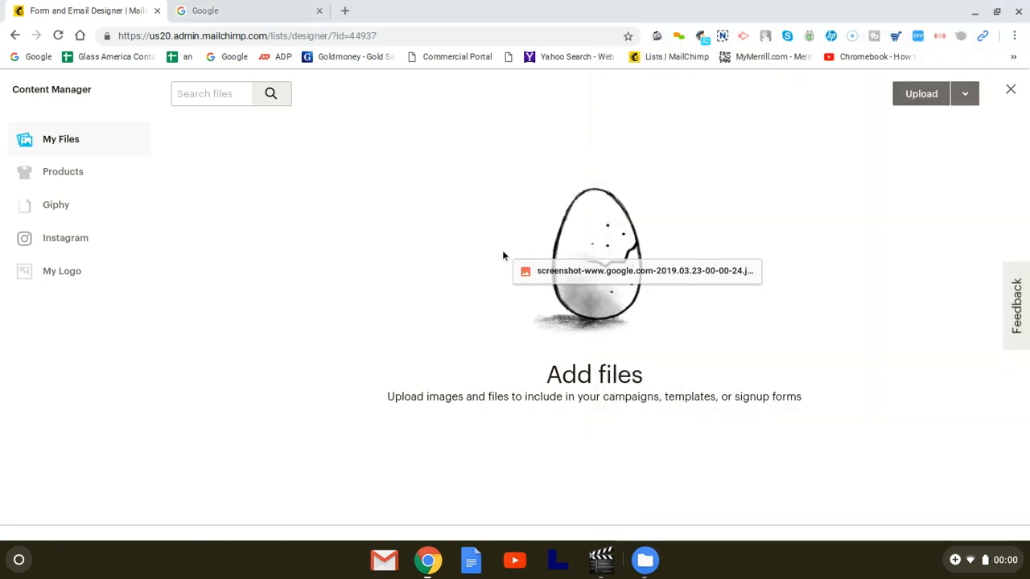
mouse_move(973, 16)
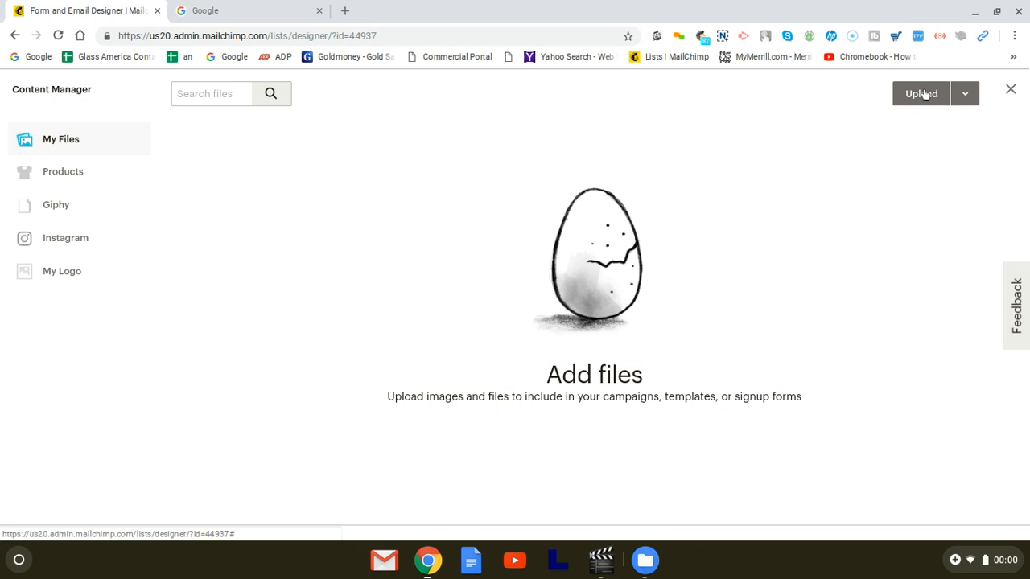
- Upload the google.com screenshot from Downloads into Content Manager and close the upload notice
click(920, 93)
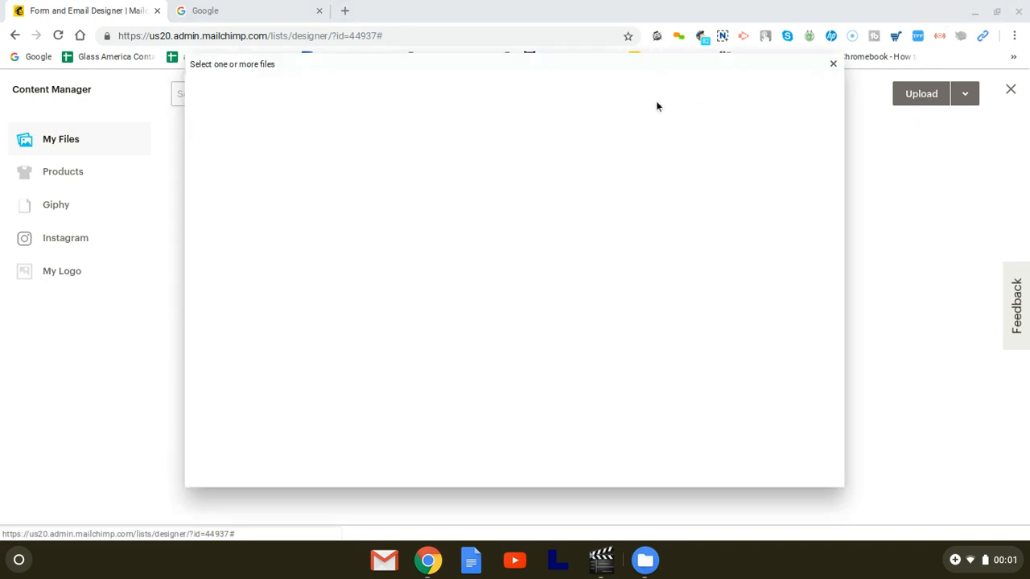
mouse_move(621, 117)
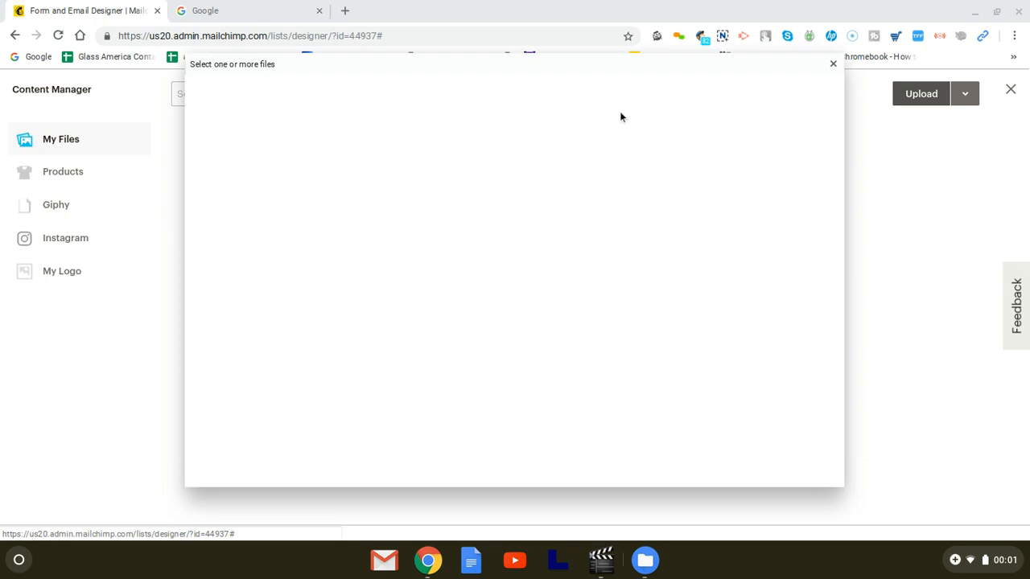
mouse_move(615, 118)
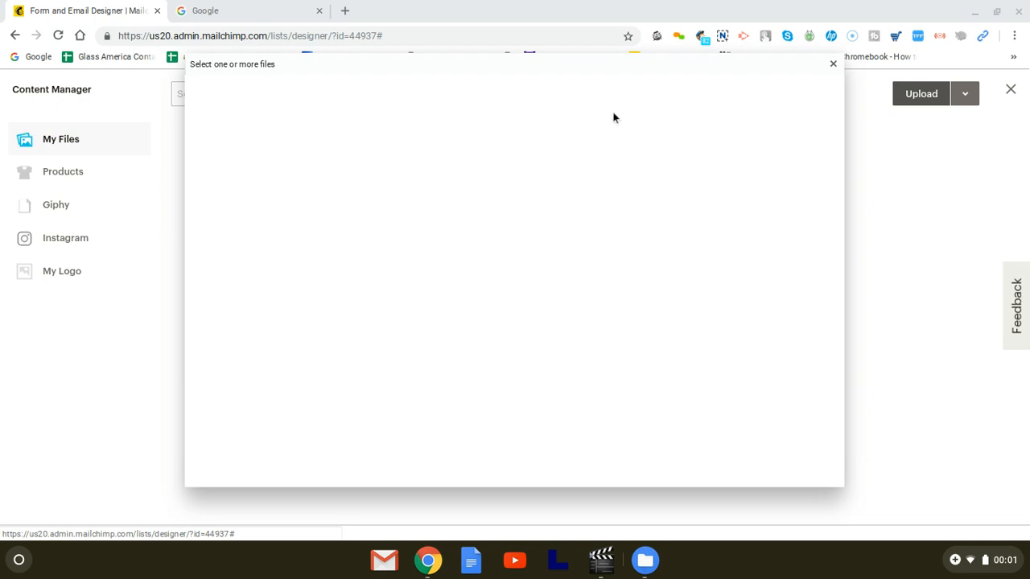
mouse_move(1003, 4)
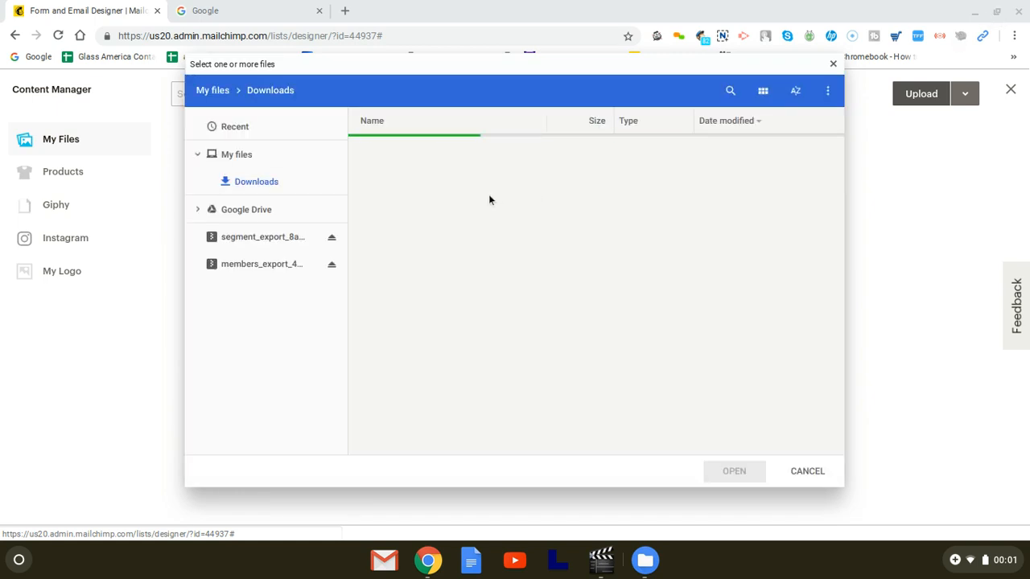
click(256, 181)
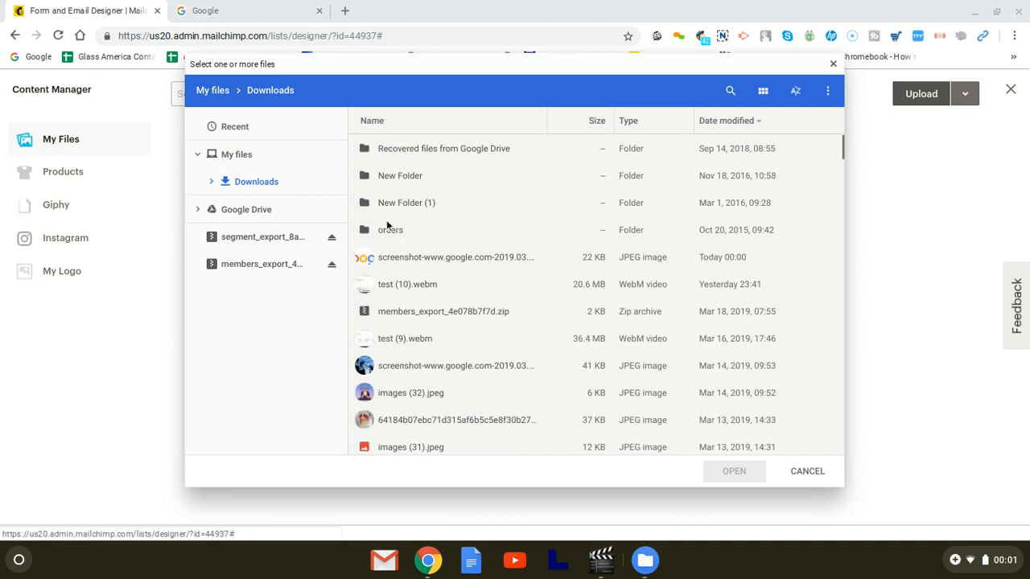
click(454, 256)
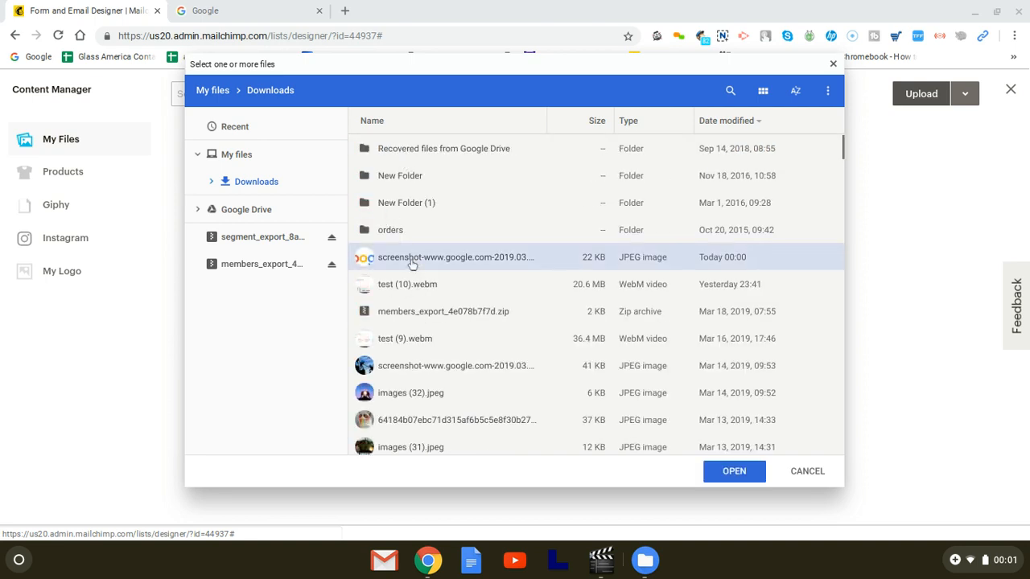
click(733, 471)
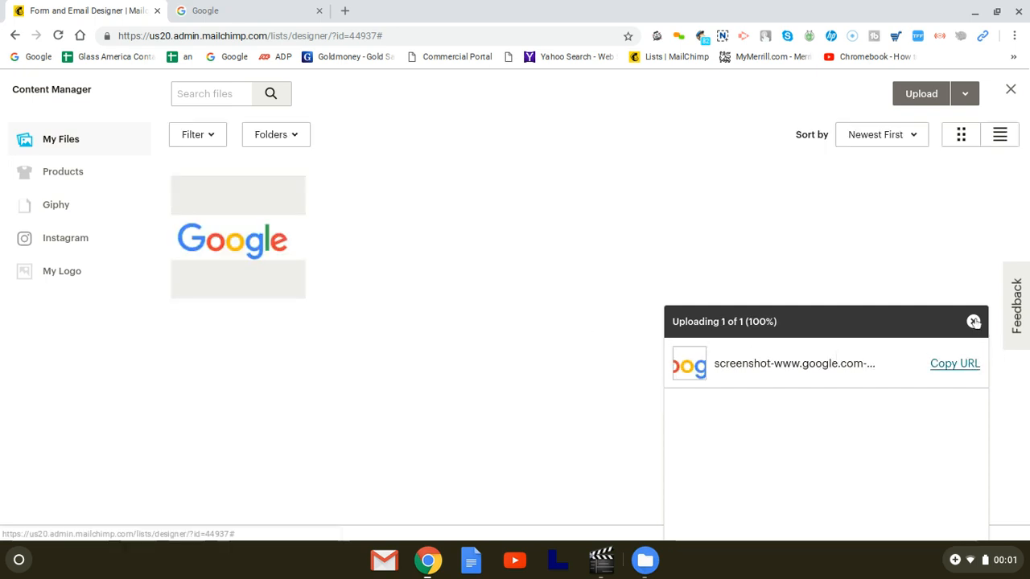
click(974, 320)
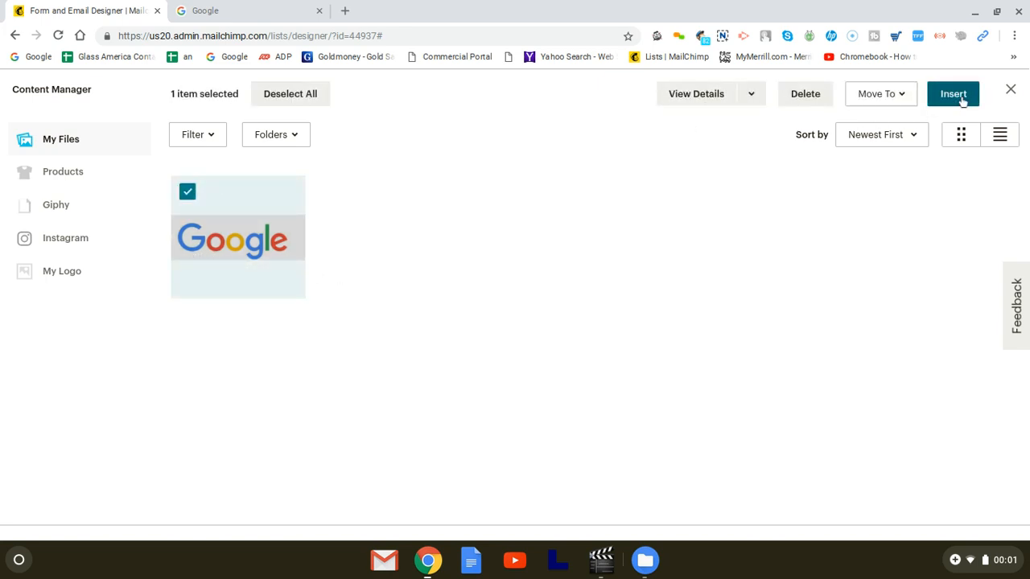
- Insert the Google logo as the form header with default dimensions
click(952, 94)
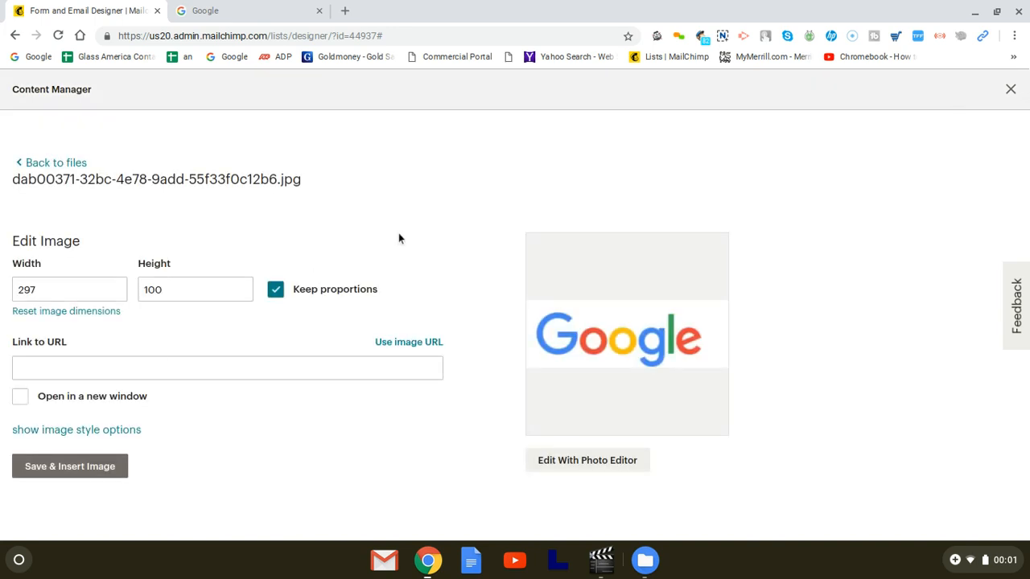
mouse_move(70, 466)
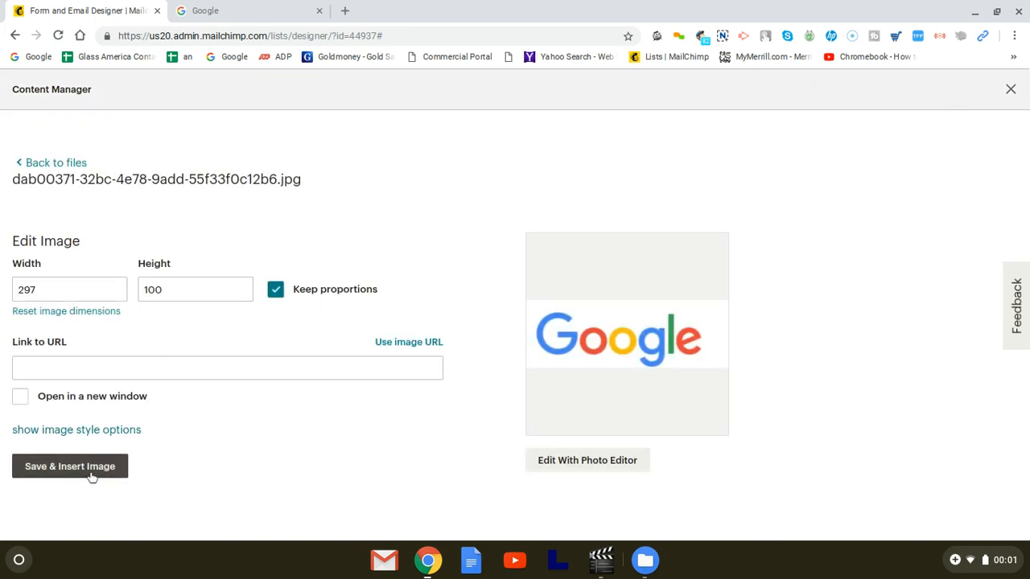
click(70, 466)
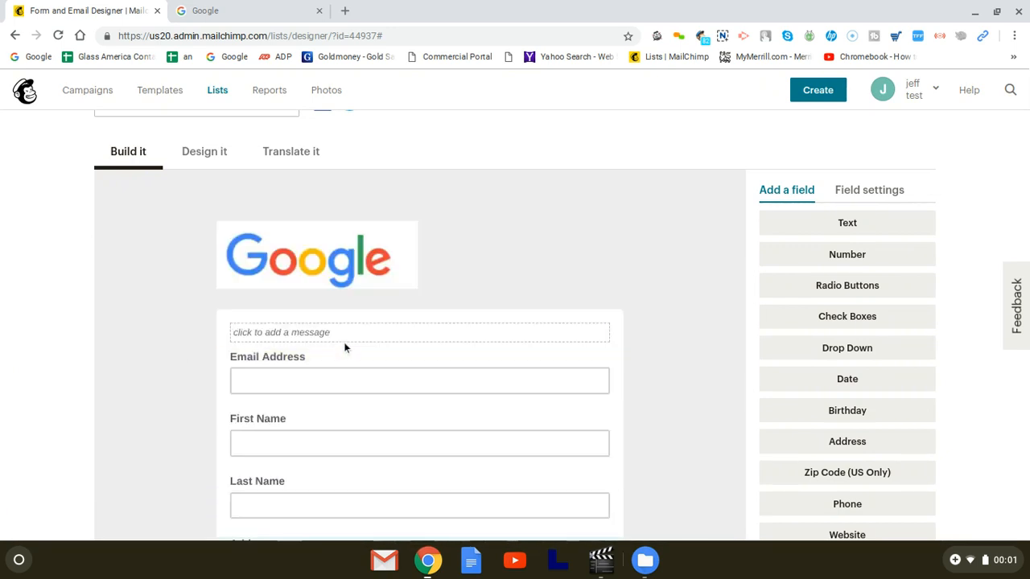
- Scroll the Build it form and select the hidden, optional Address field
scroll(down, 3)
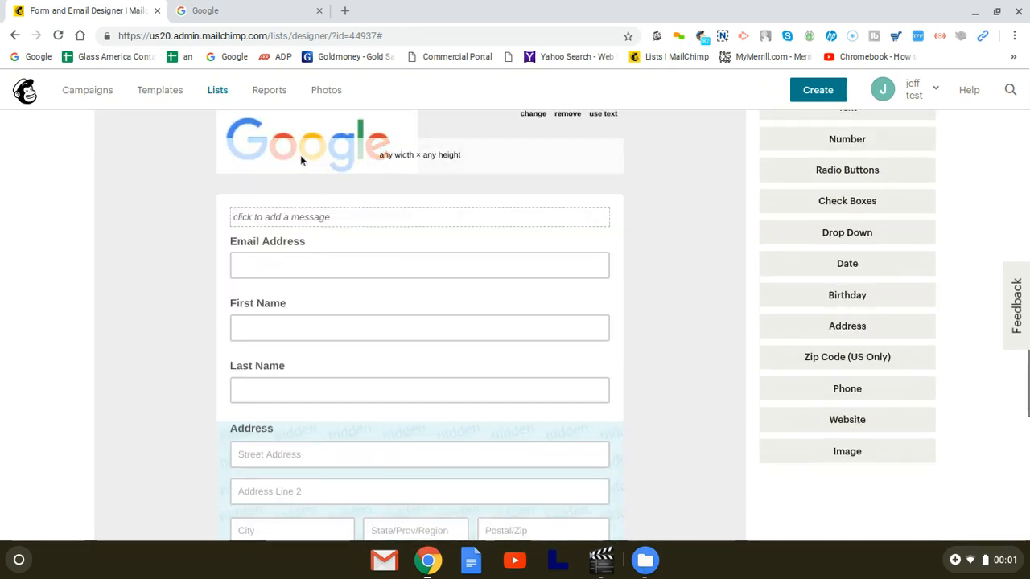
scroll(down, 3)
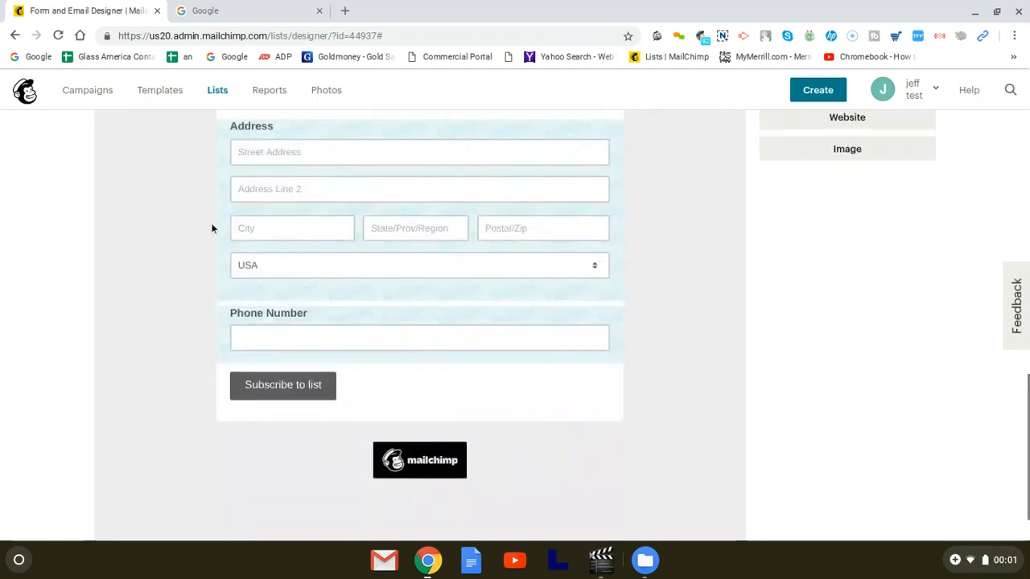
scroll(up, 3)
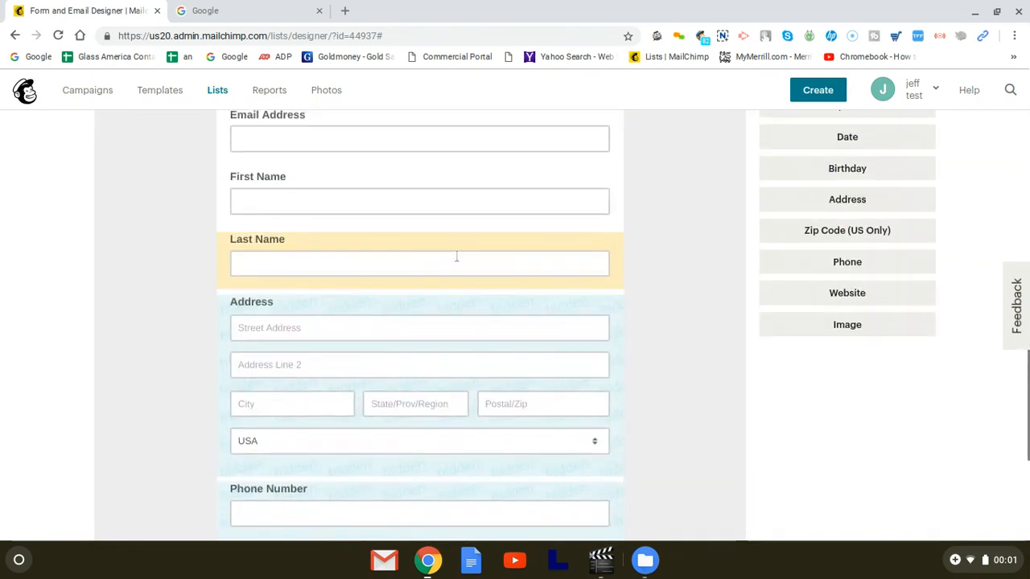
scroll(up, 3)
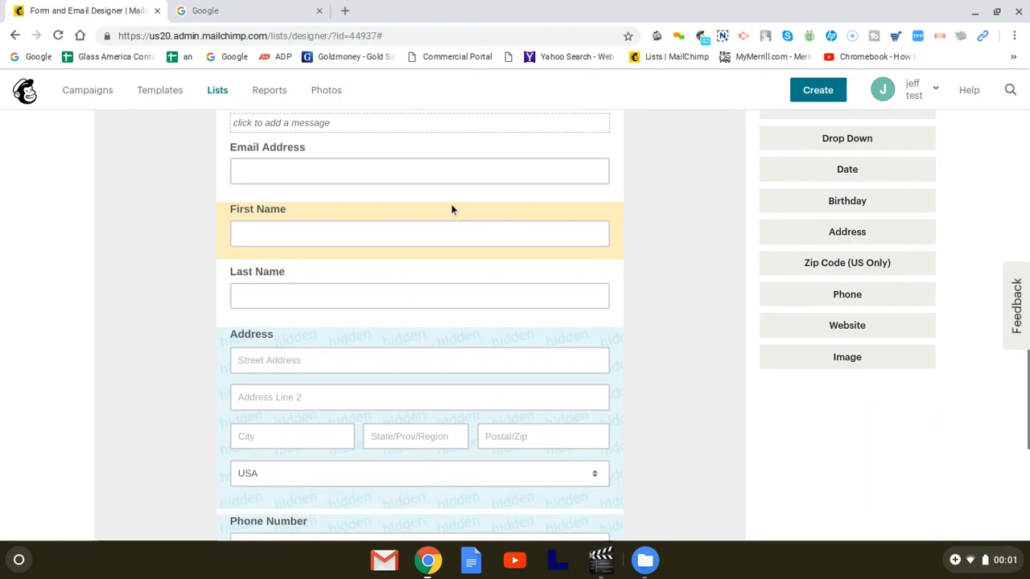
scroll(up, 3)
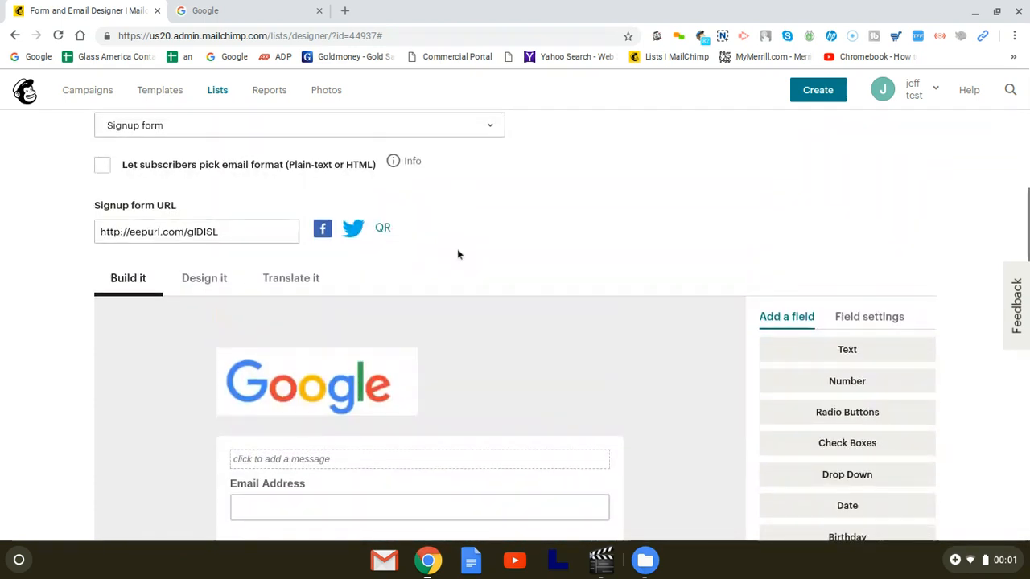
scroll(down, 3)
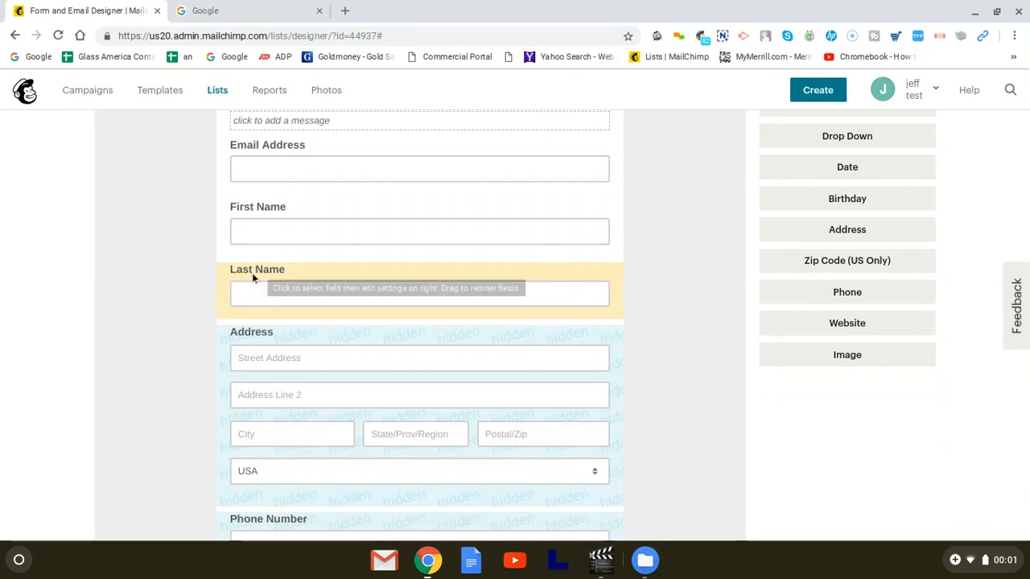
scroll(down, 3)
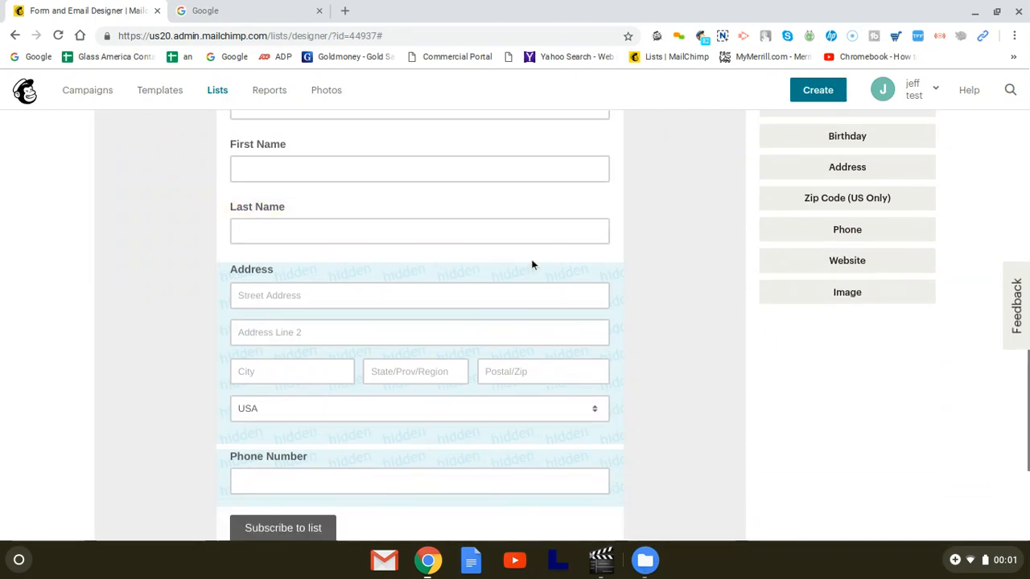
scroll(down, 3)
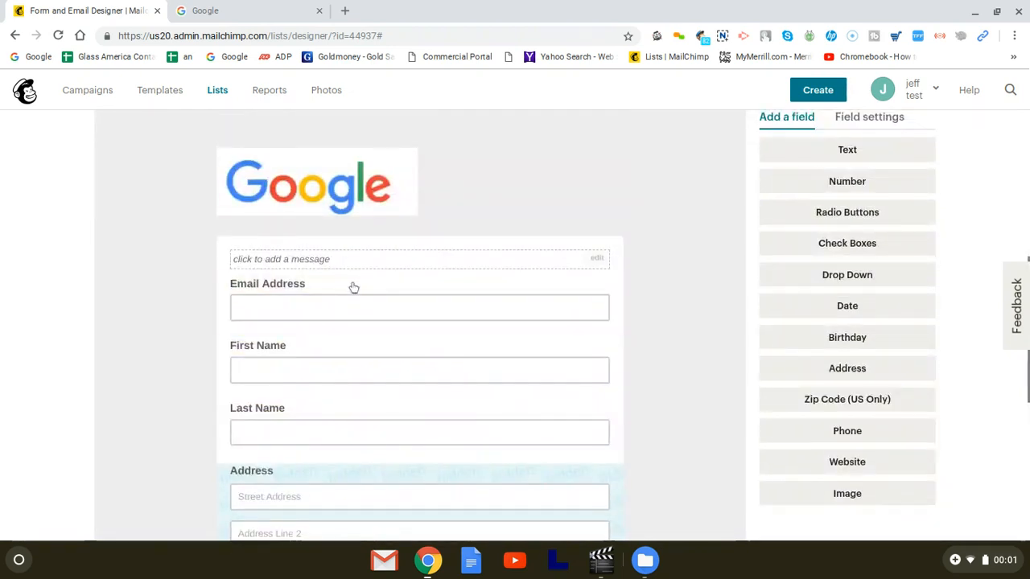
click(419, 369)
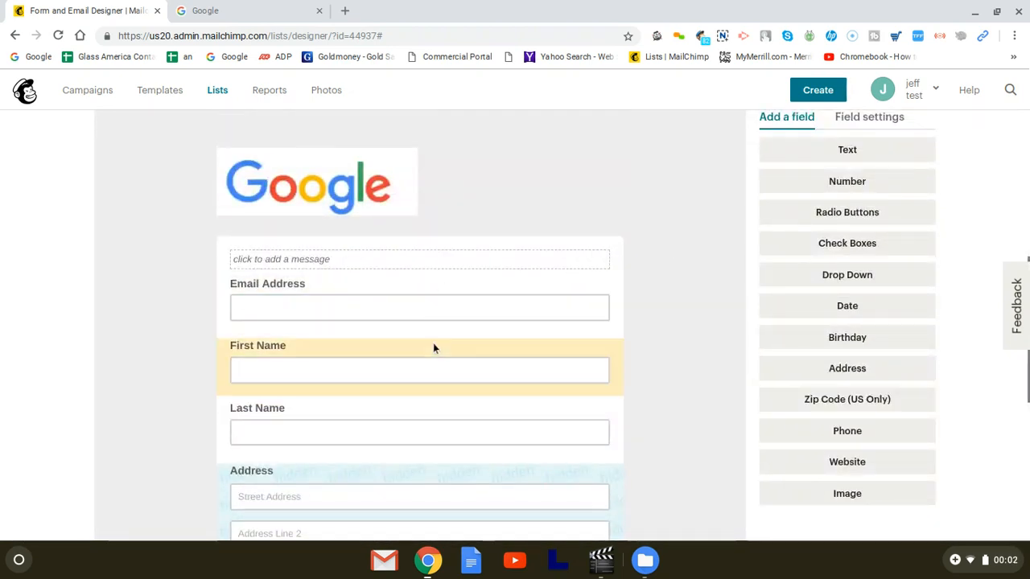
scroll(down, 3)
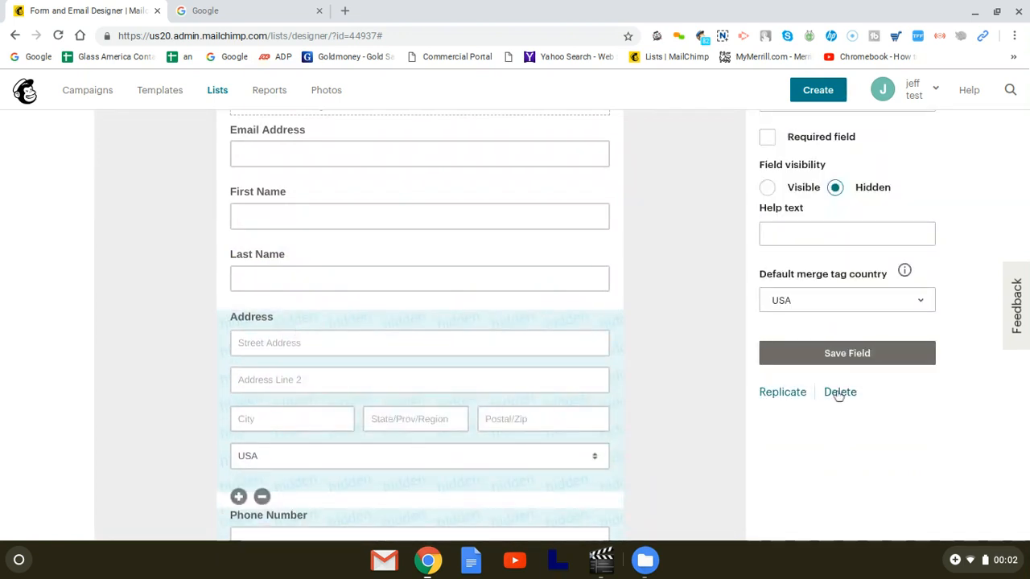
- Delete the Address and Phone Number fields, confirming each deletion with DELETE
click(840, 392)
text(DELETE)
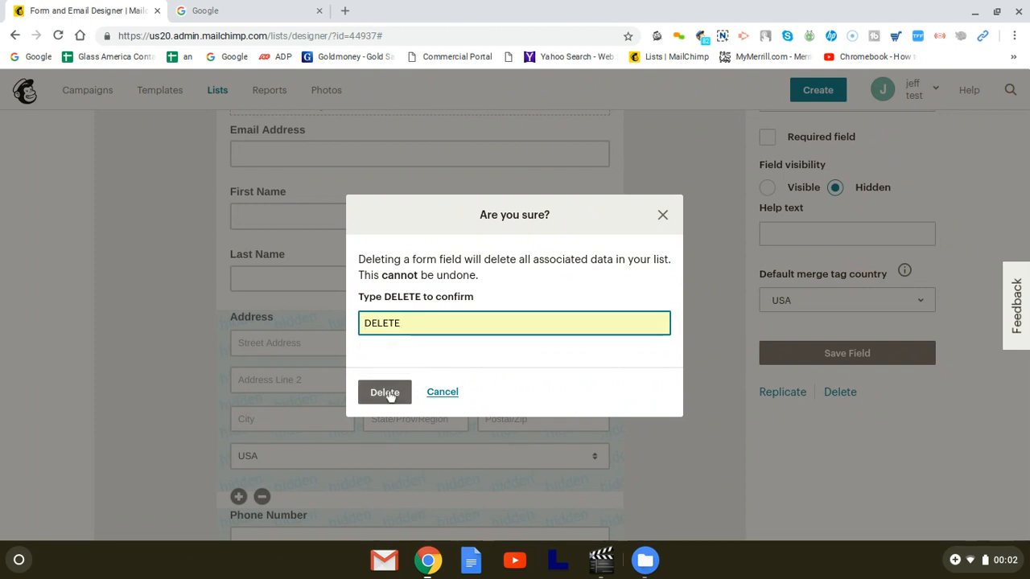
click(385, 392)
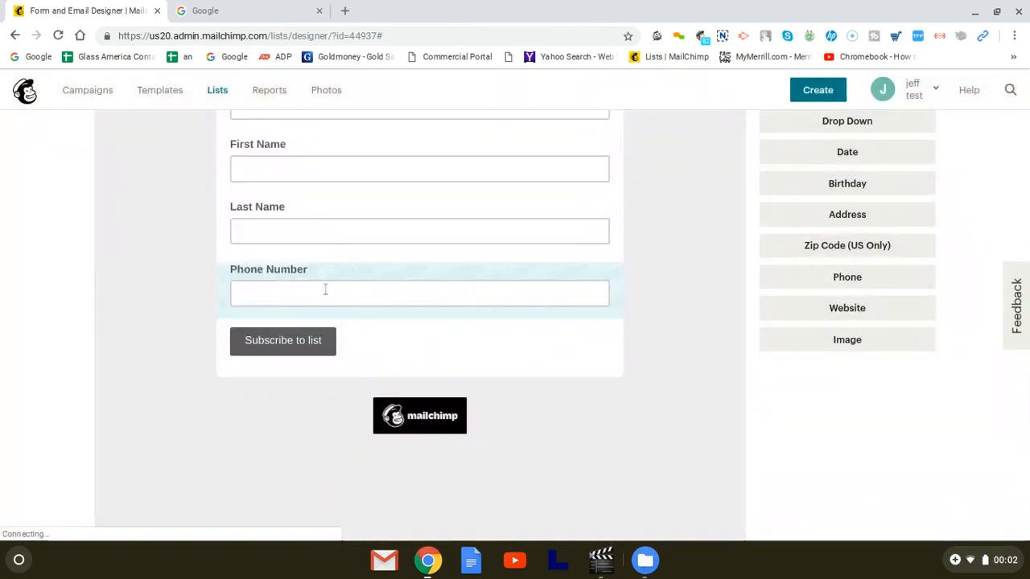
click(419, 293)
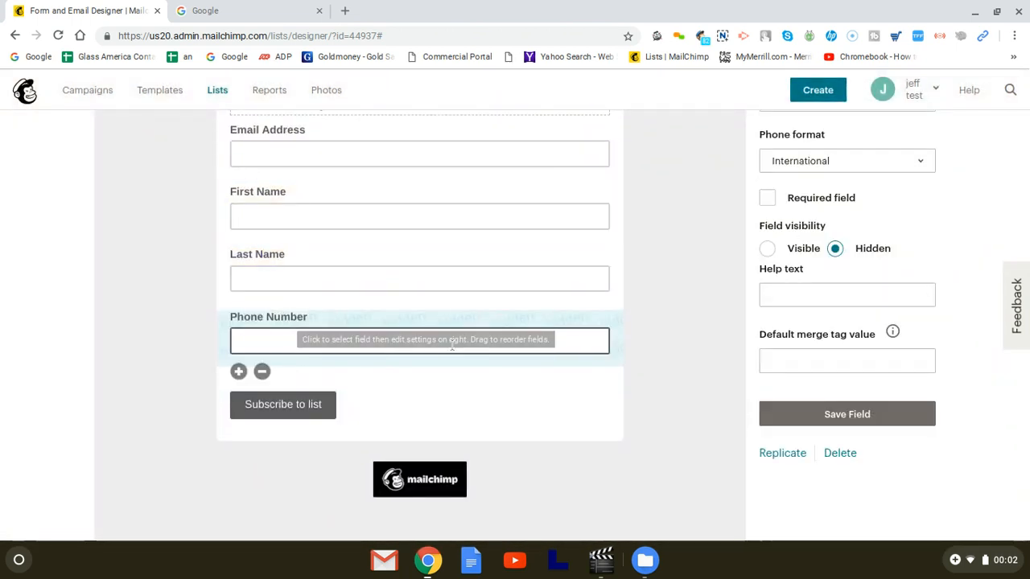
click(839, 453)
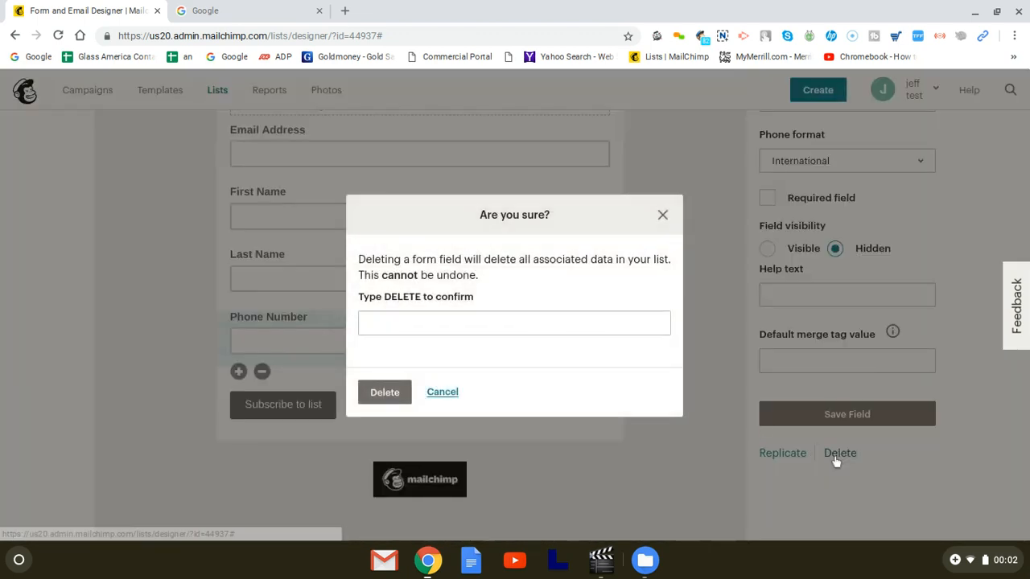
text(DELETE)
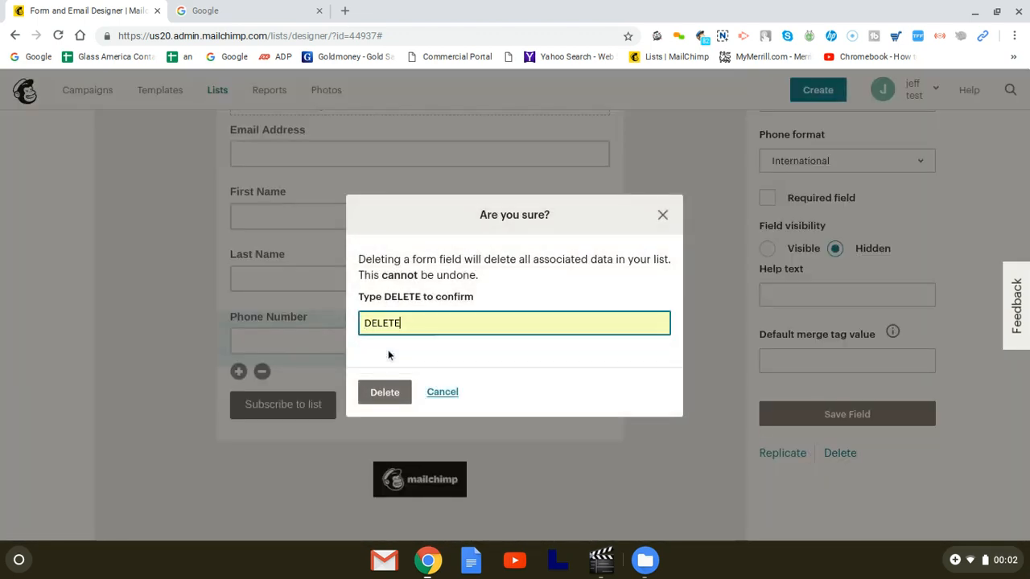
click(383, 392)
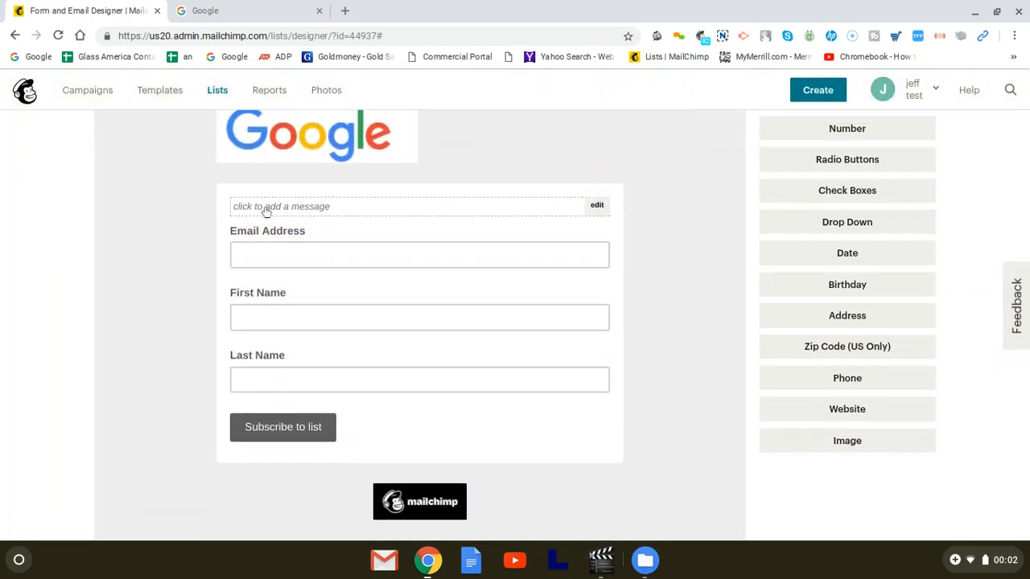
- Write "Thanks for your email!!" into the form's intro text block
click(596, 205)
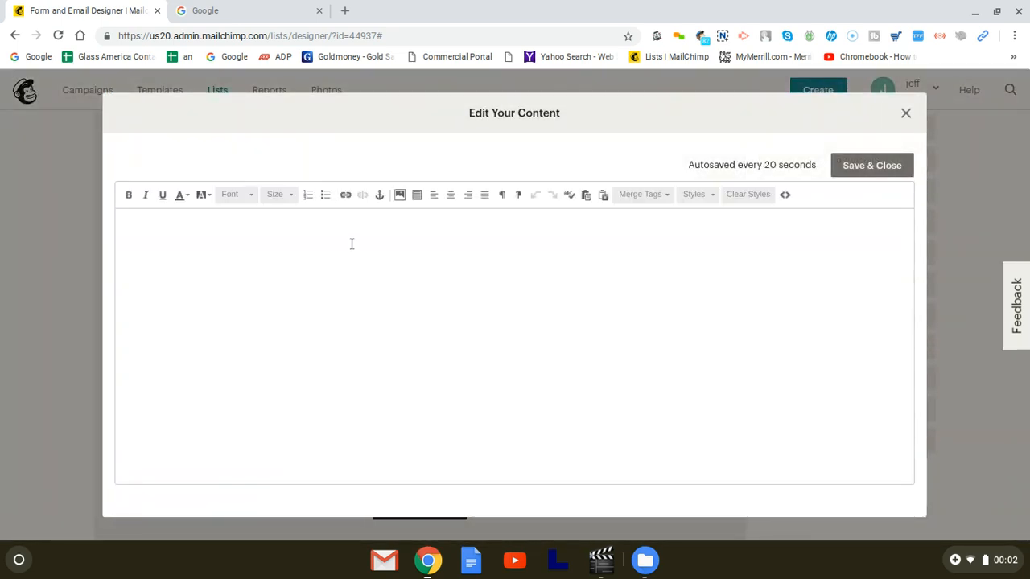
click(322, 242)
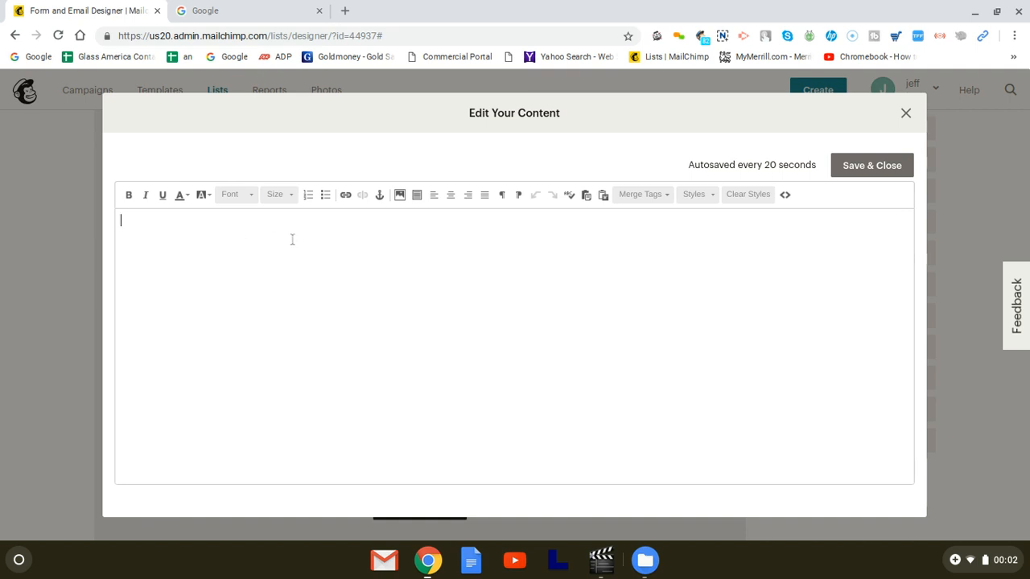
text(Than)
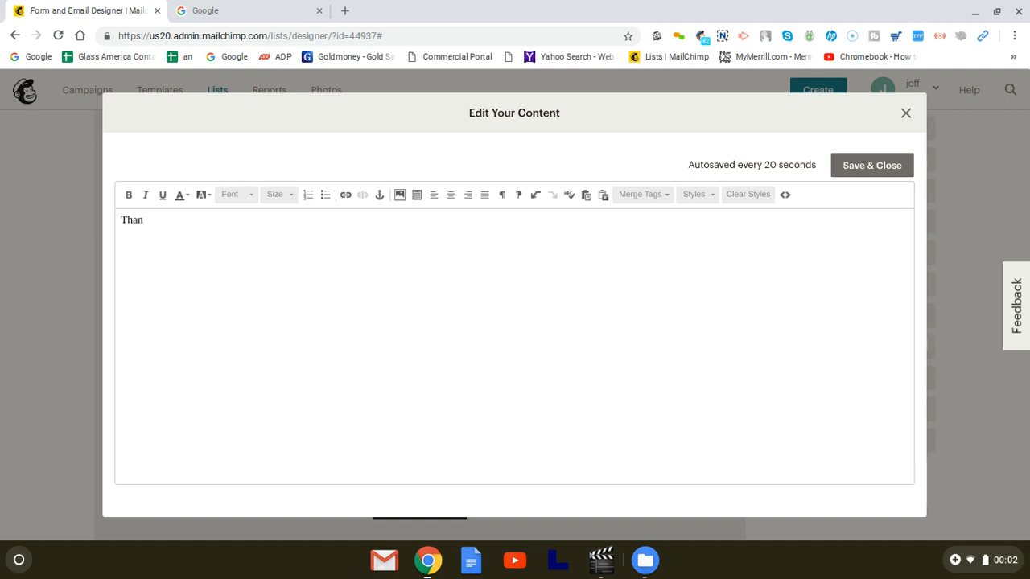
text(ks for)
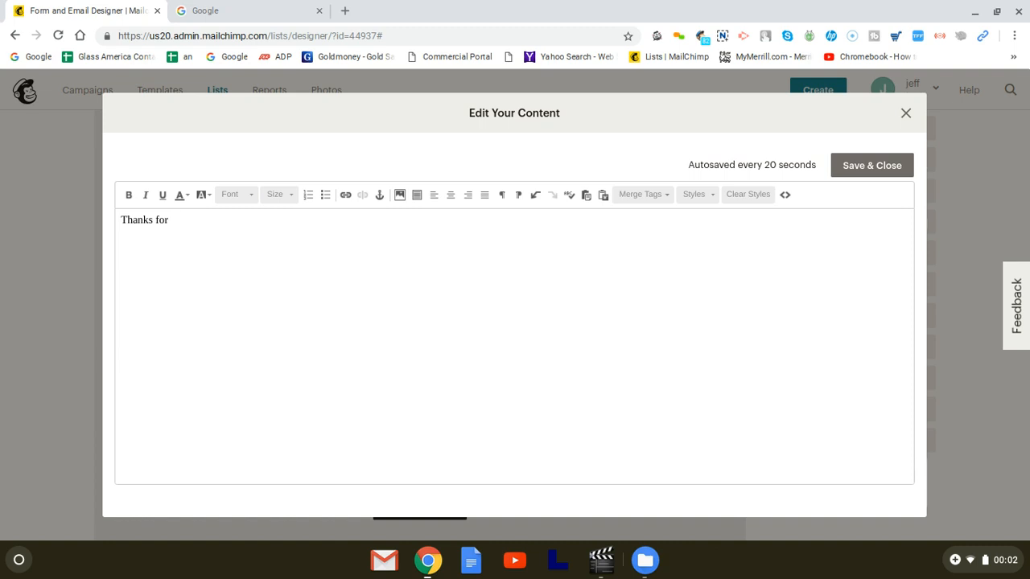
text(your email)
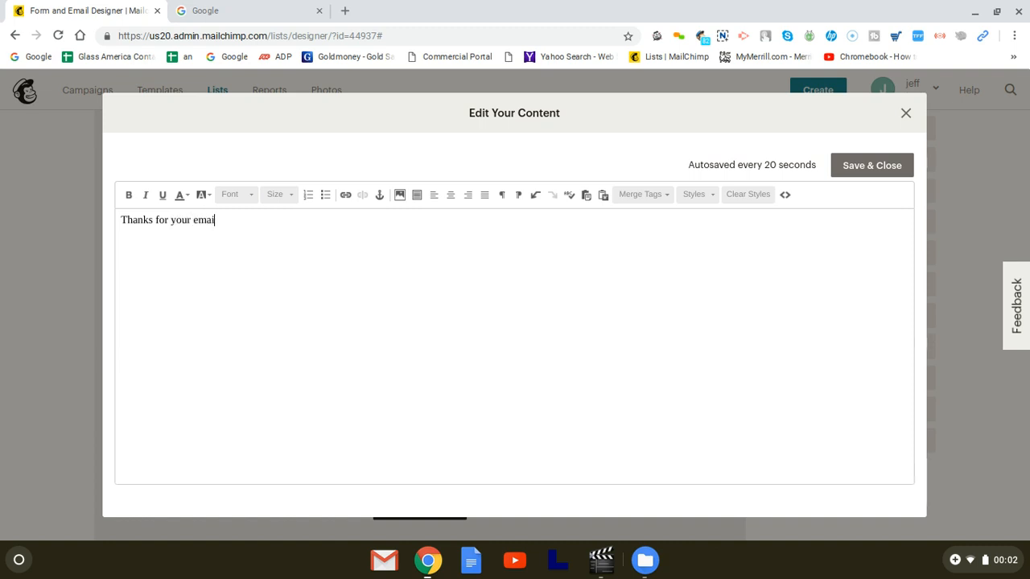
text(!!)
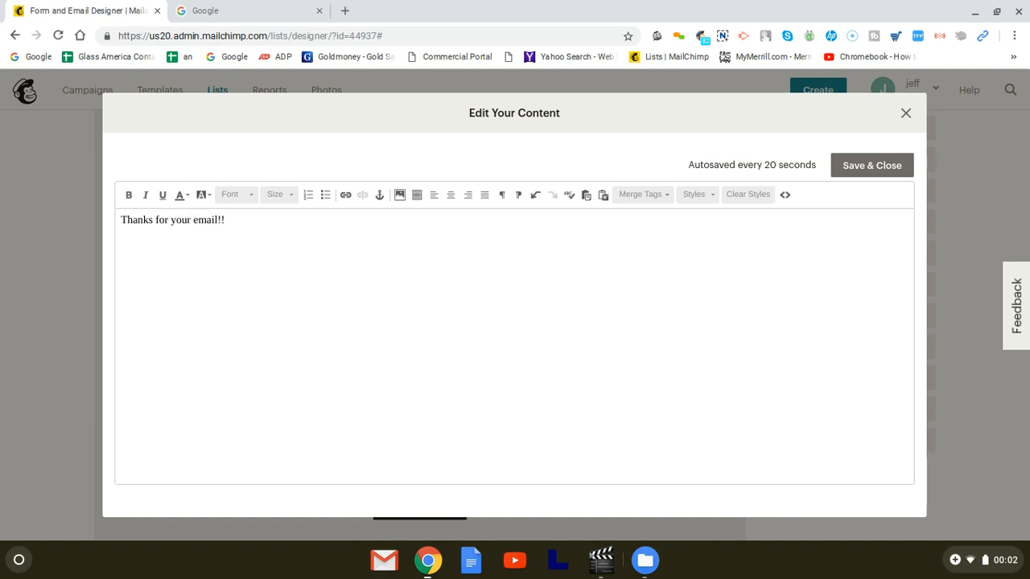
click(229, 220)
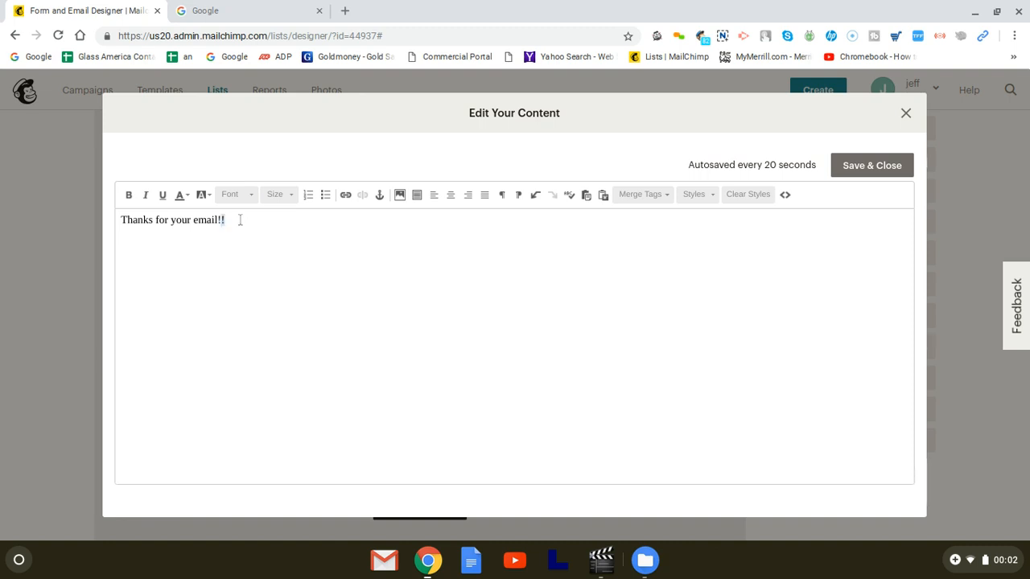
- Centre the thank-you message and remove an accidental numbered list
triple_click(172, 219)
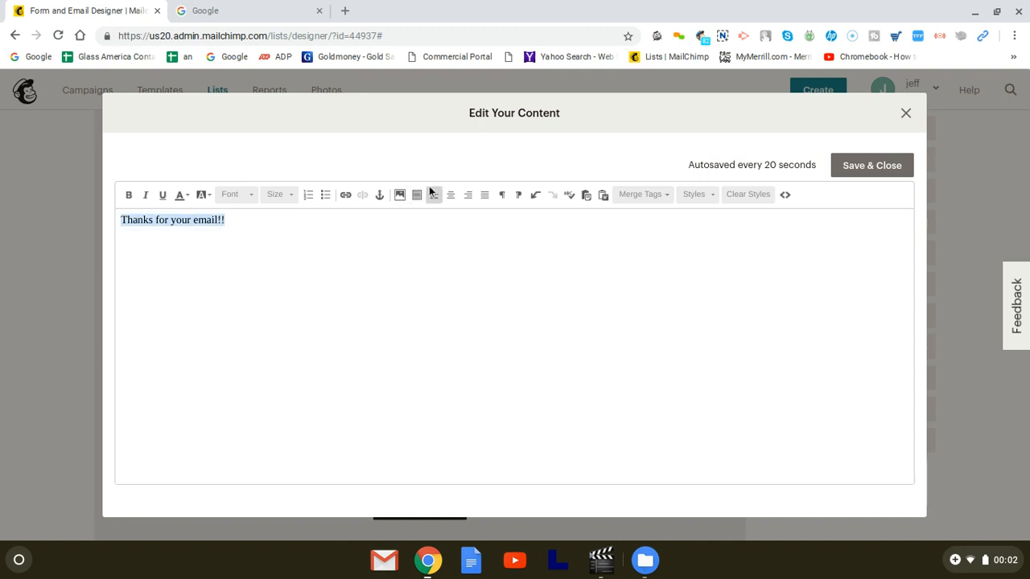
click(450, 193)
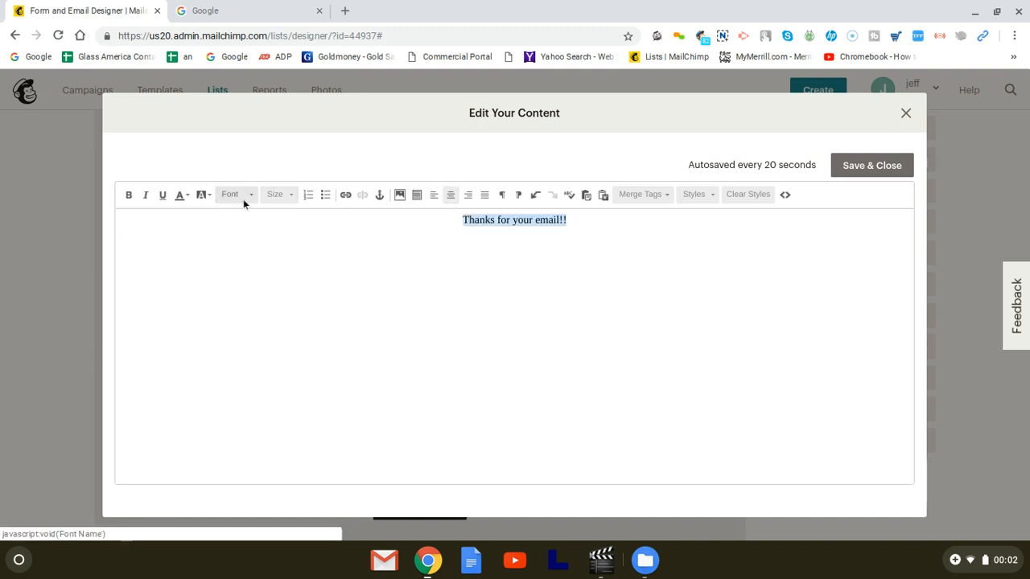
click(307, 194)
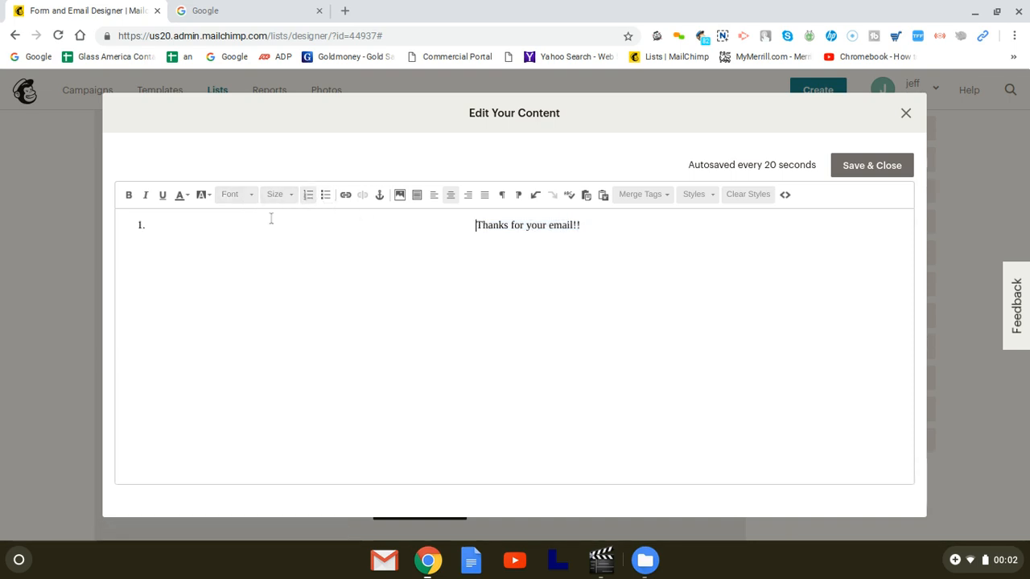
click(308, 193)
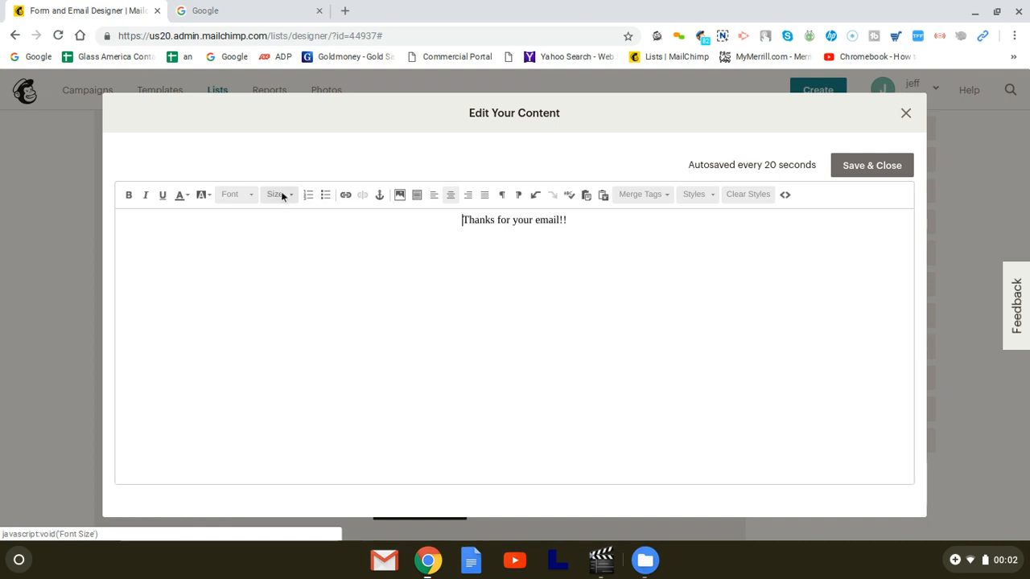
- Set the message to size 30, make it bold, and save the text block
click(278, 193)
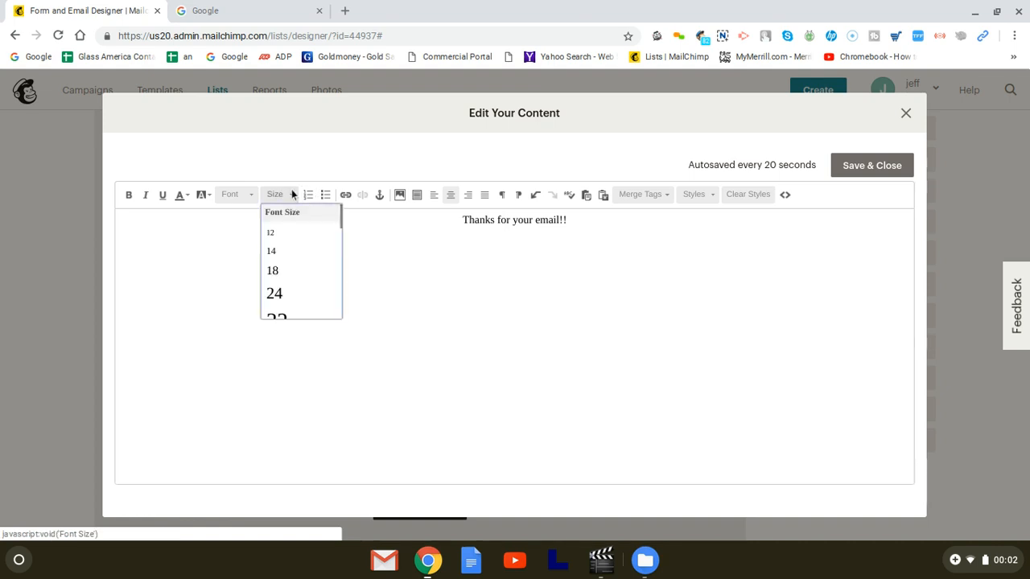
mouse_move(275, 292)
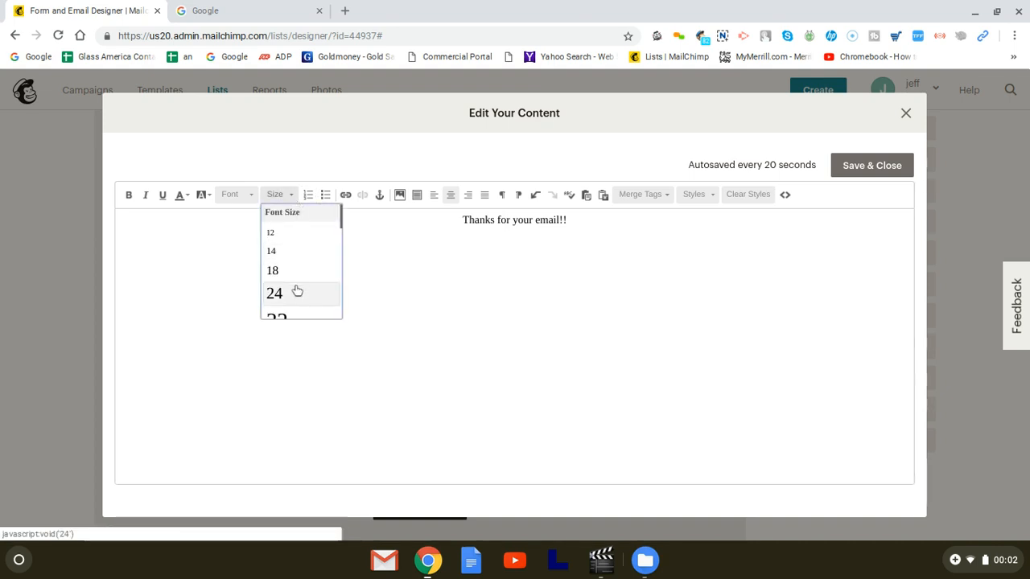
click(274, 292)
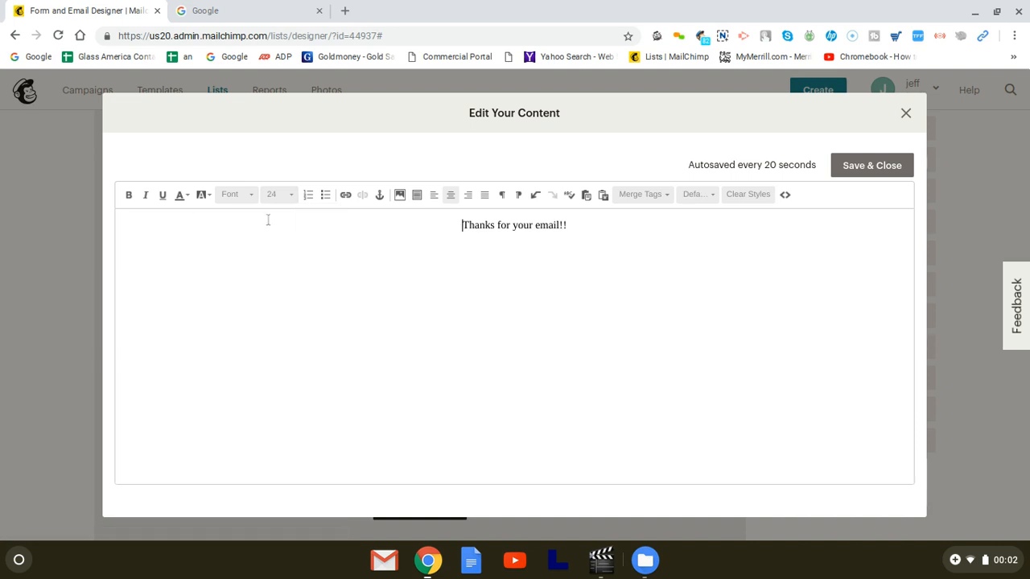
click(278, 194)
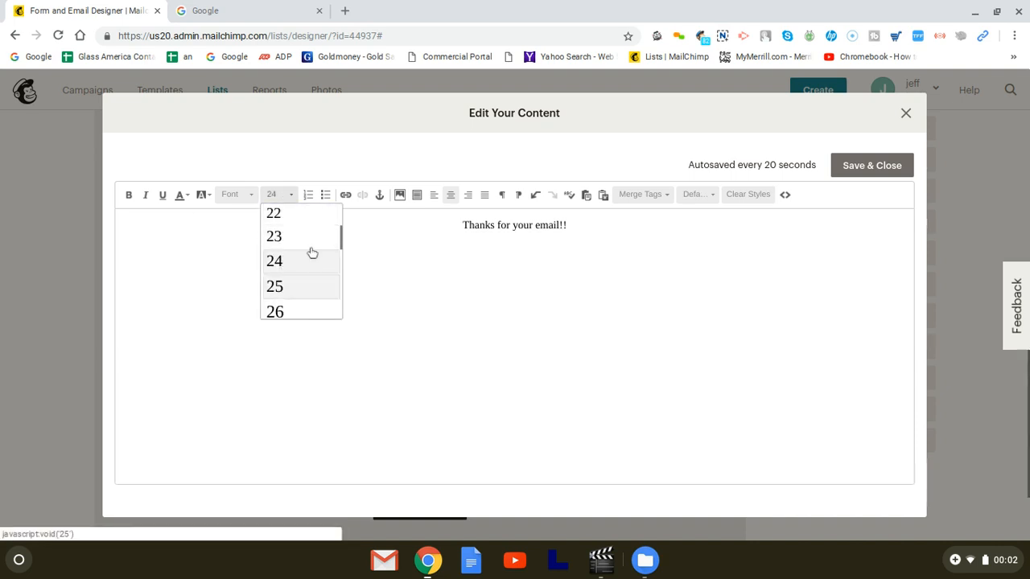
click(274, 285)
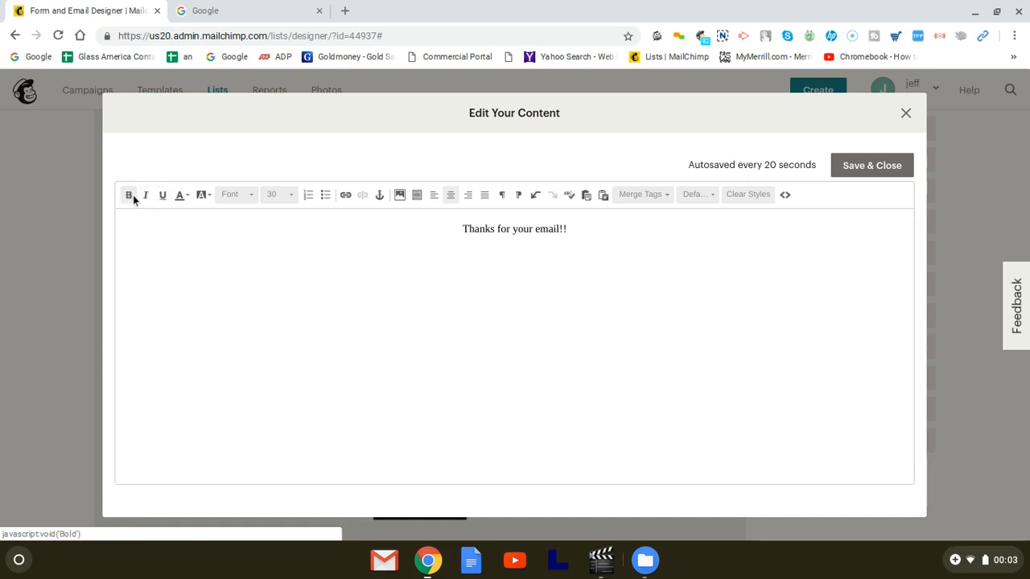
triple_click(514, 229)
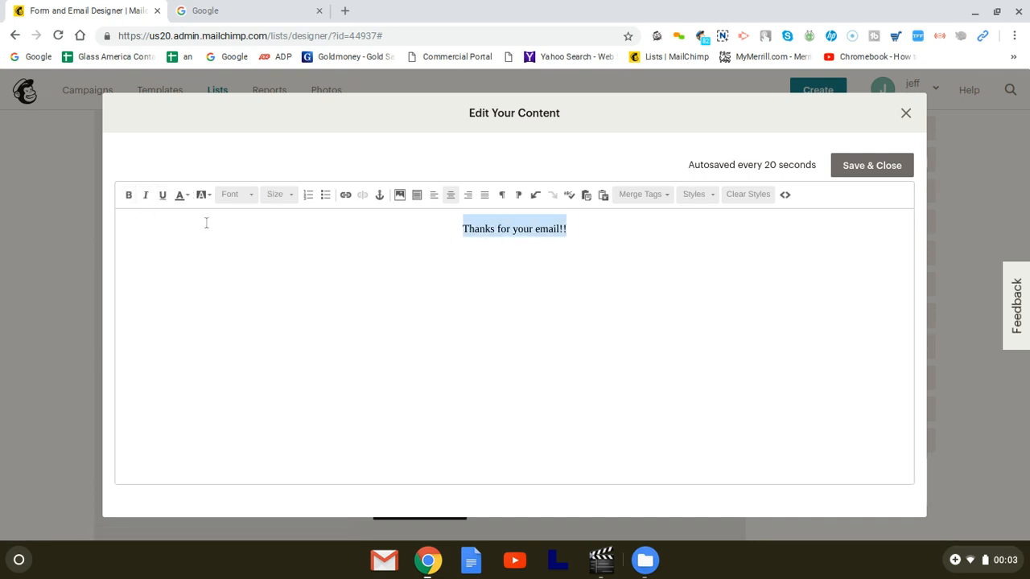
click(128, 194)
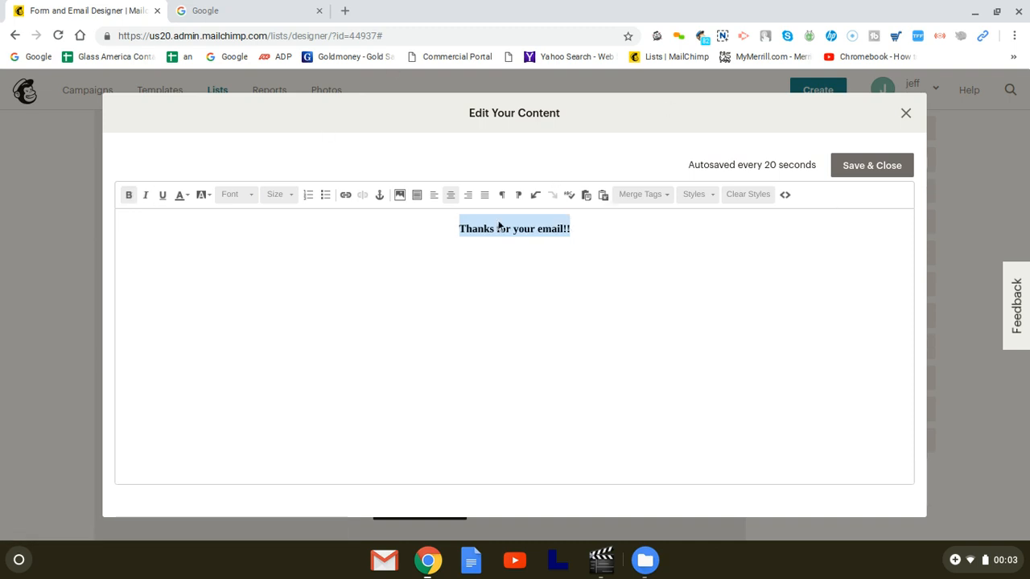
mouse_move(871, 165)
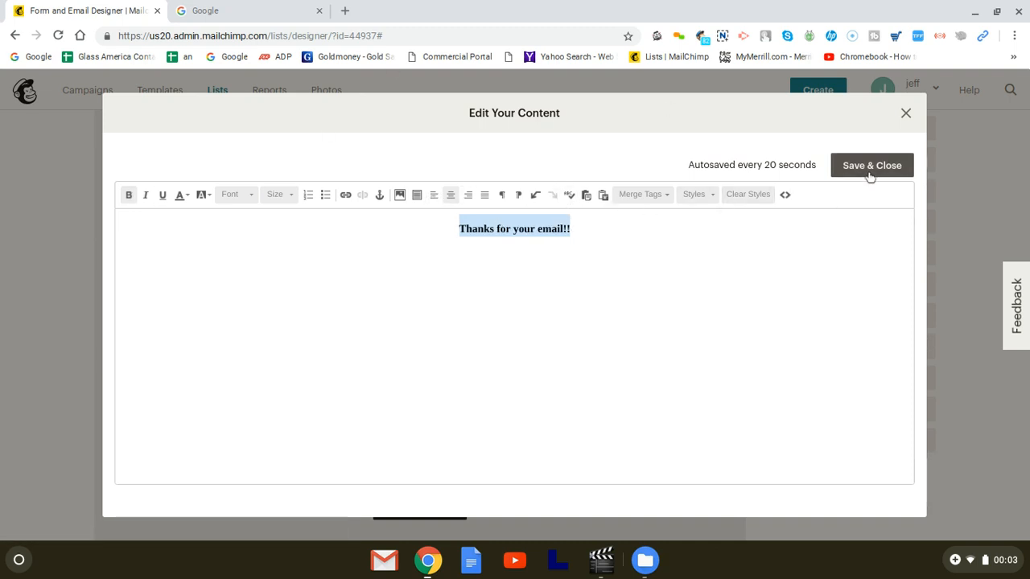
click(871, 165)
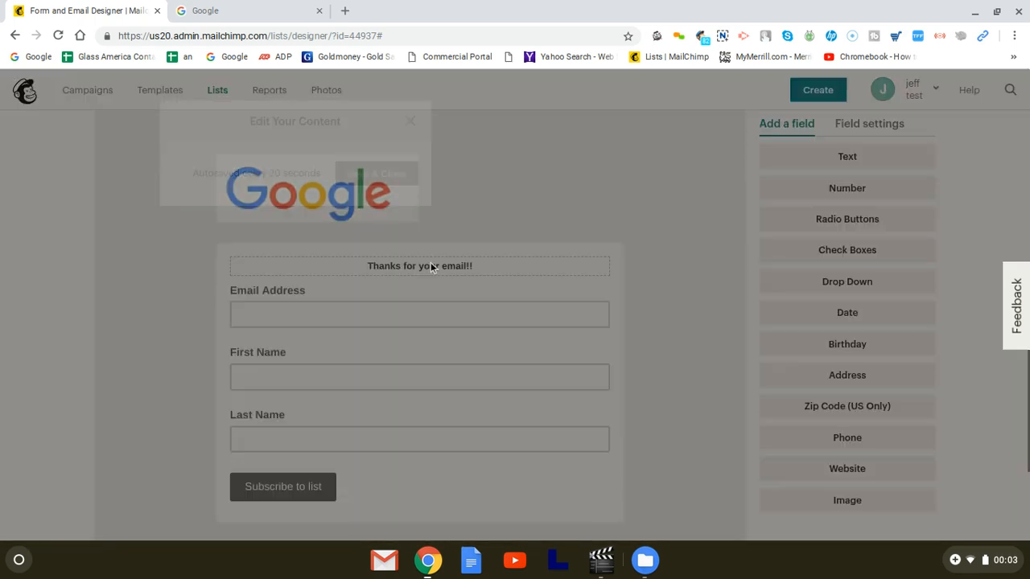
- Raise the thank-you message to font size 32 and save the form
click(419, 265)
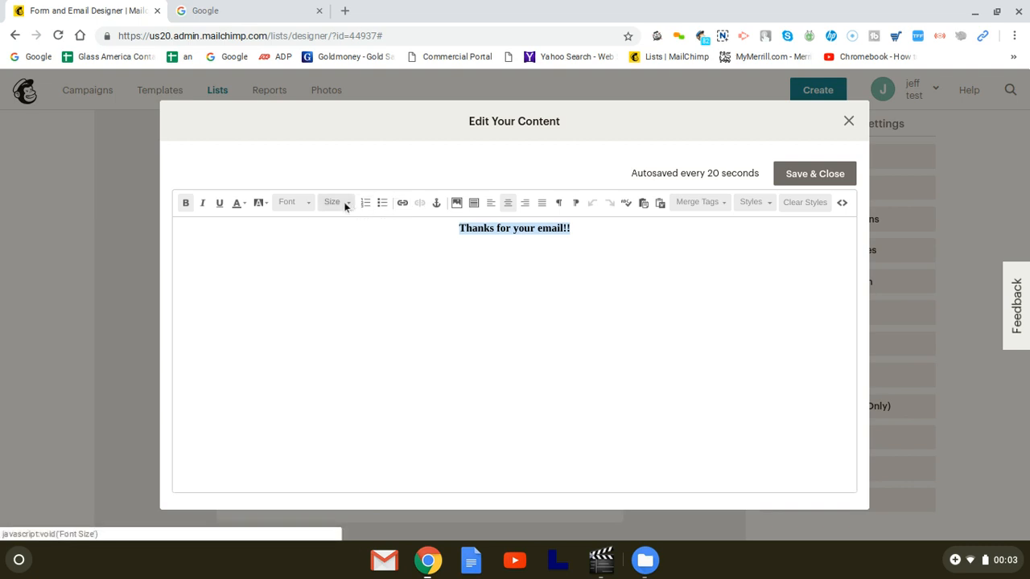
click(332, 202)
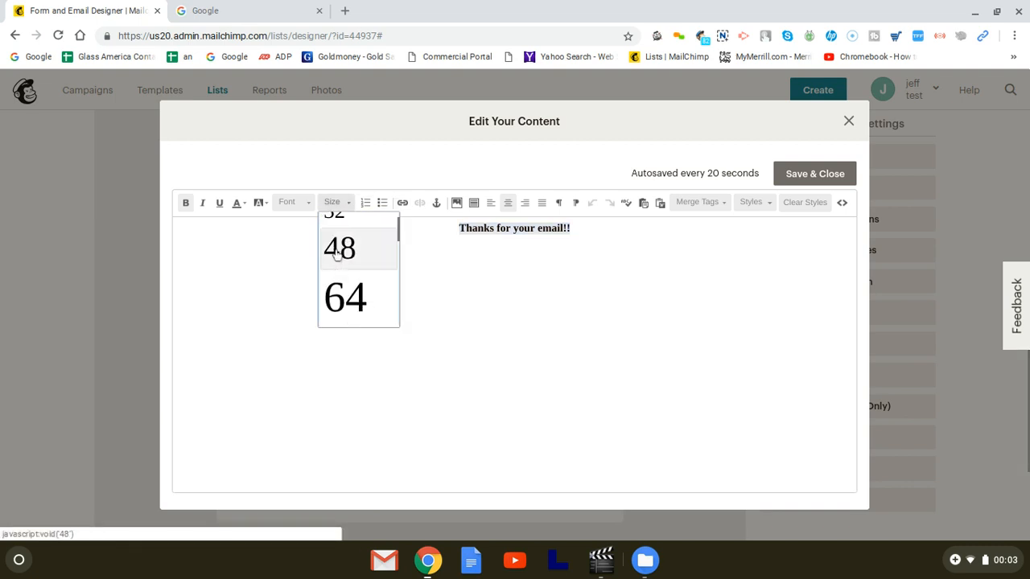
click(334, 213)
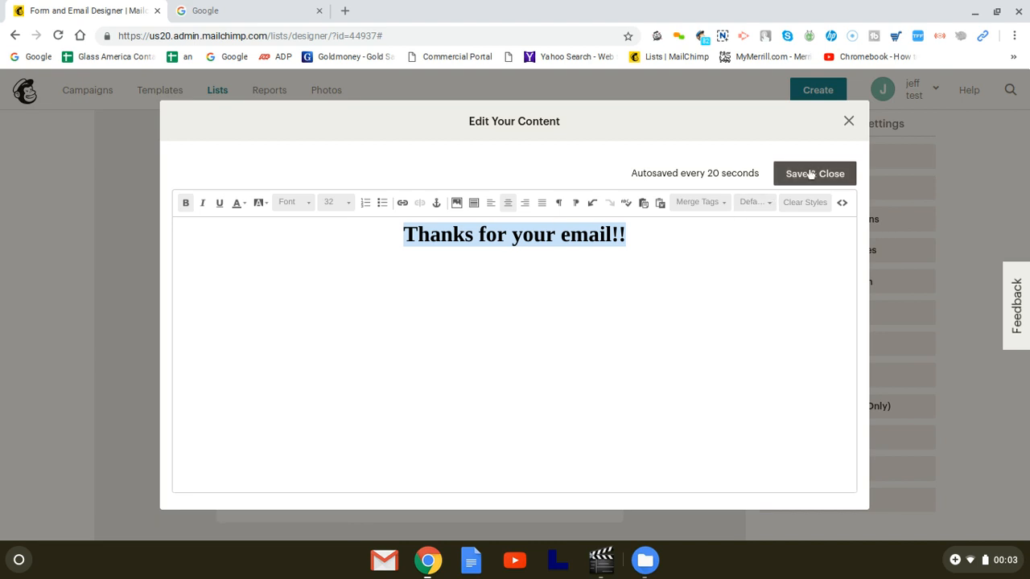
click(814, 174)
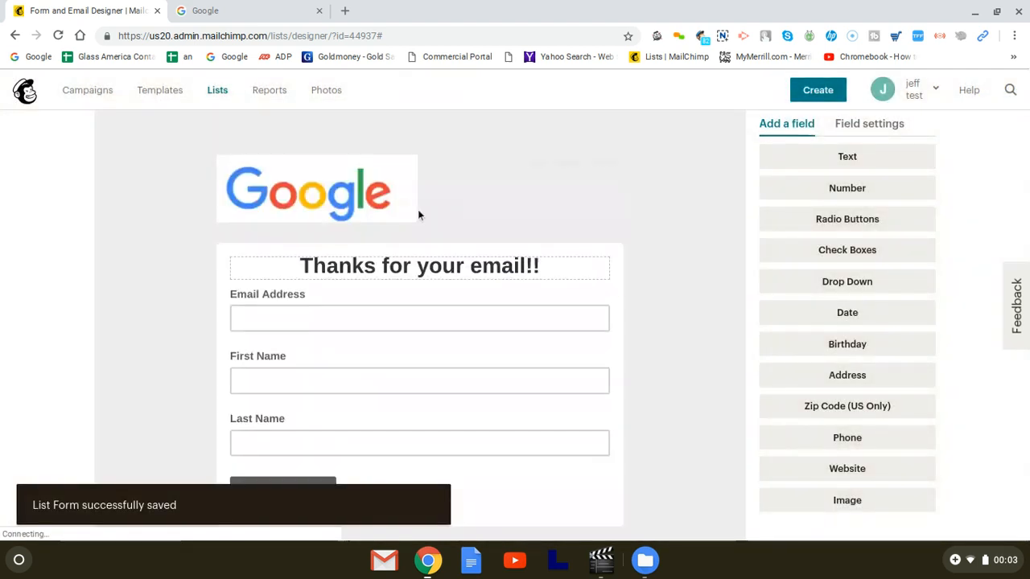
- Drag the Email Address field to sit below the Last Name field
scroll(down, 3)
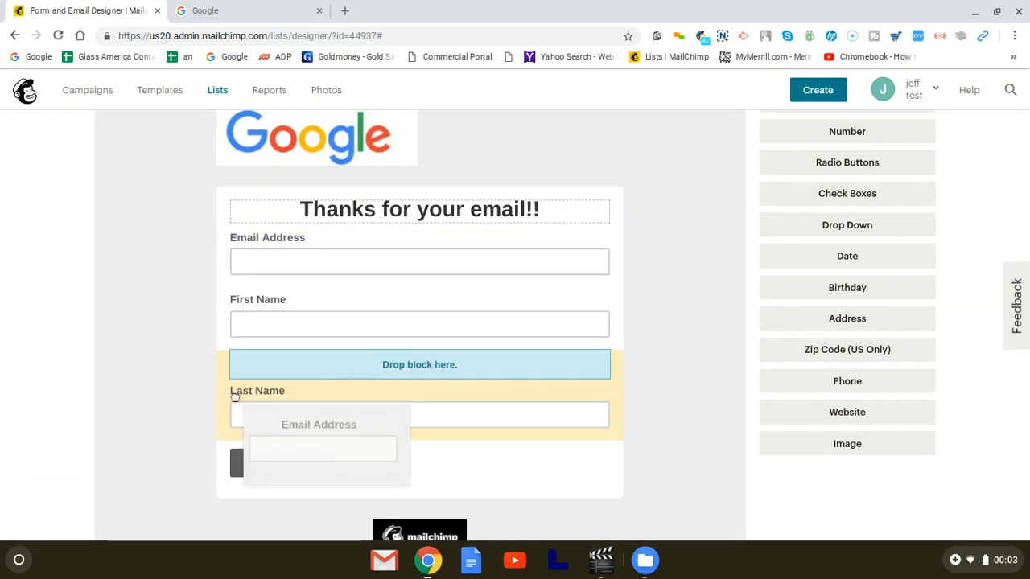
drag(317, 446, 420, 365)
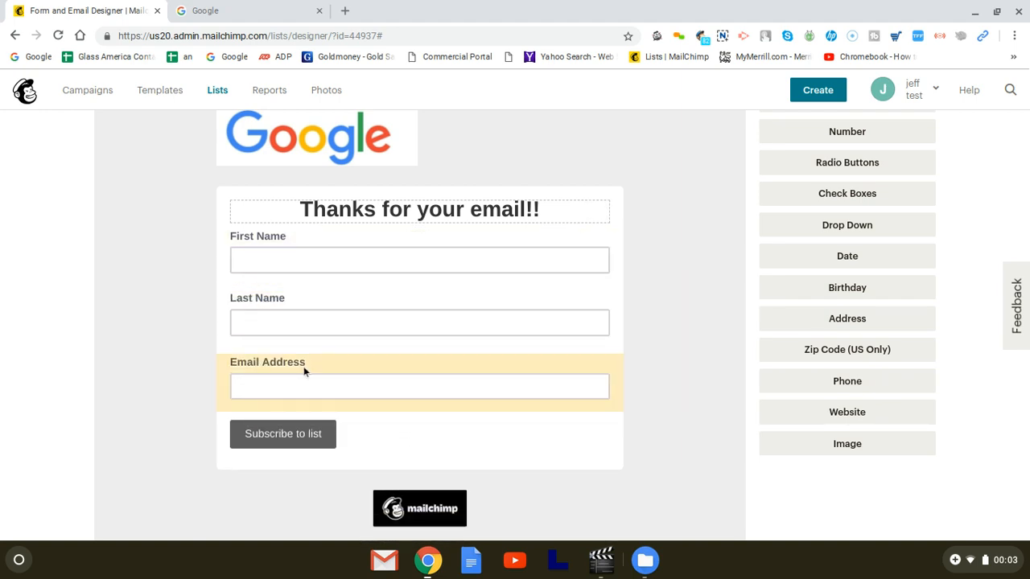
scroll(up, 3)
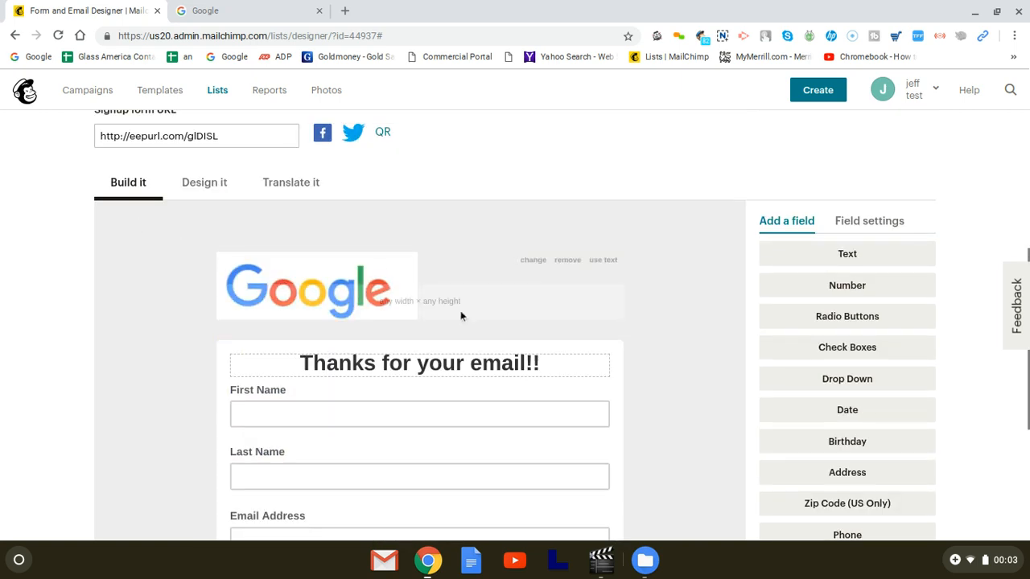
scroll(up, 3)
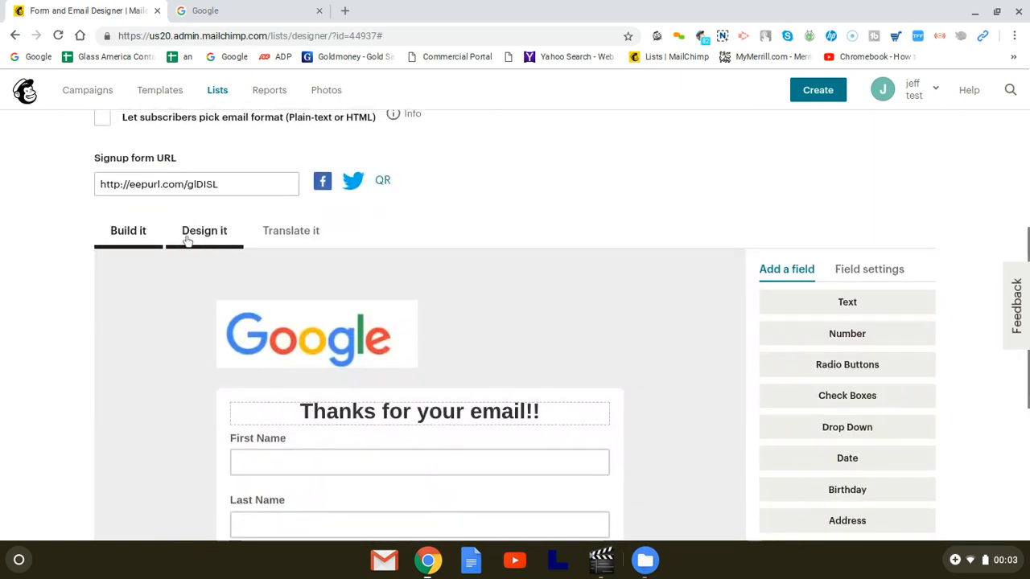
- Open the page background colour picker and try a pale bluish shade
click(204, 231)
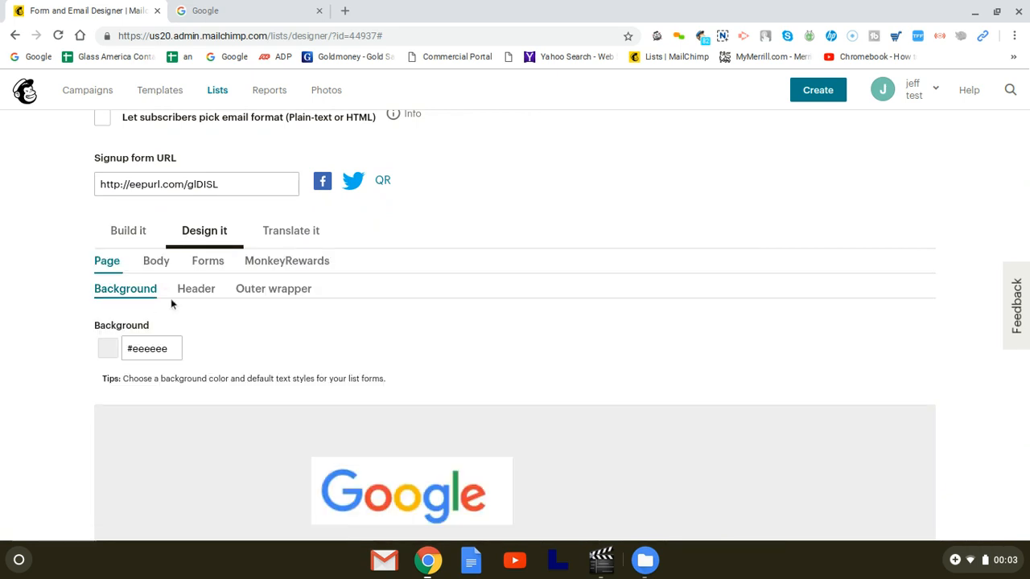
scroll(down, 3)
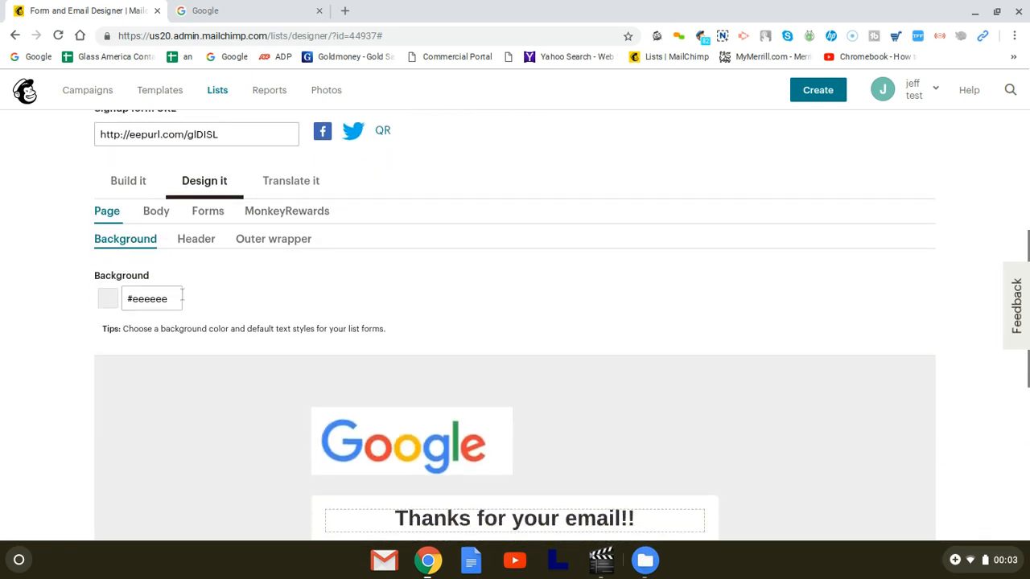
scroll(down, 3)
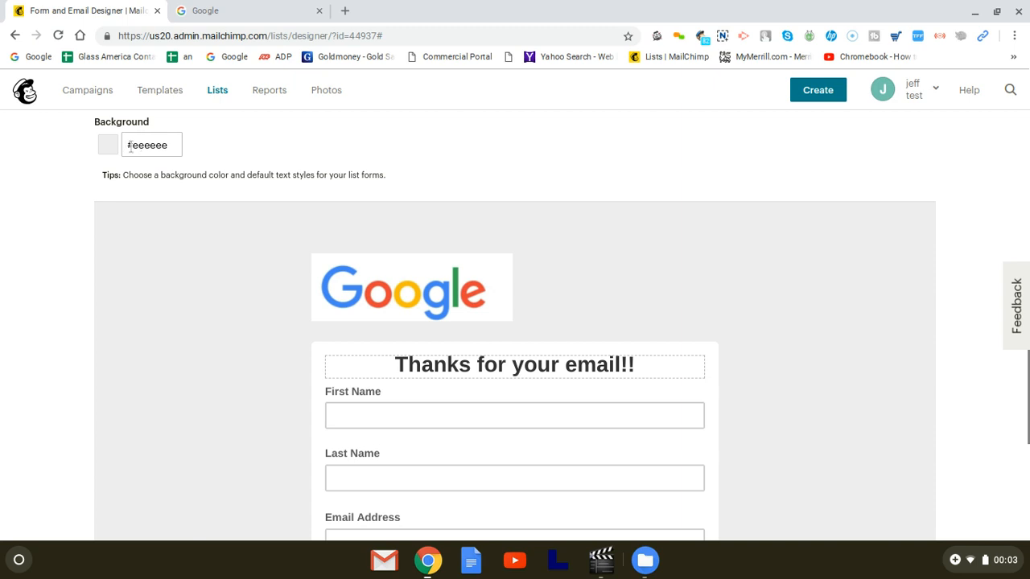
click(151, 145)
text(#b5bde7)
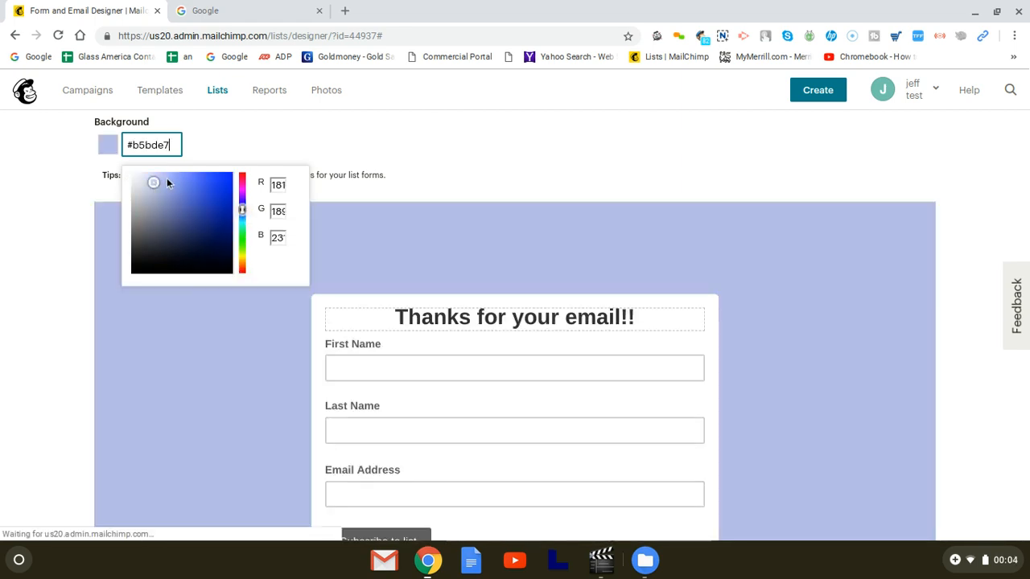
drag(153, 181, 172, 174)
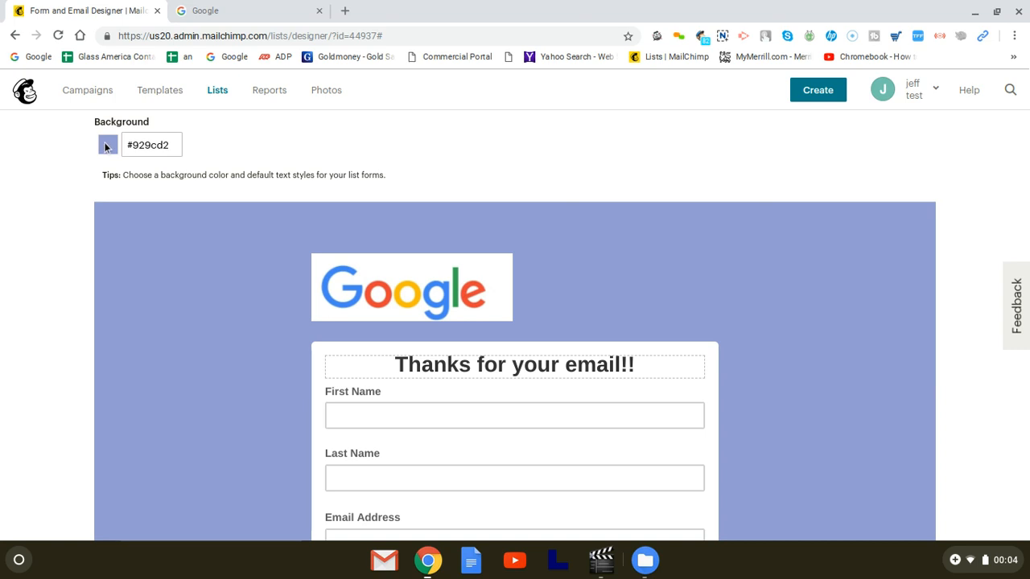
- Try red and brown, then settle on a light cyan background (#89e7ea)
click(108, 145)
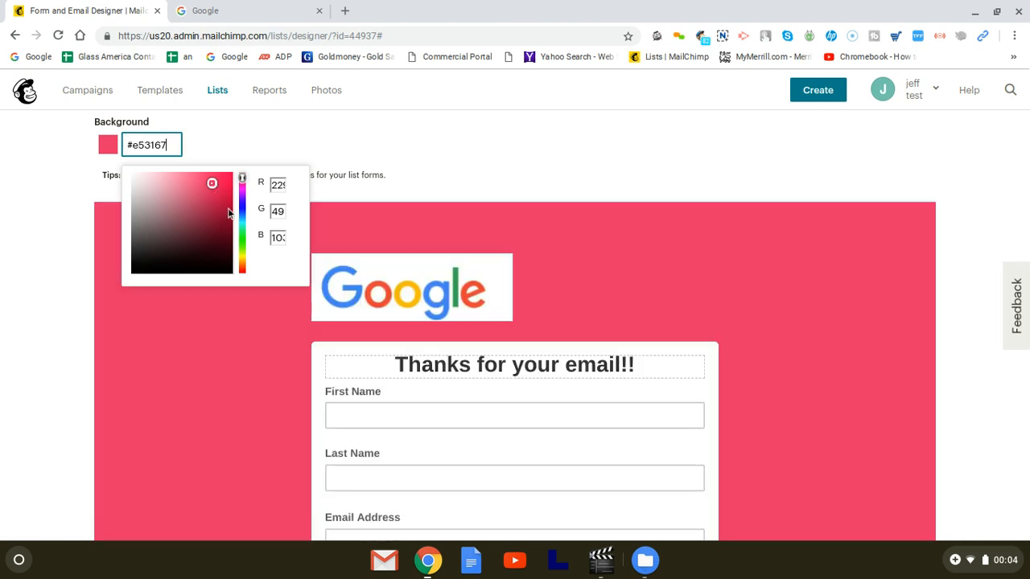
drag(211, 183, 229, 208)
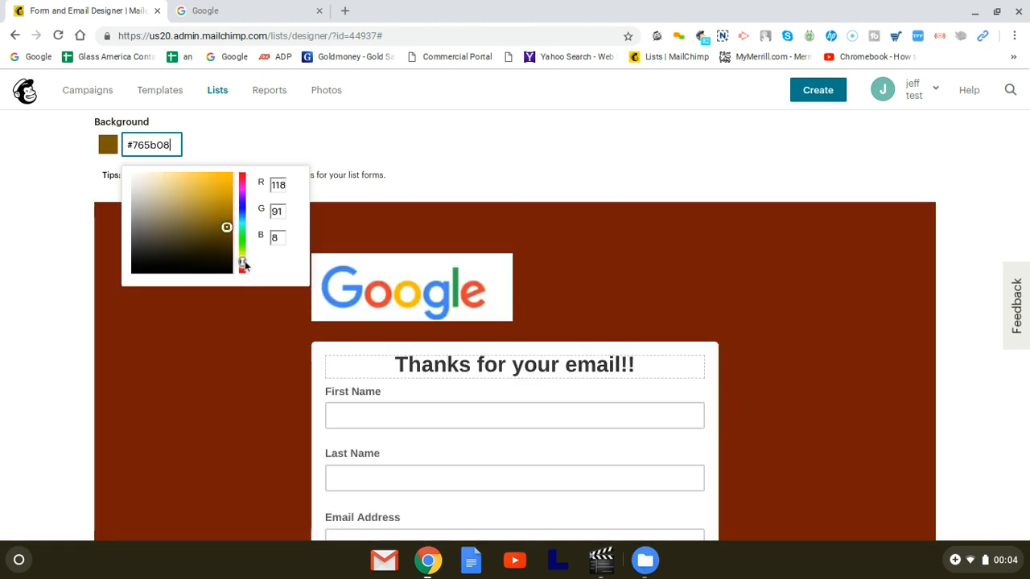
drag(242, 265, 242, 177)
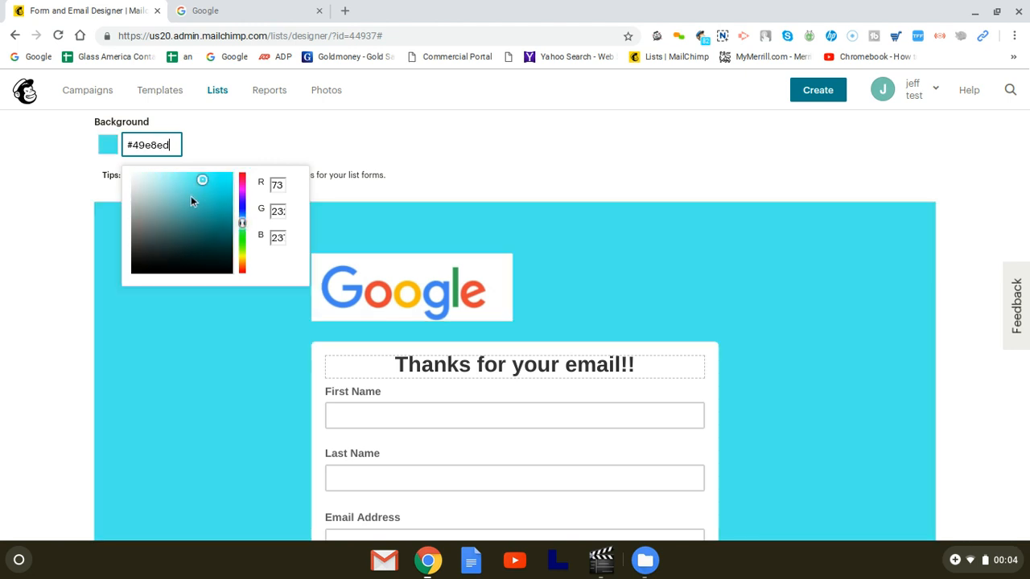
drag(203, 179, 173, 181)
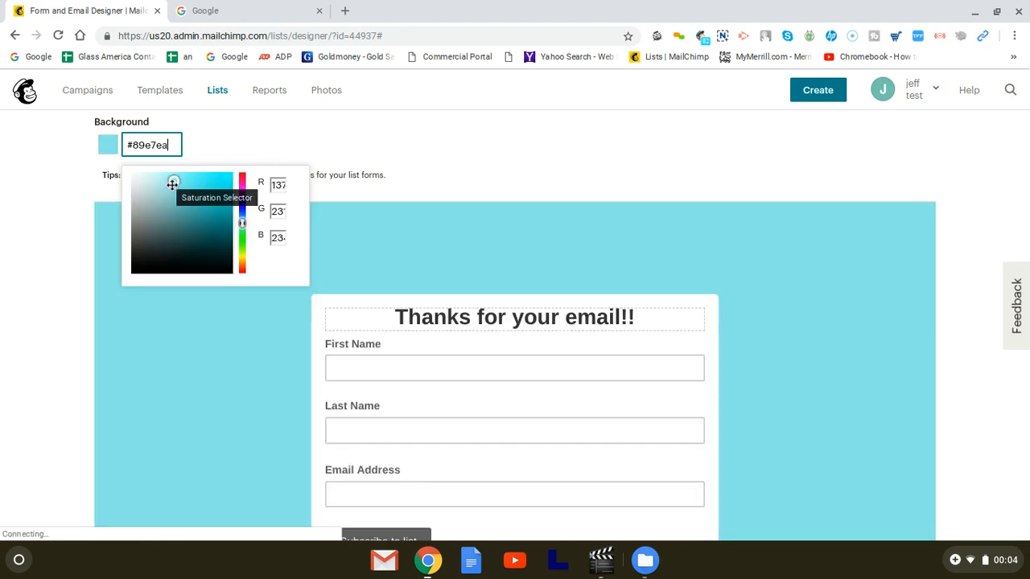
scroll(down, 3)
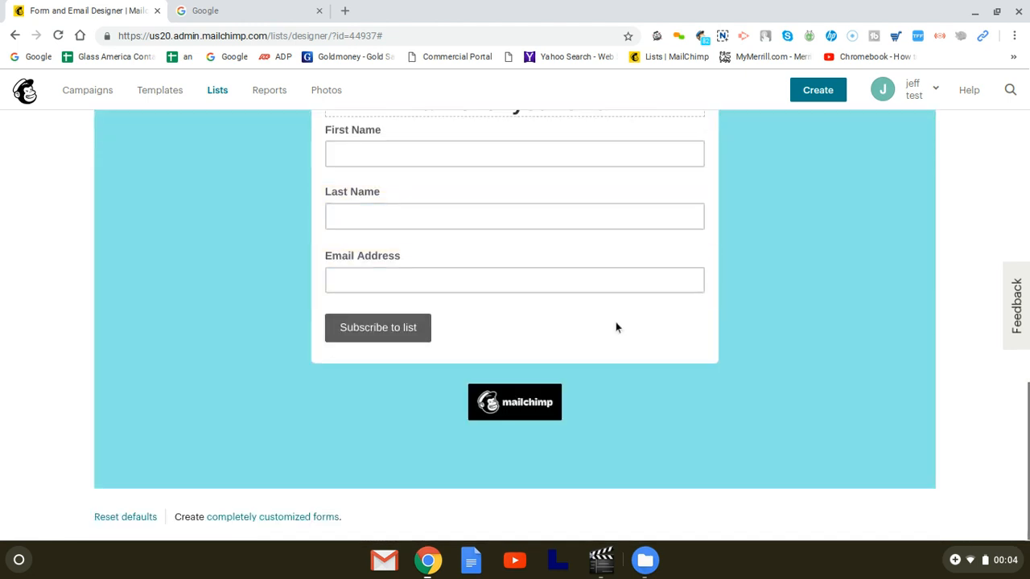
scroll(up, 3)
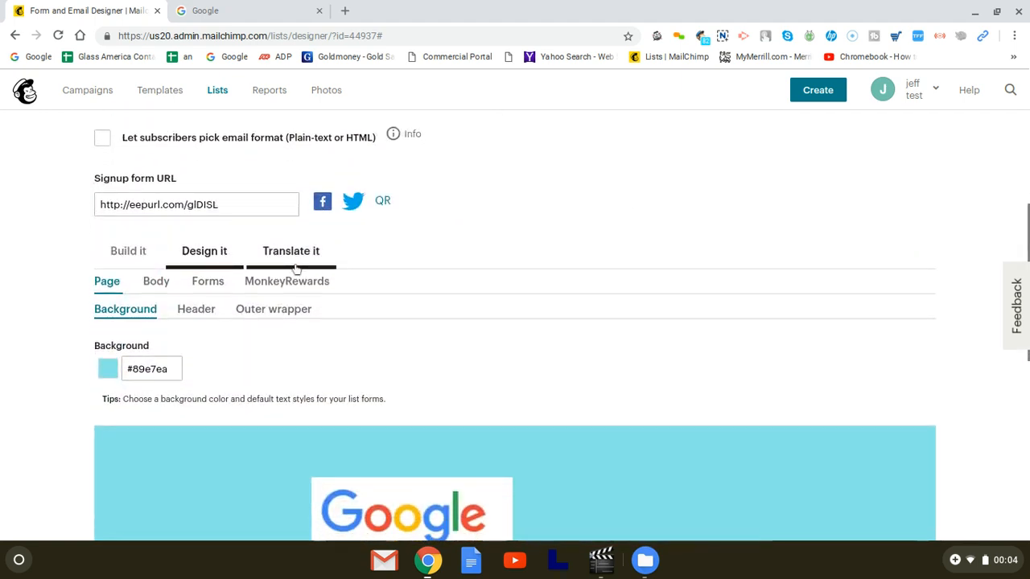
mouse_move(145, 293)
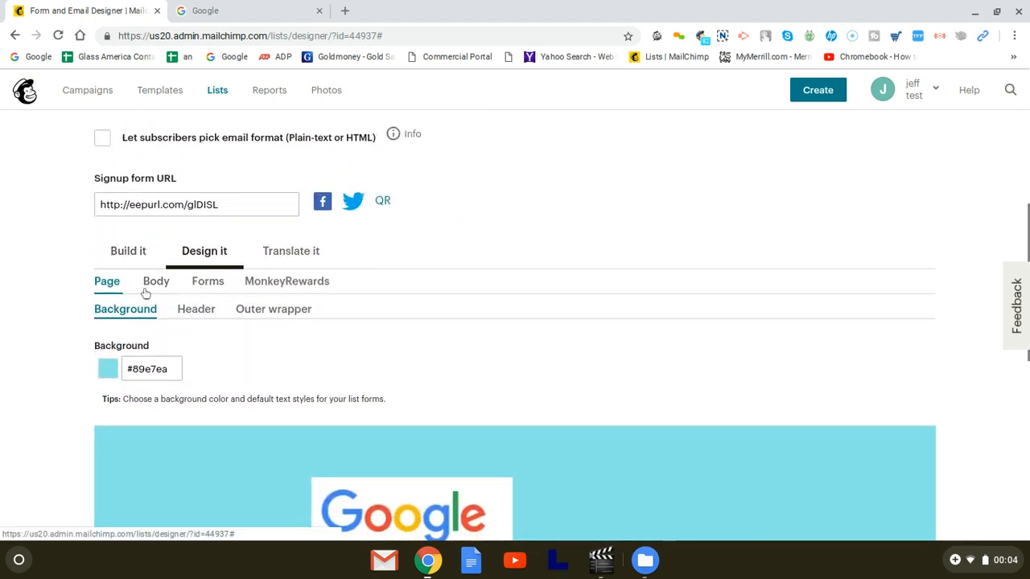
scroll(down, 3)
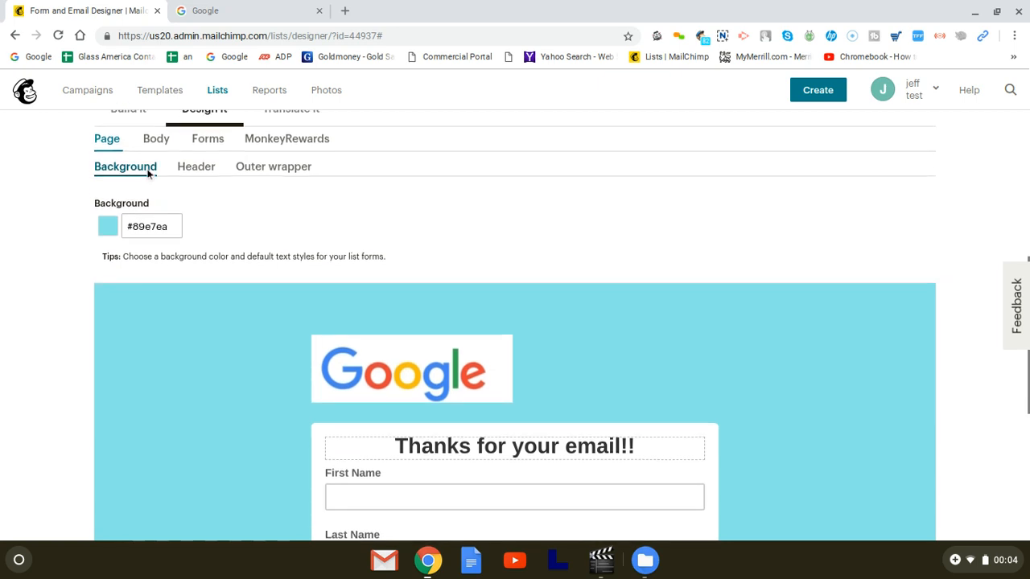
mouse_move(208, 138)
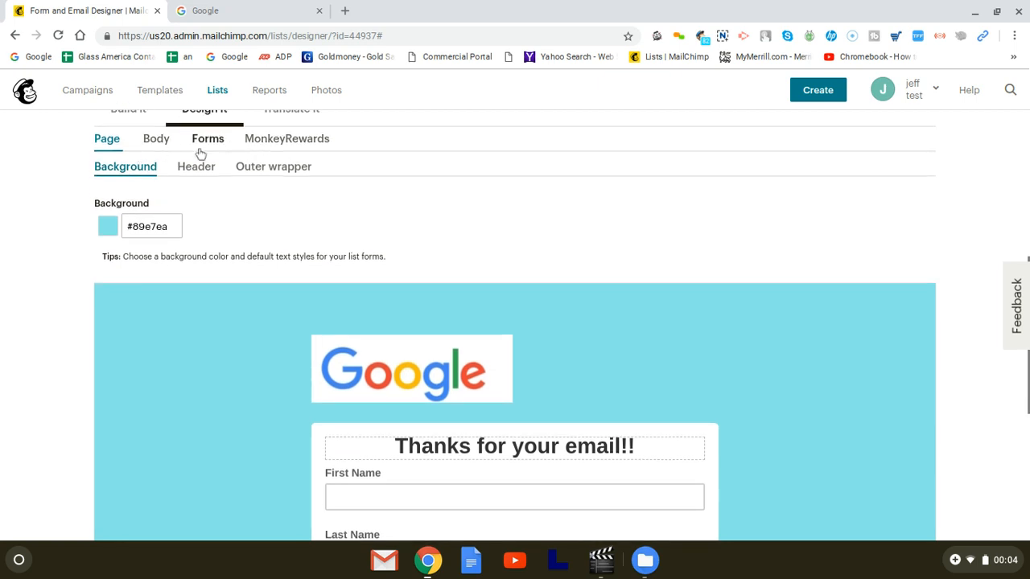
scroll(down, 3)
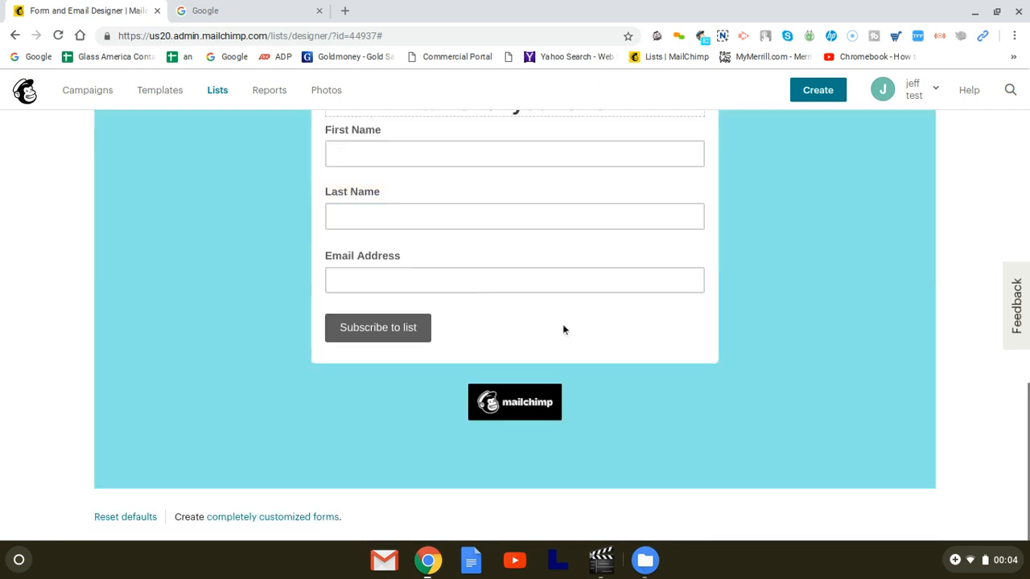
scroll(up, 3)
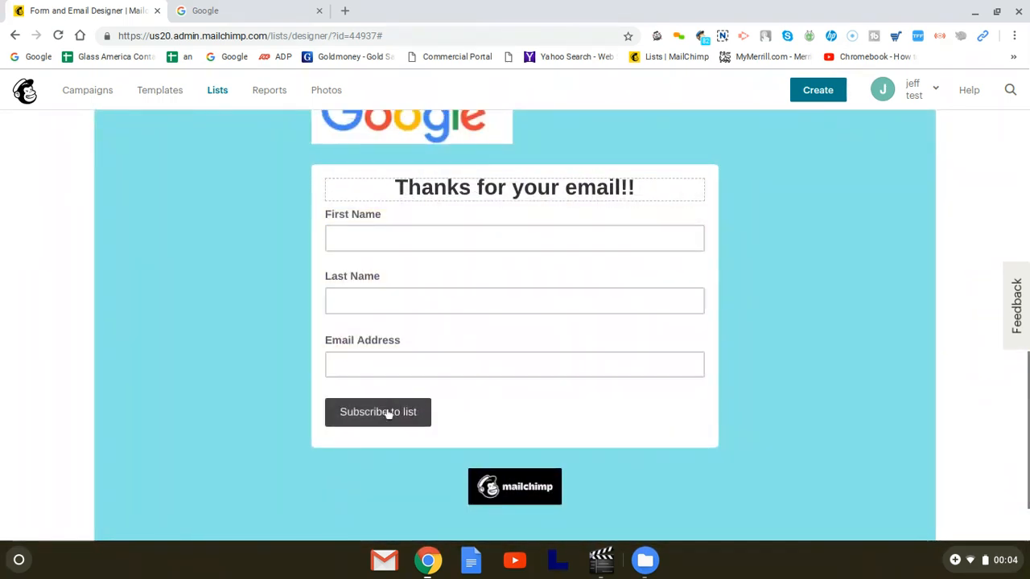
scroll(up, 3)
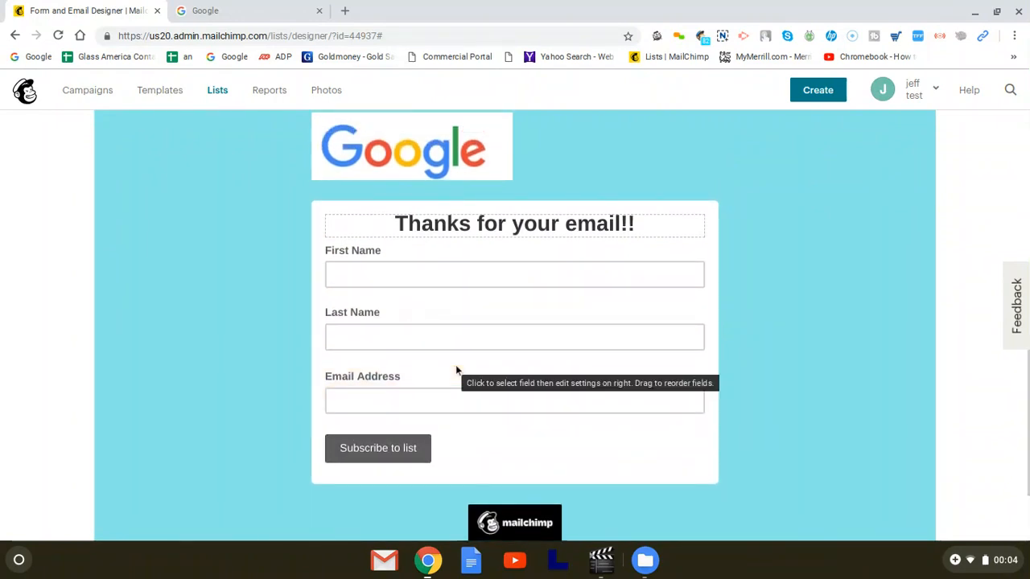
mouse_move(456, 371)
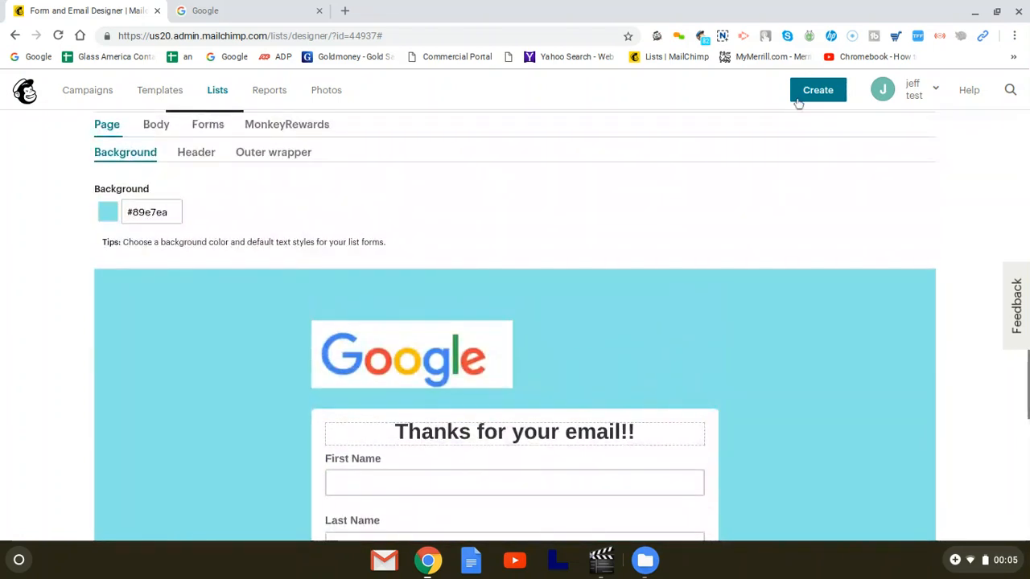
- Open and dismiss the campaign-type chooser, returning to the signup form URL
click(817, 89)
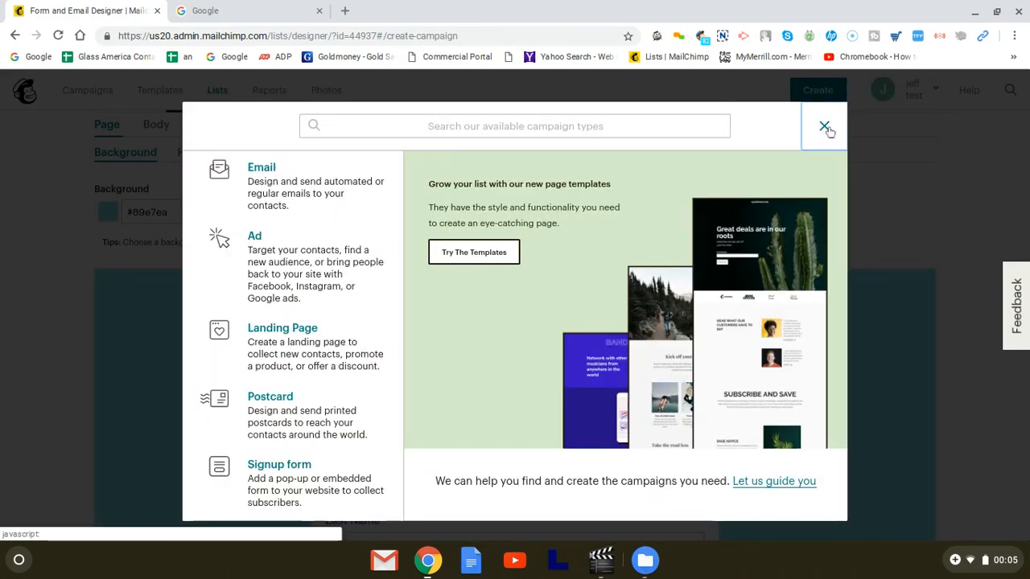
click(823, 127)
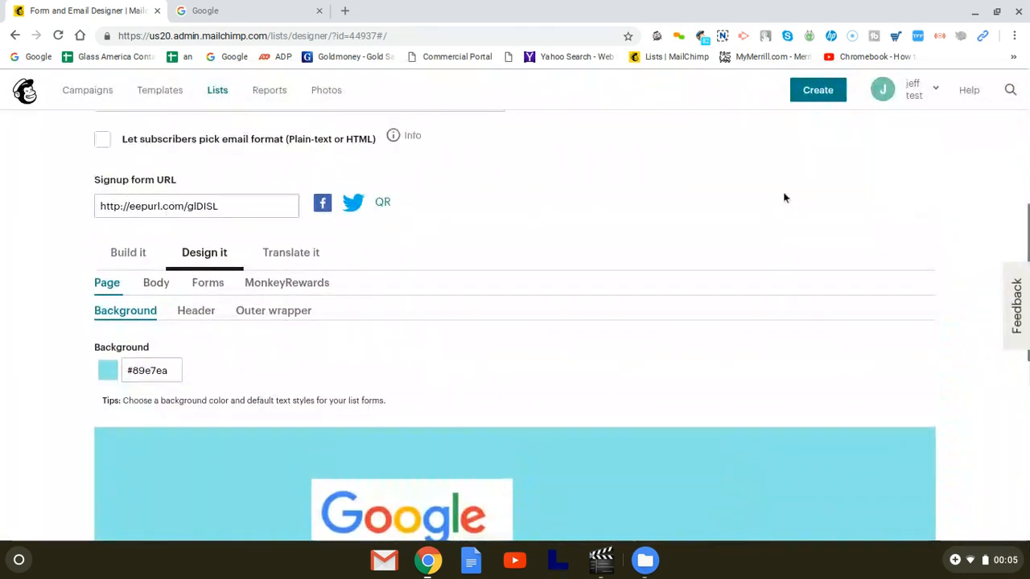
scroll(up, 3)
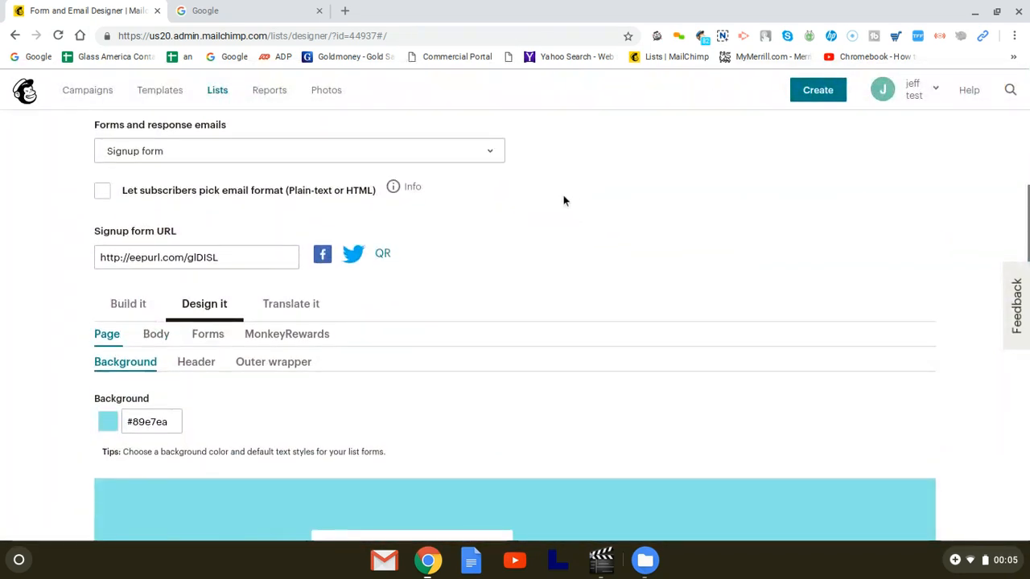
scroll(down, 3)
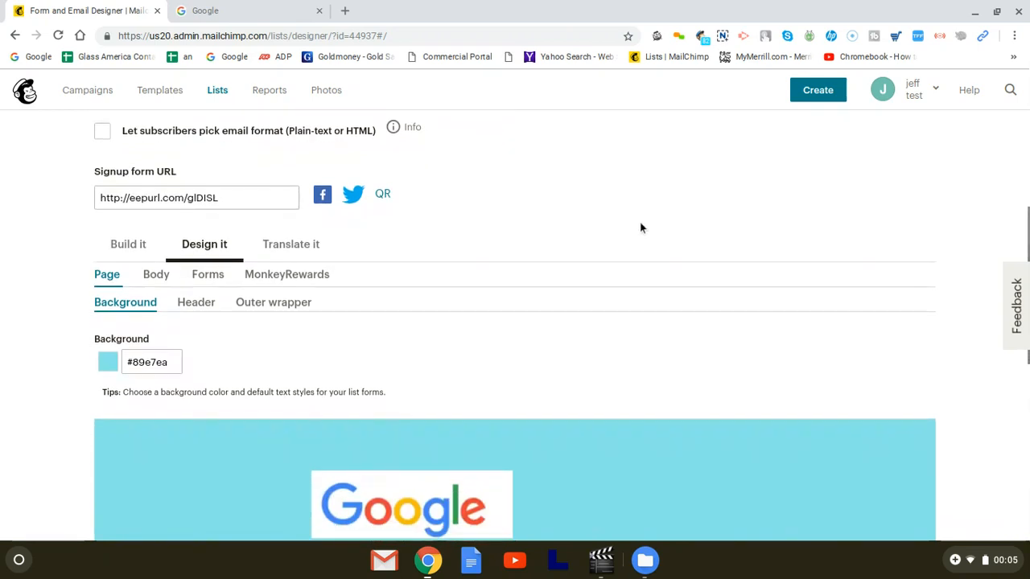
mouse_move(139, 215)
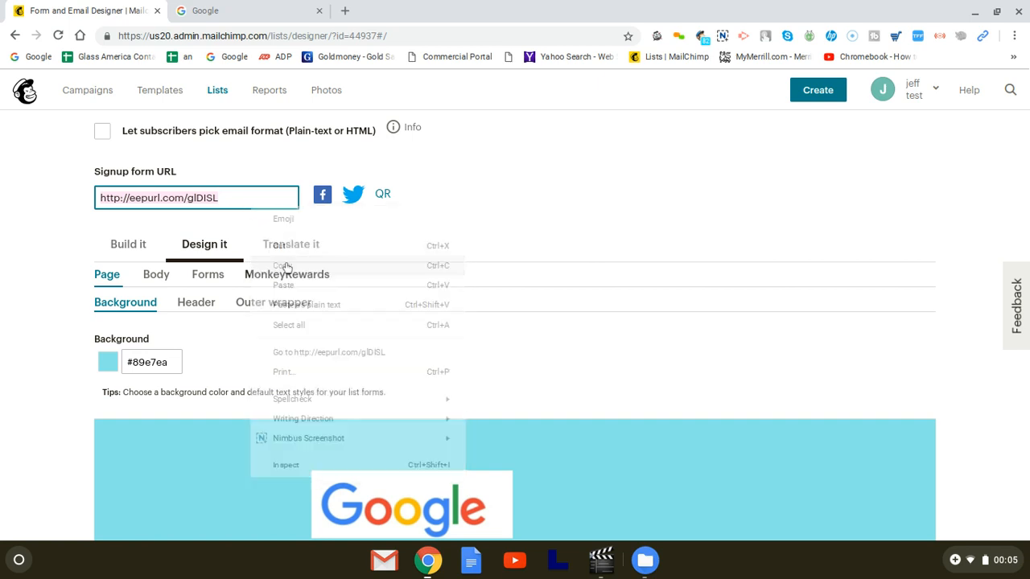
- Copy the signup form URL and open it in the second tab
click(249, 10)
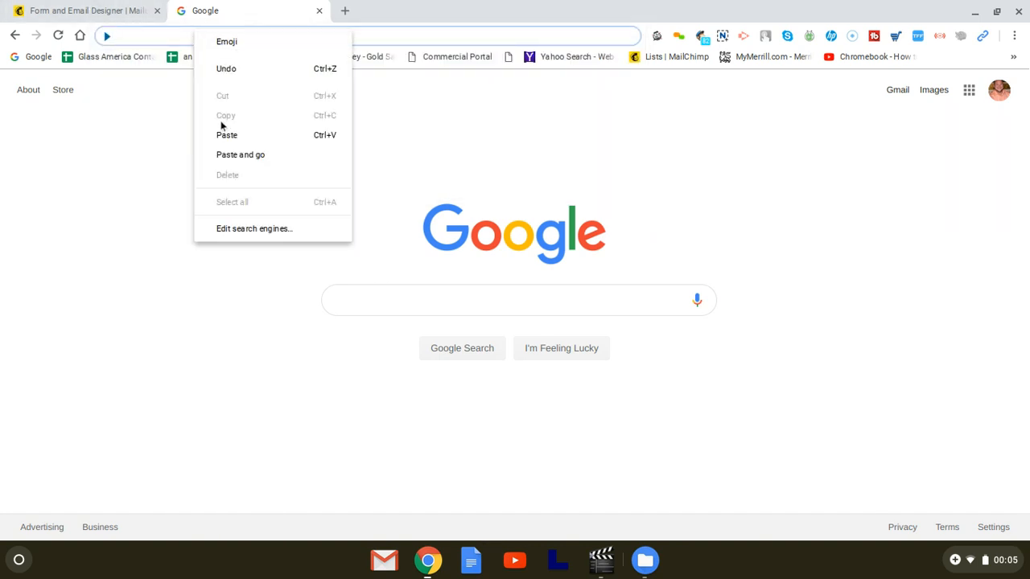
click(227, 135)
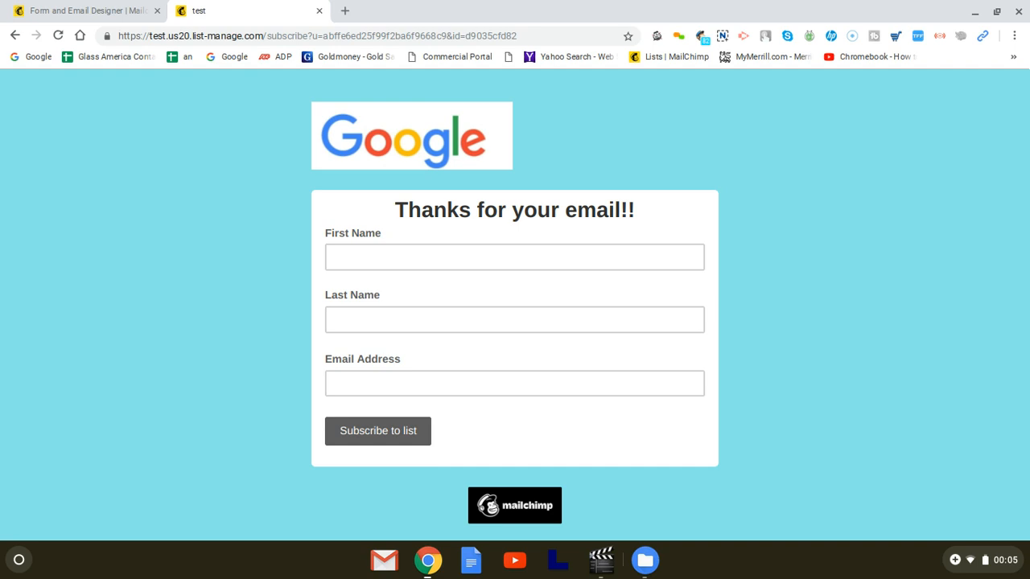
mouse_move(364, 58)
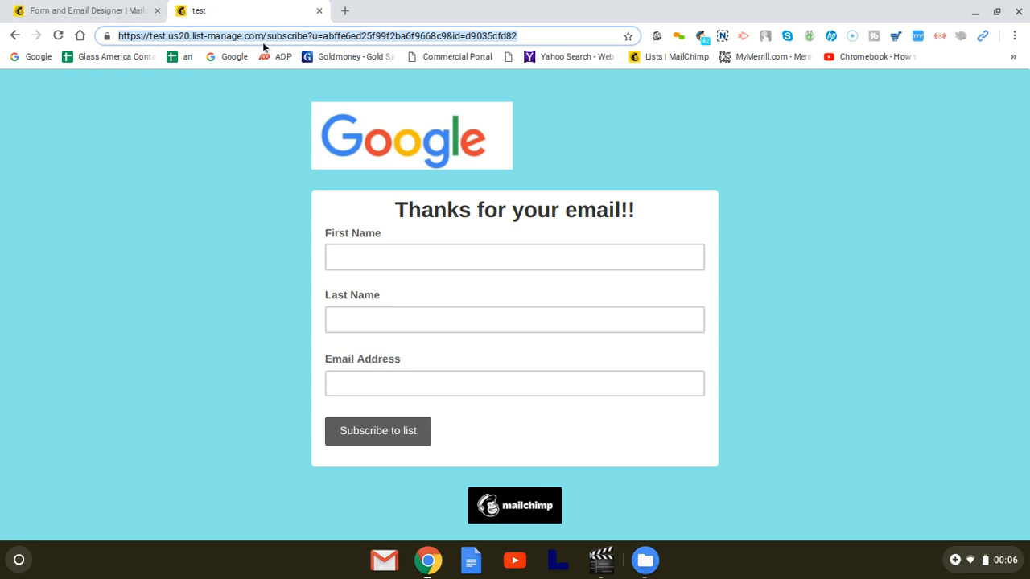
- Generate the signup form's QR code and open the larger image
click(85, 11)
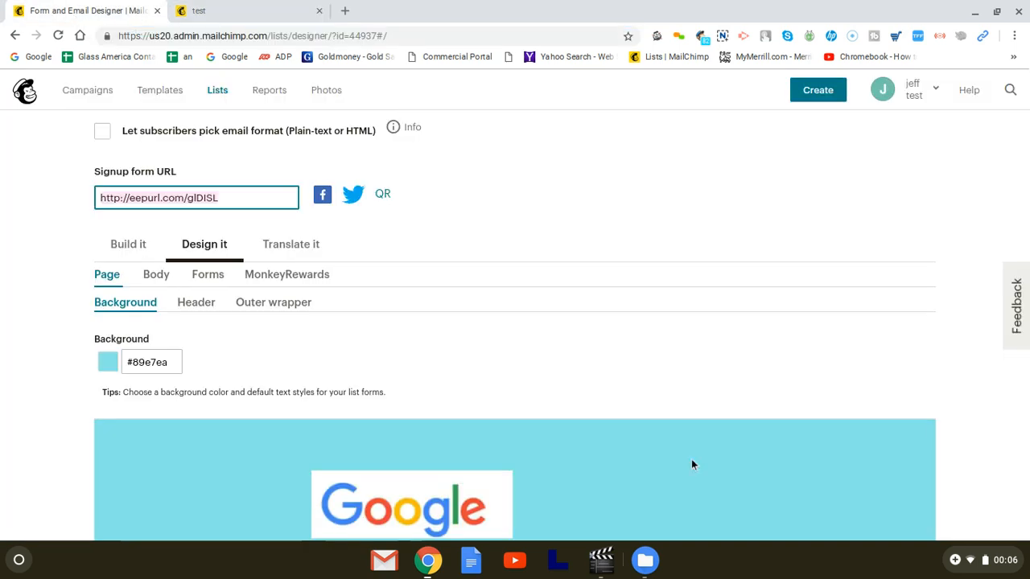
mouse_move(290, 222)
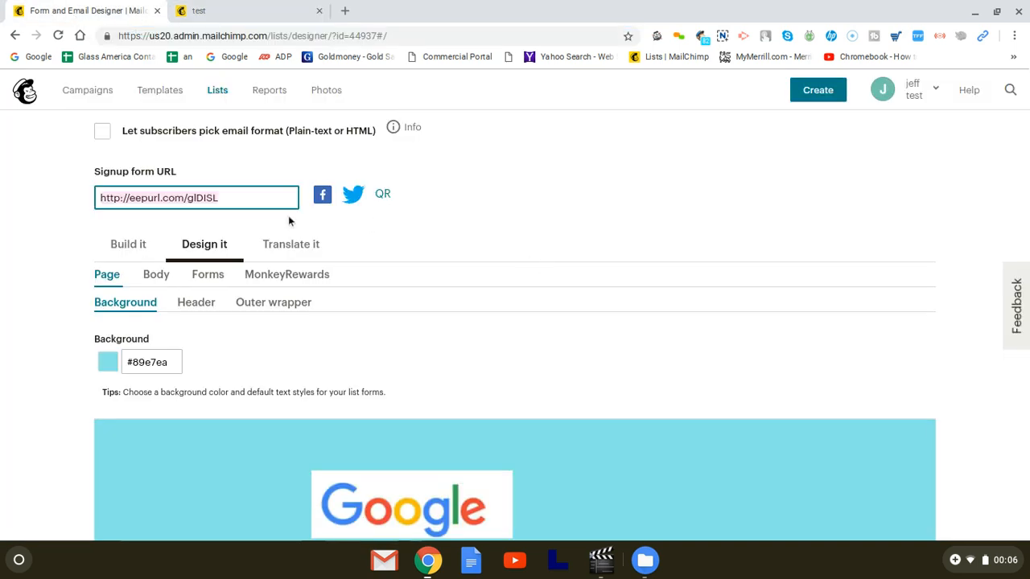
mouse_move(322, 195)
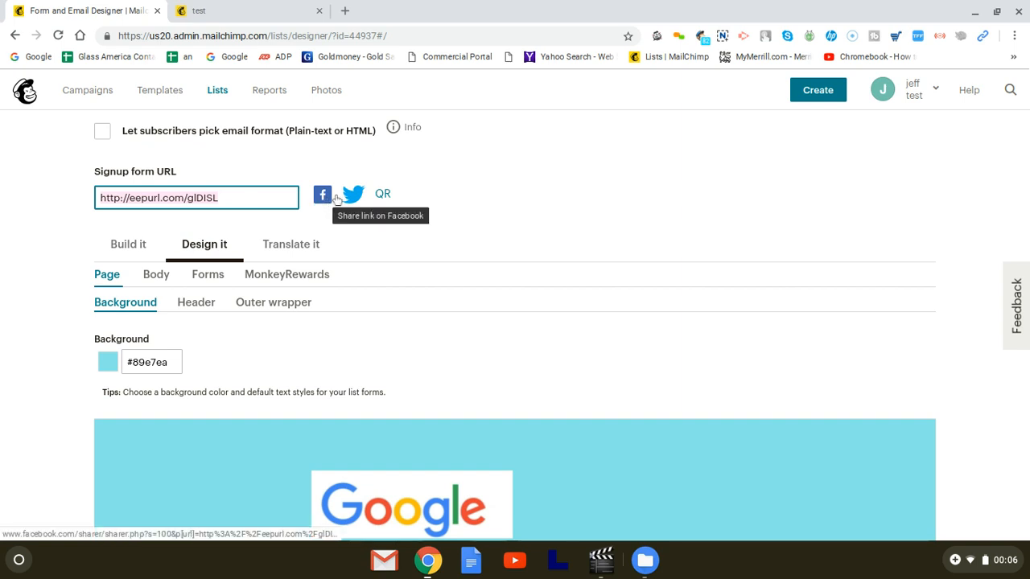
mouse_move(353, 194)
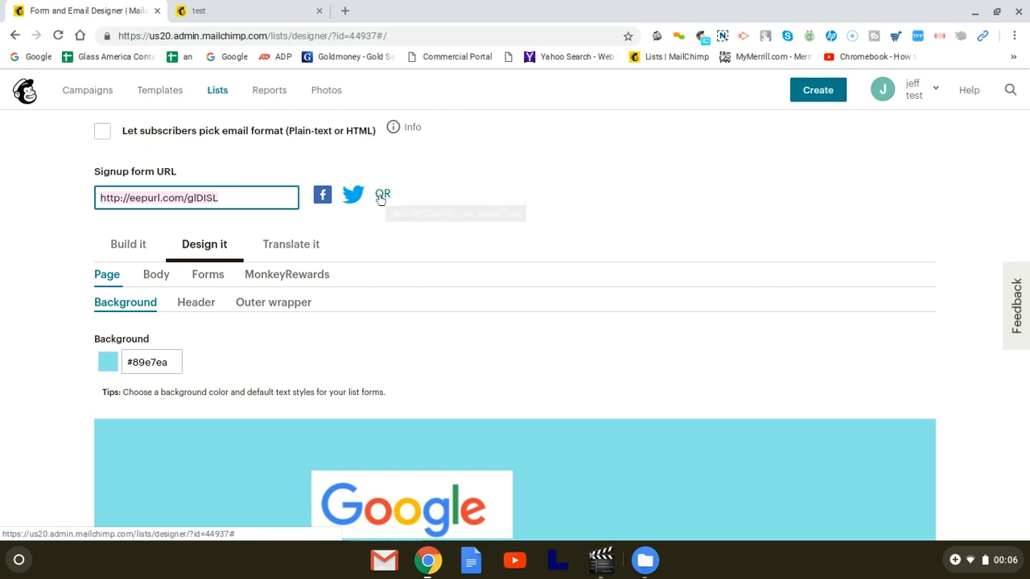
mouse_move(382, 196)
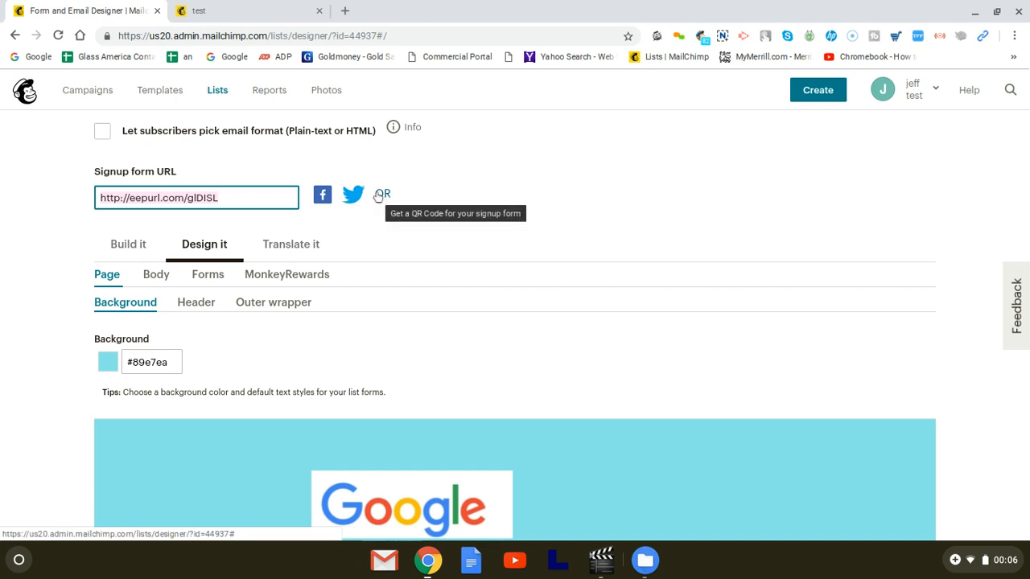
click(381, 195)
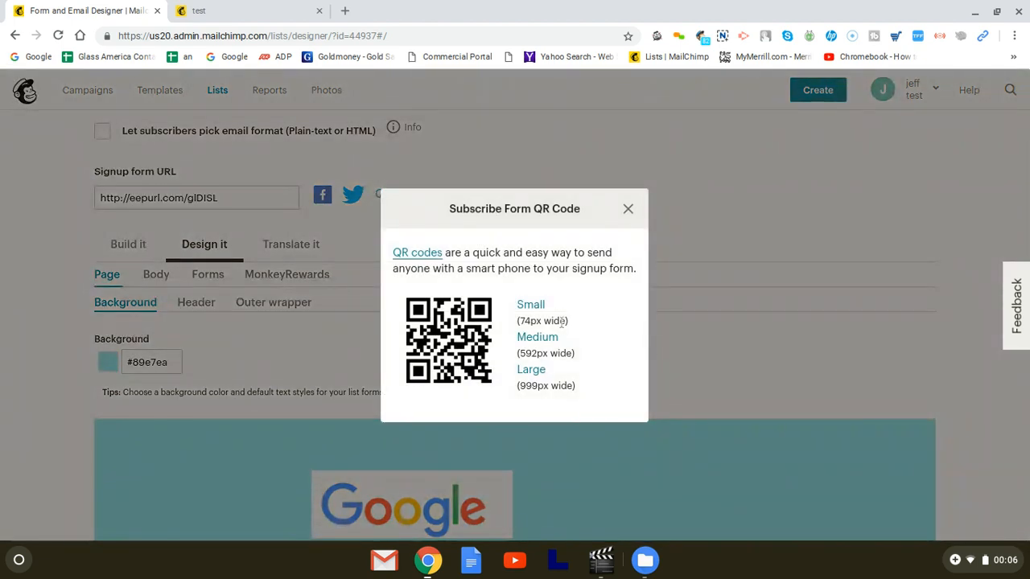
click(536, 337)
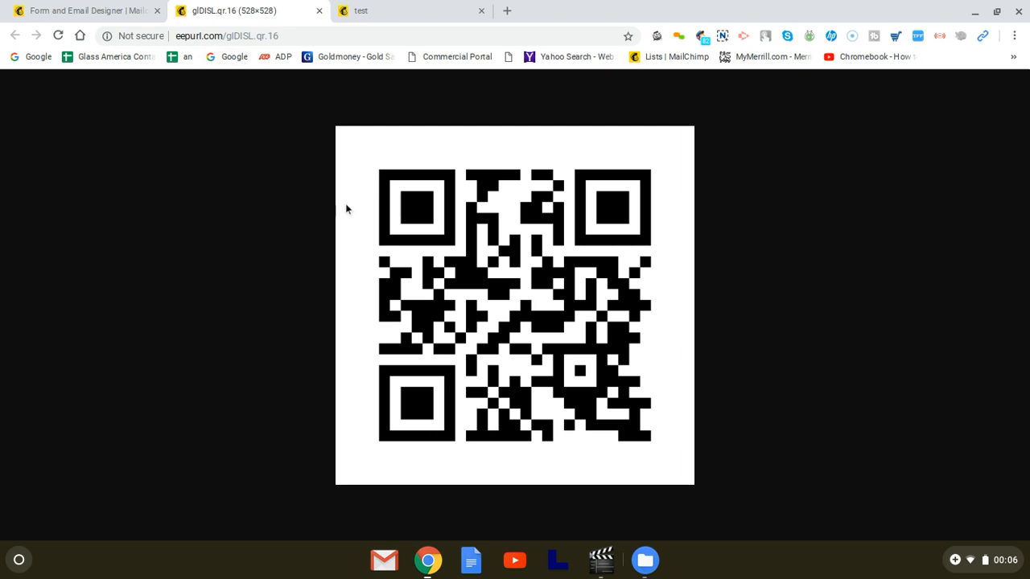
- Capture the QR code area with Nimbus Capture and copy it to the clipboard
click(394, 11)
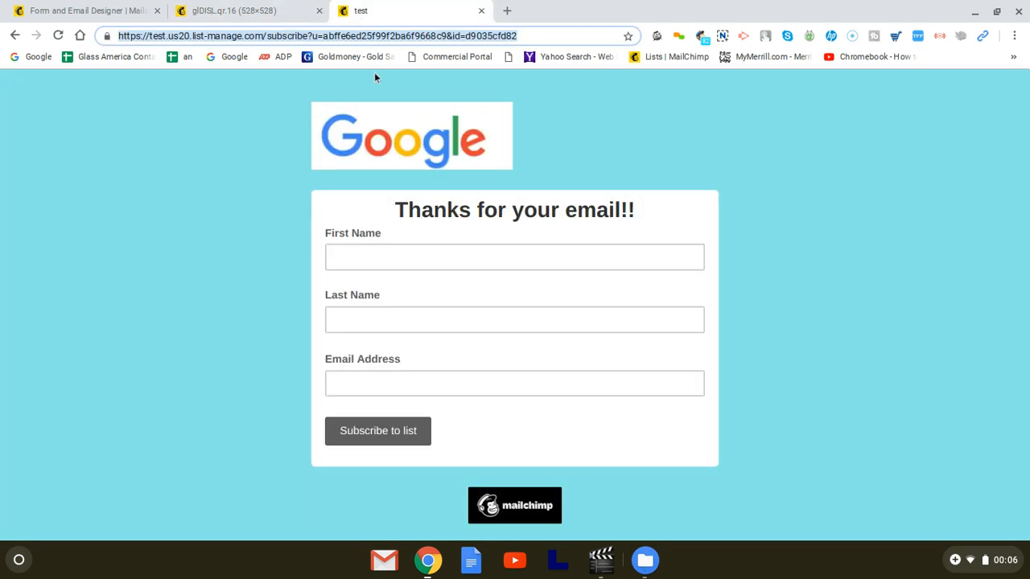
mouse_move(529, 203)
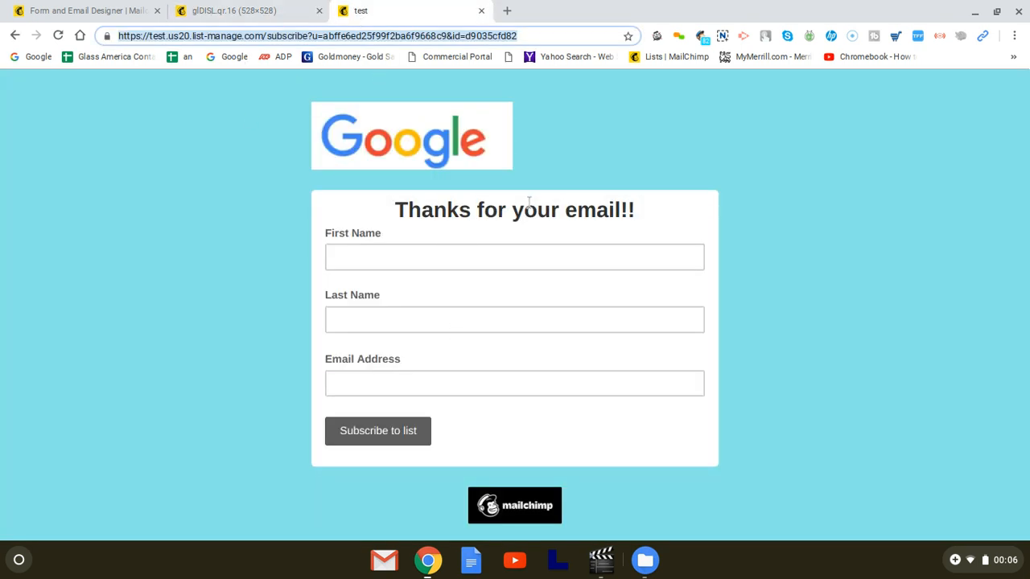
click(233, 11)
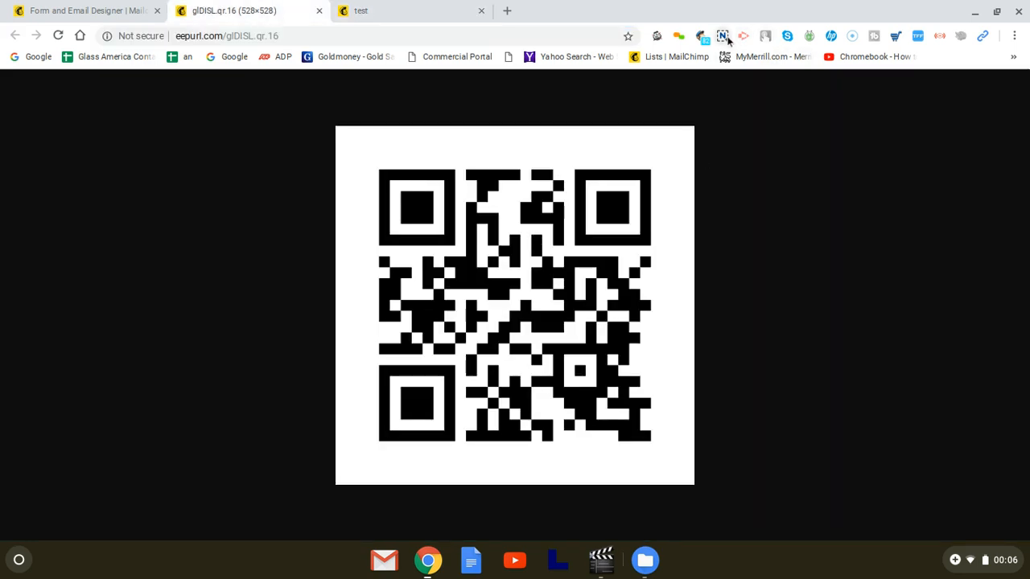
click(723, 35)
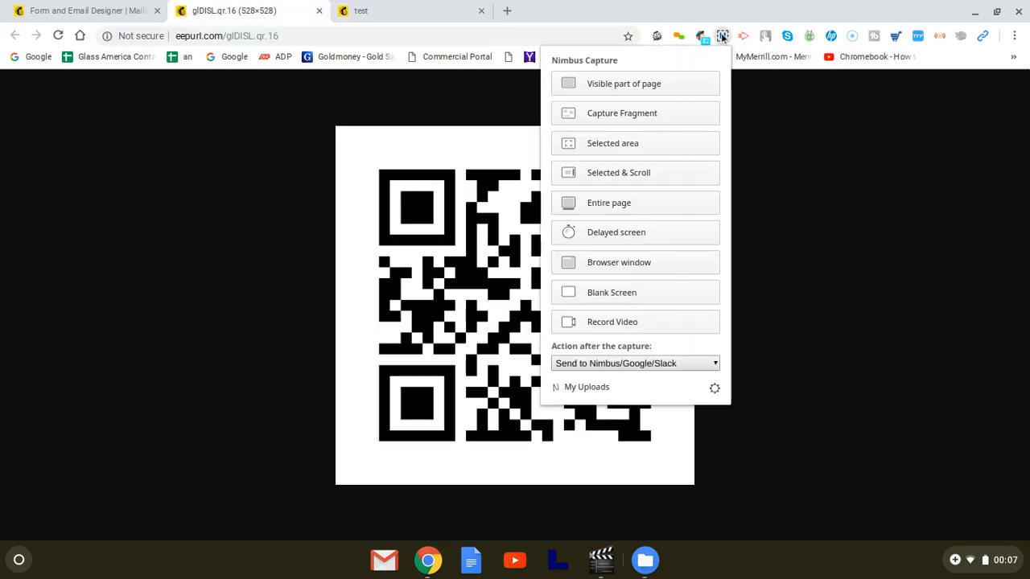
mouse_move(632, 156)
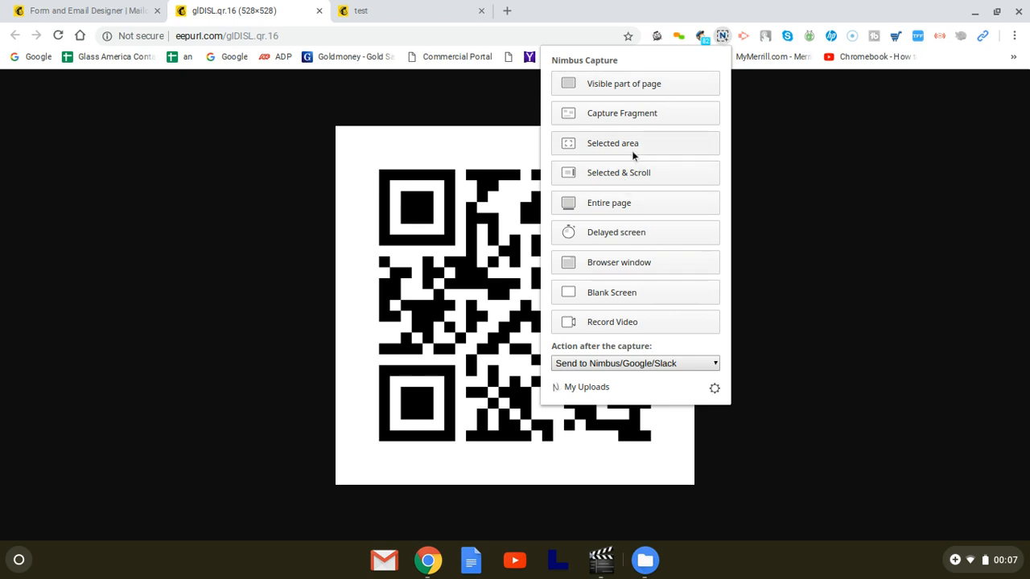
click(613, 143)
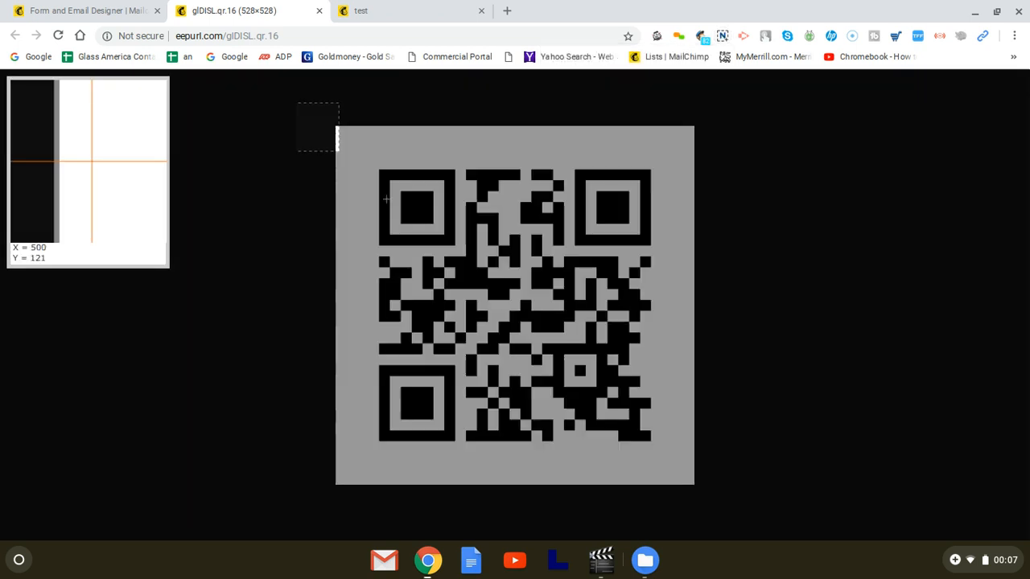
drag(317, 125, 730, 496)
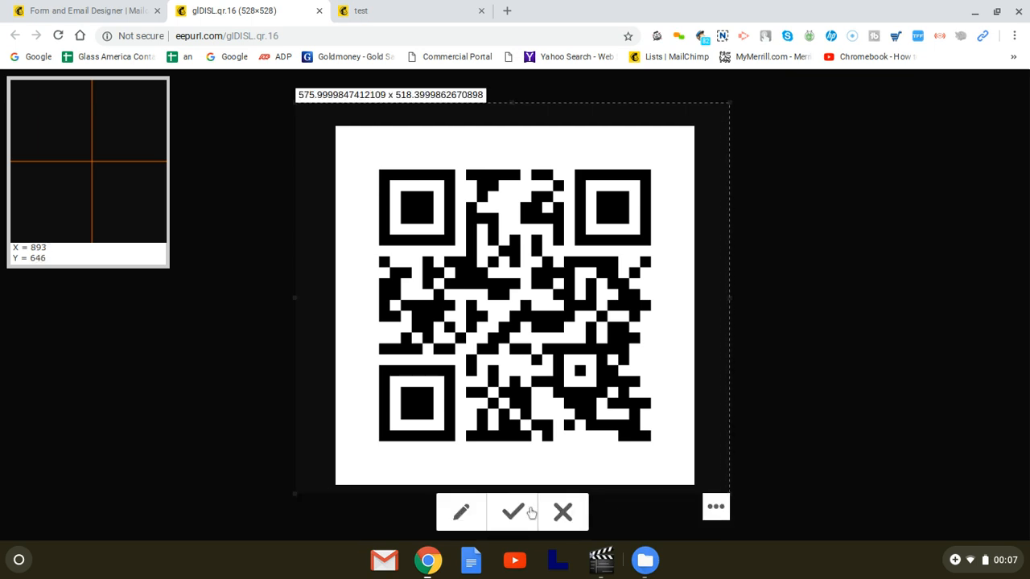
click(512, 512)
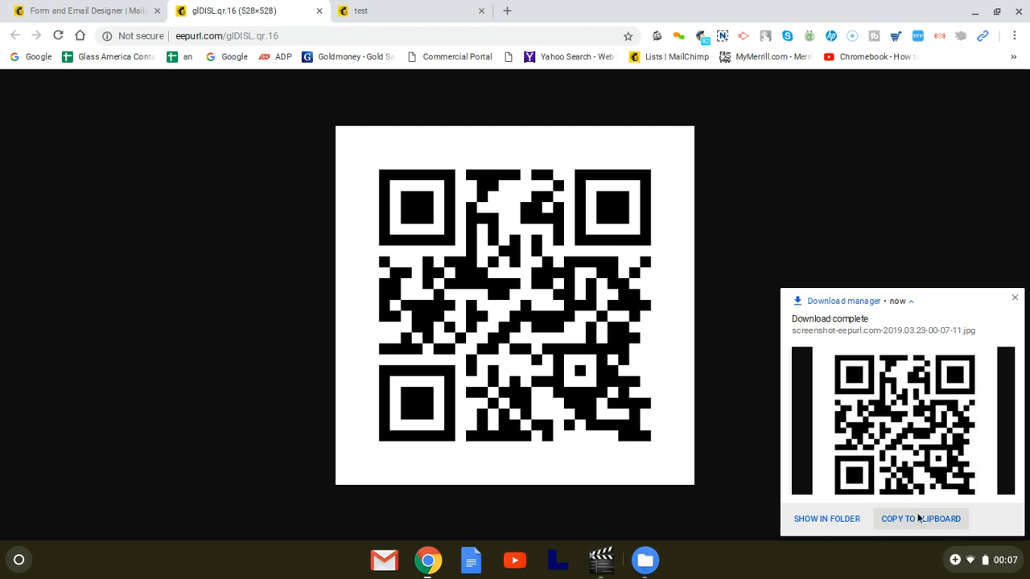
click(572, 10)
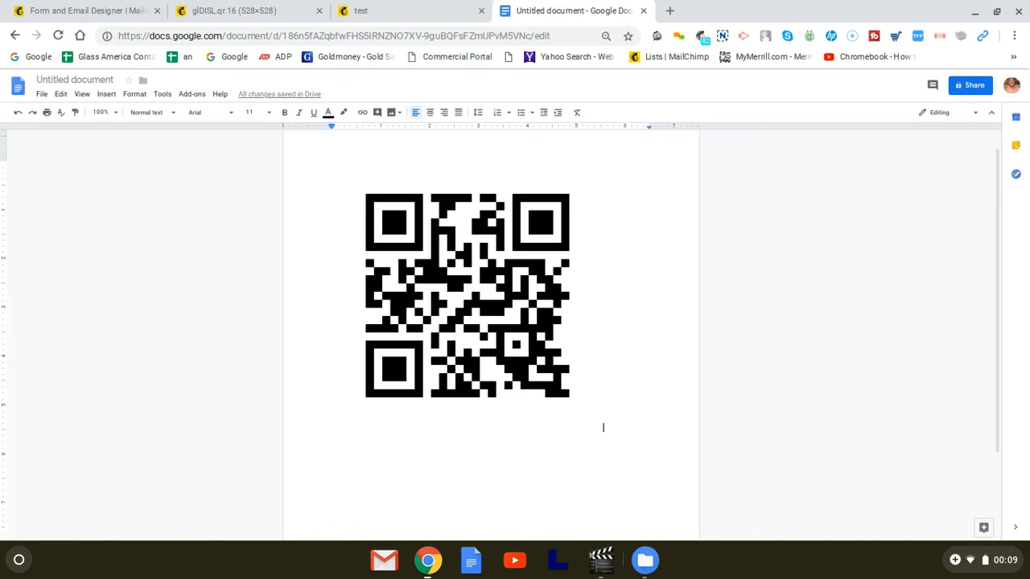
- Add the caption "Scan to enter our drawing!!" at 36 point, centred
text(s)
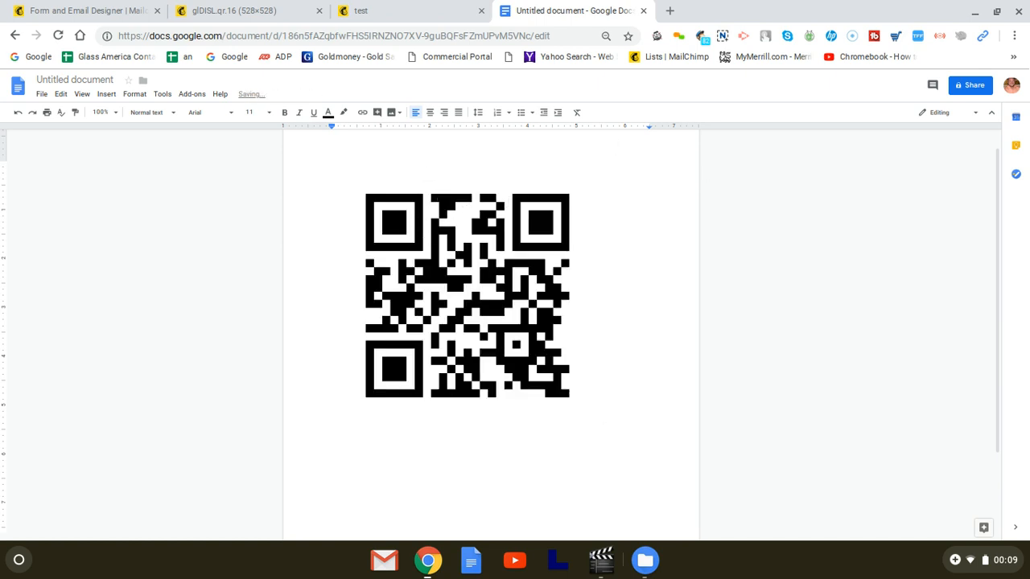
text(Scan to ente)
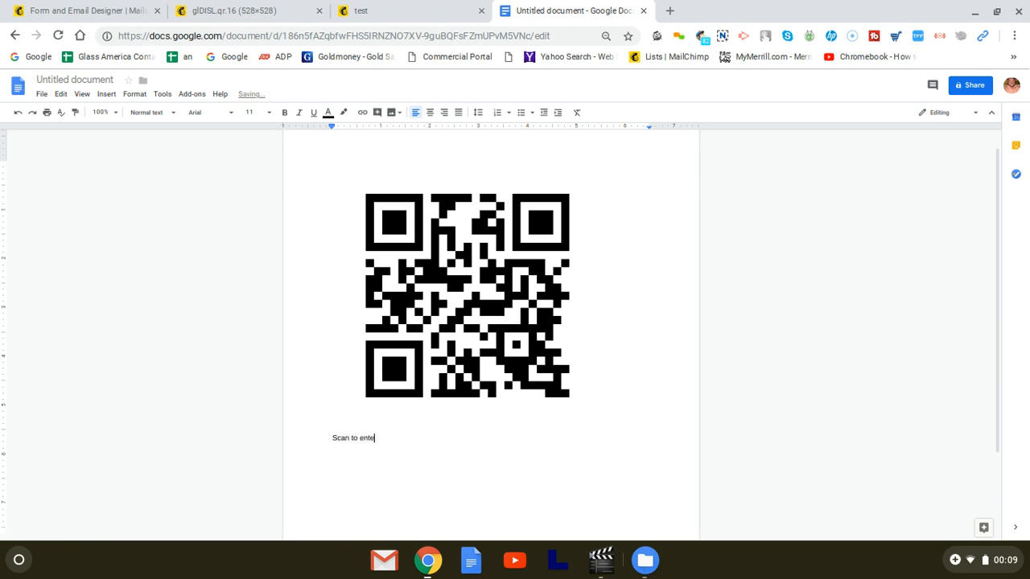
text(r our dra)
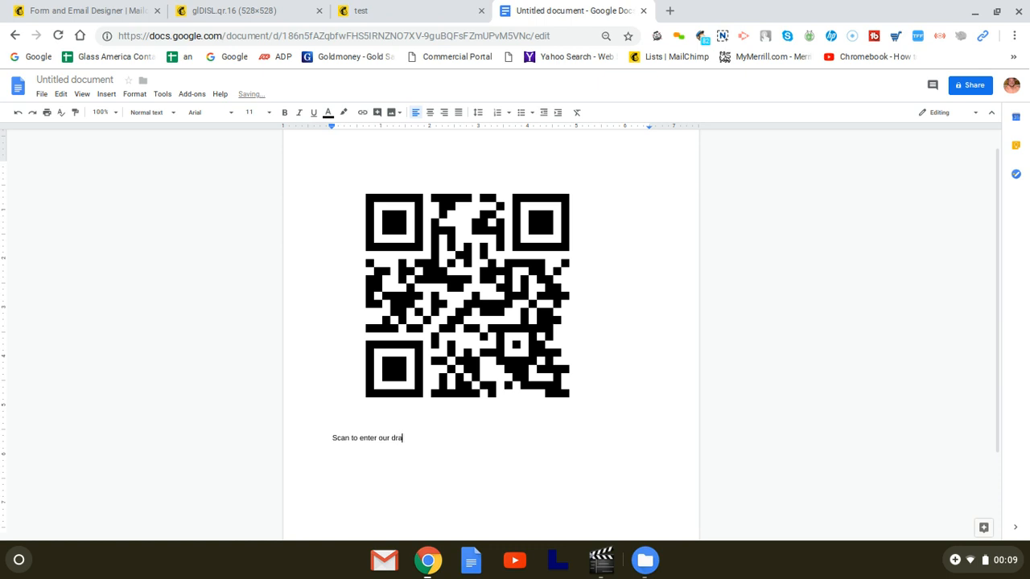
text(wing)
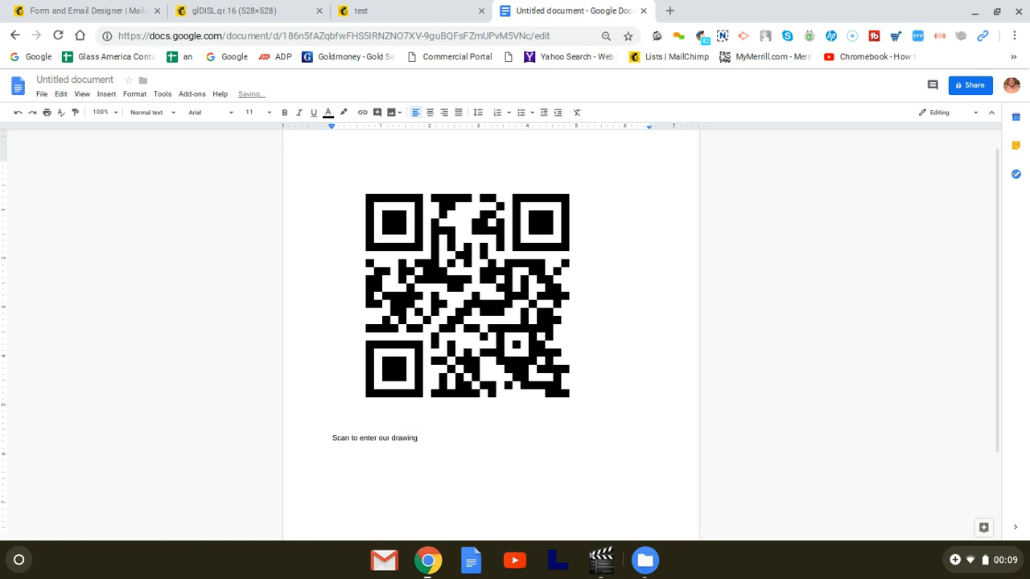
text(!!)
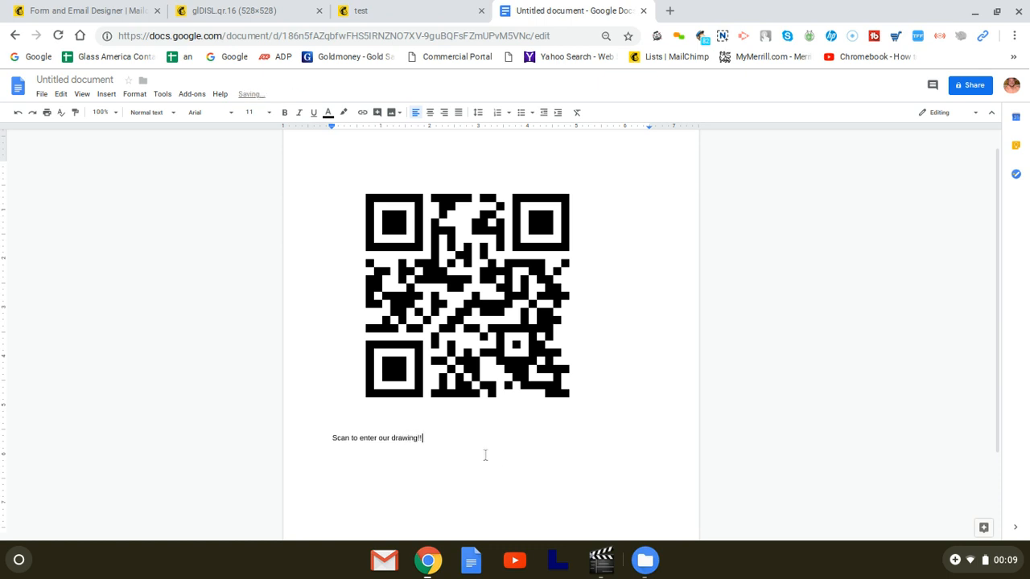
triple_click(377, 437)
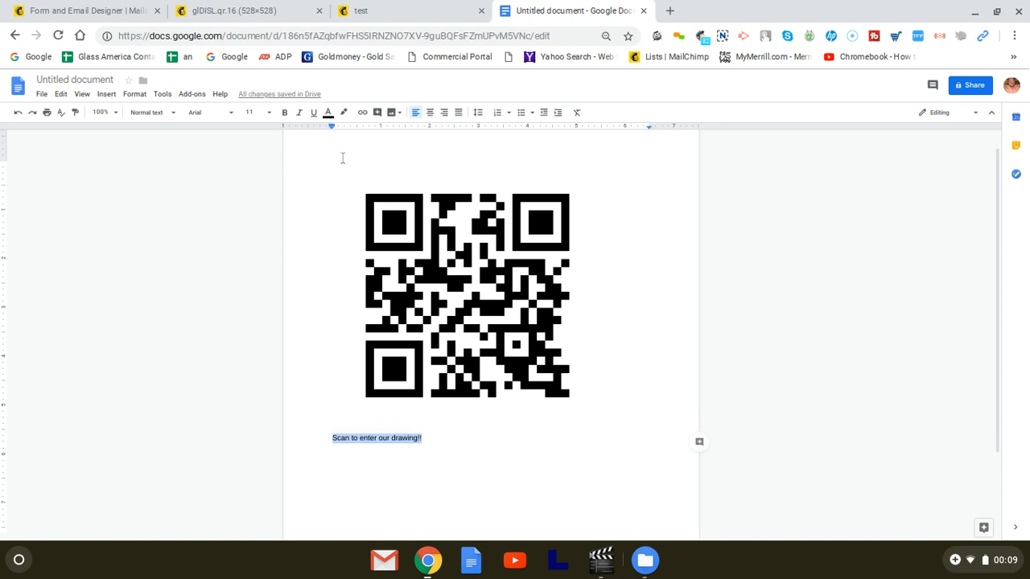
click(250, 112)
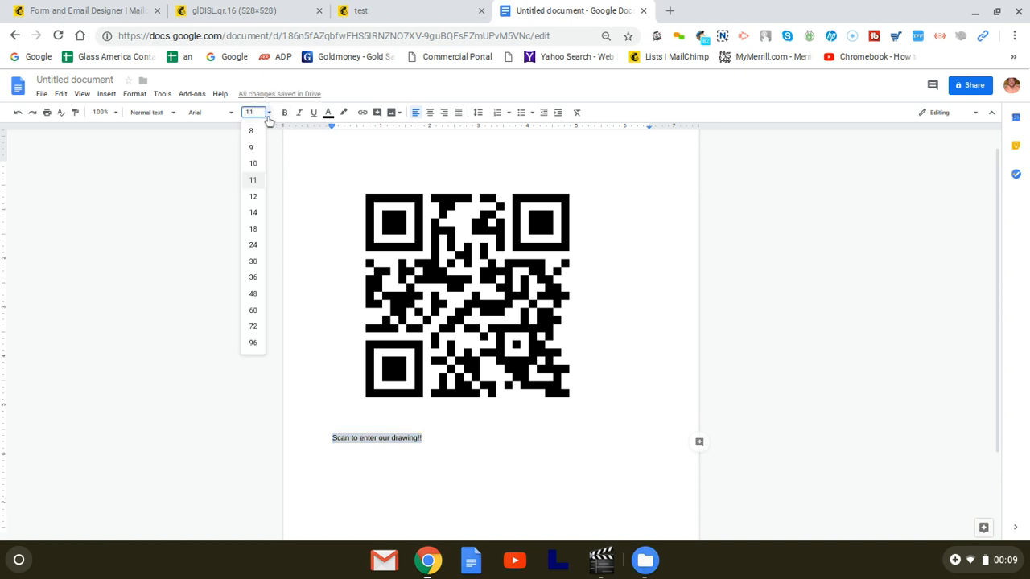
click(252, 276)
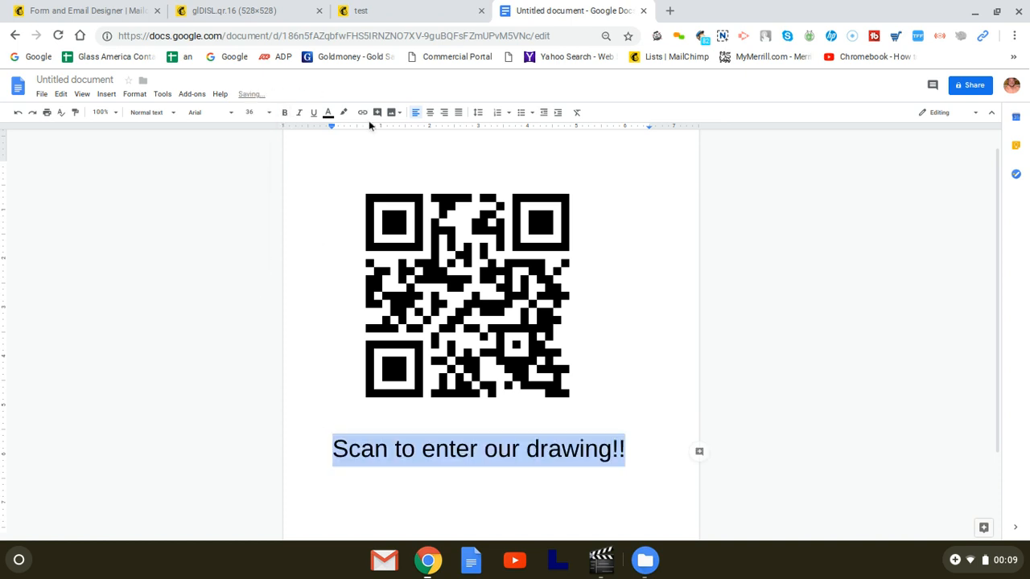
click(430, 112)
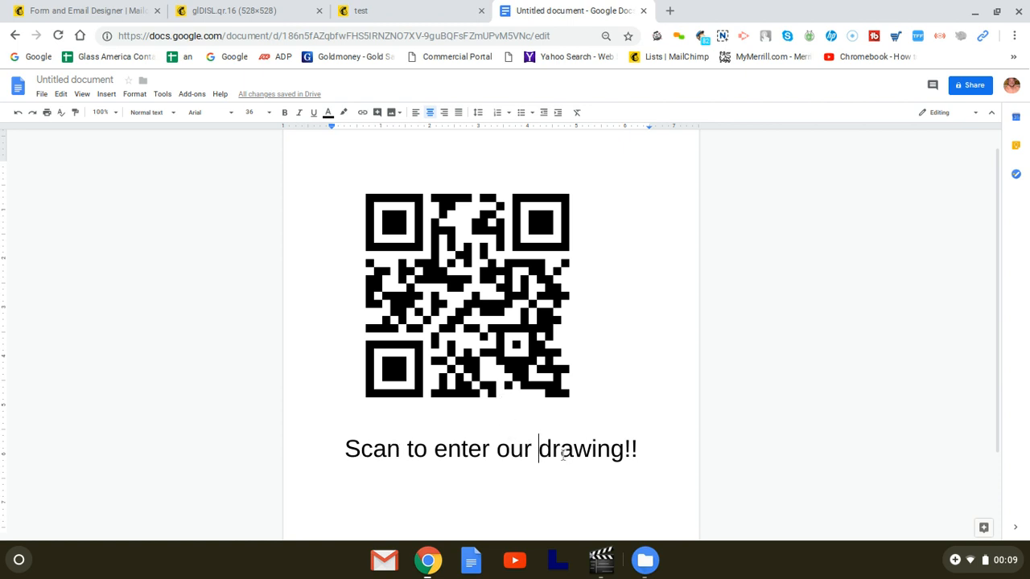
mouse_move(443, 390)
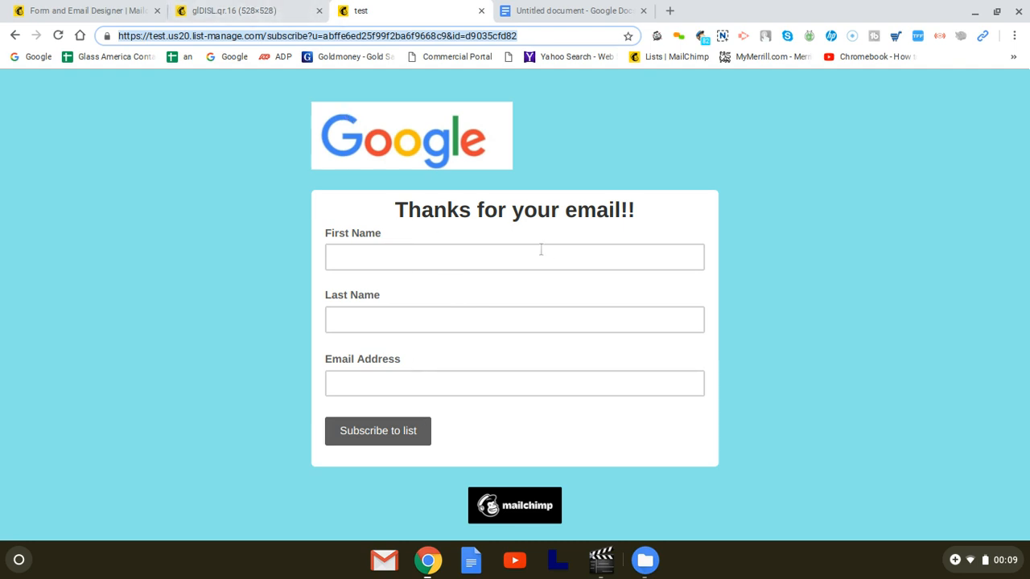
mouse_move(540, 250)
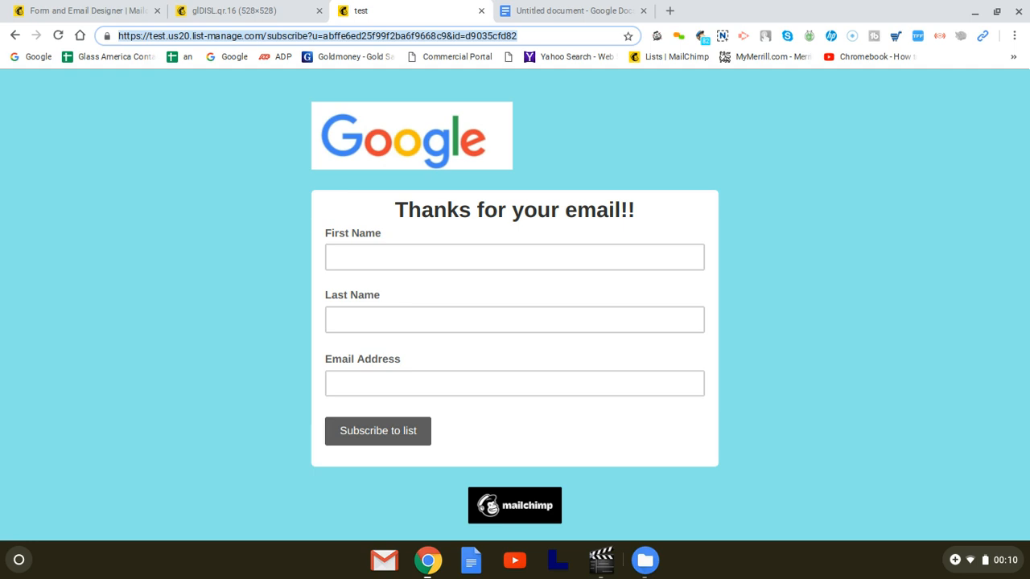
mouse_move(944, 3)
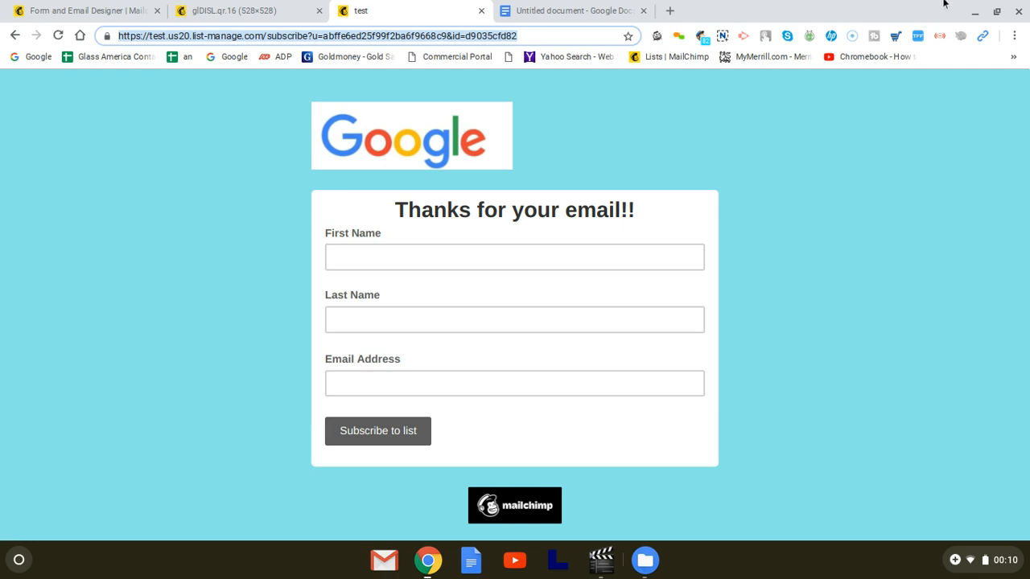